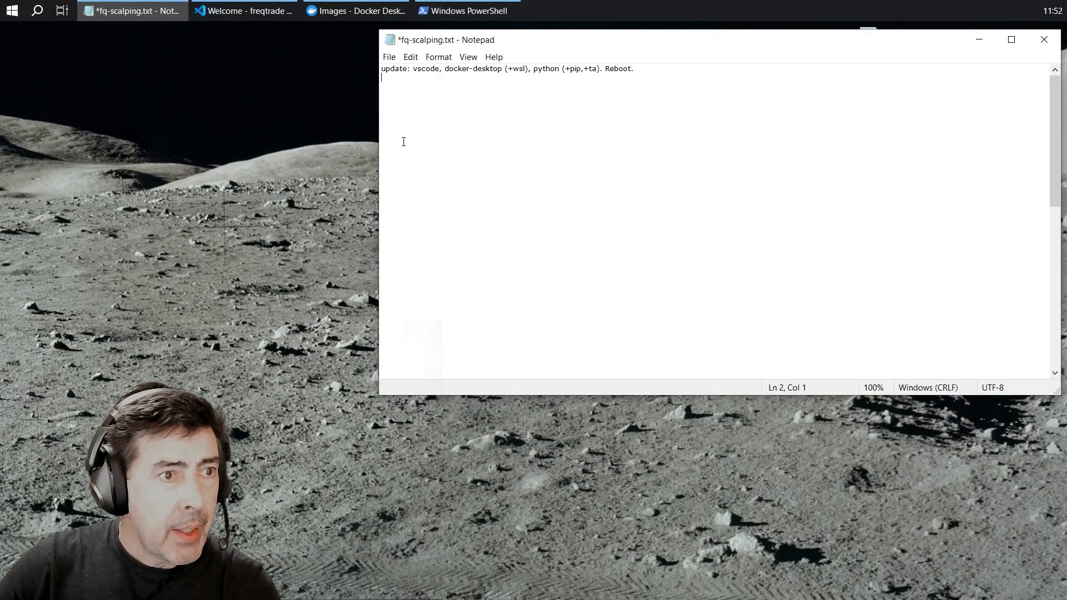
- Bring the Visual Studio Code window with the freqtrade folder to the front
click(242, 10)
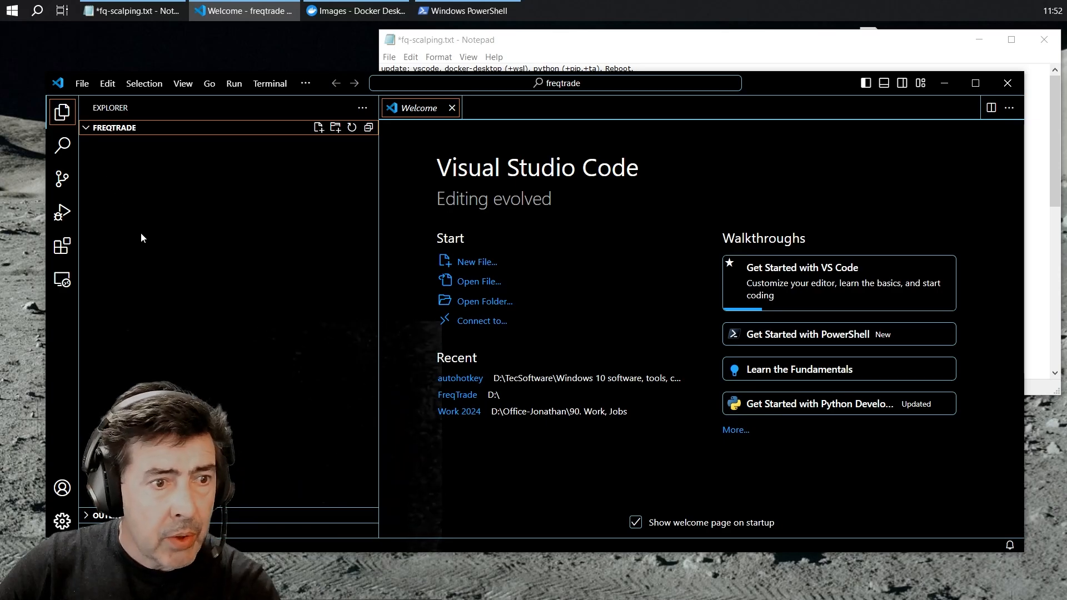
mouse_move(950, 365)
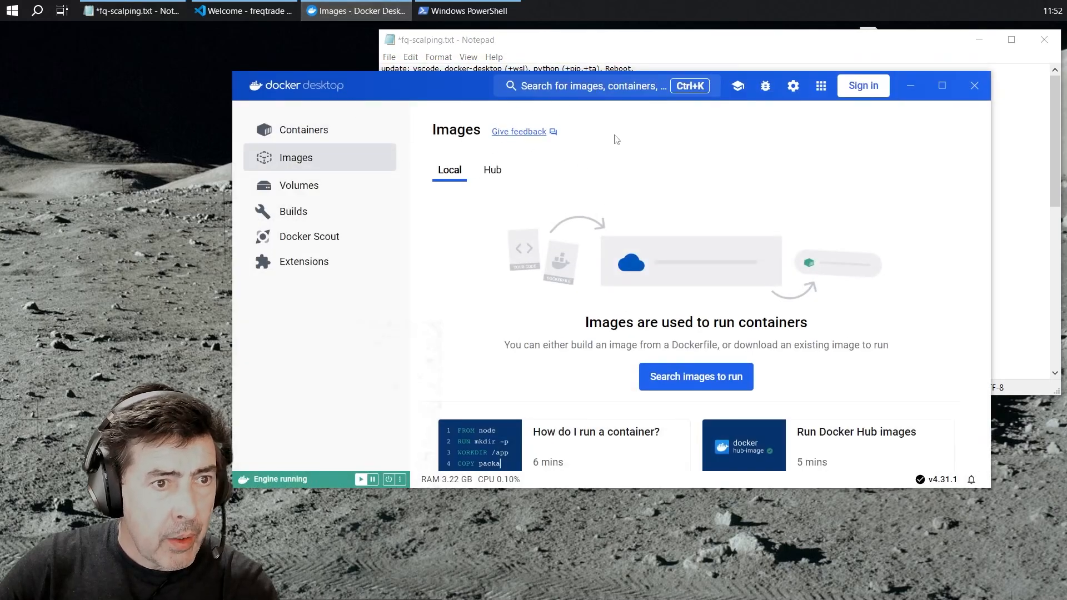
mouse_move(919, 480)
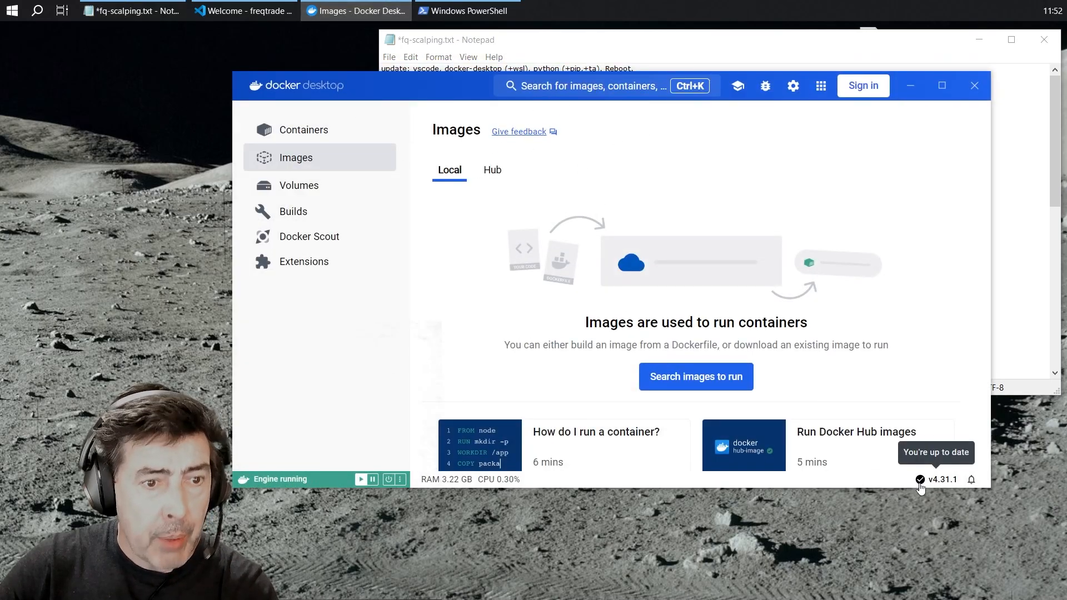
mouse_move(828, 131)
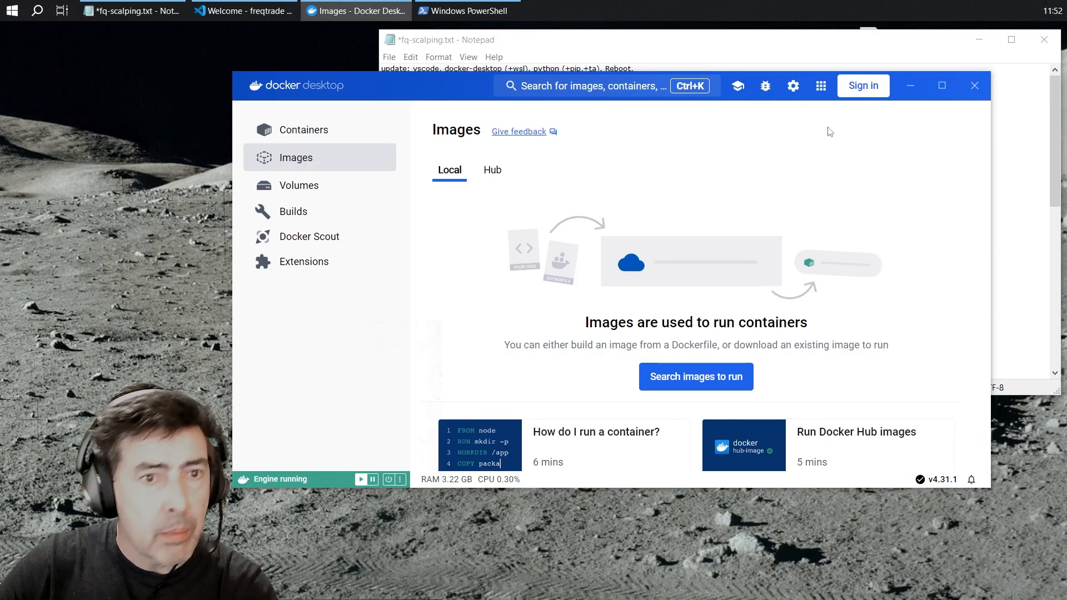
mouse_move(302, 140)
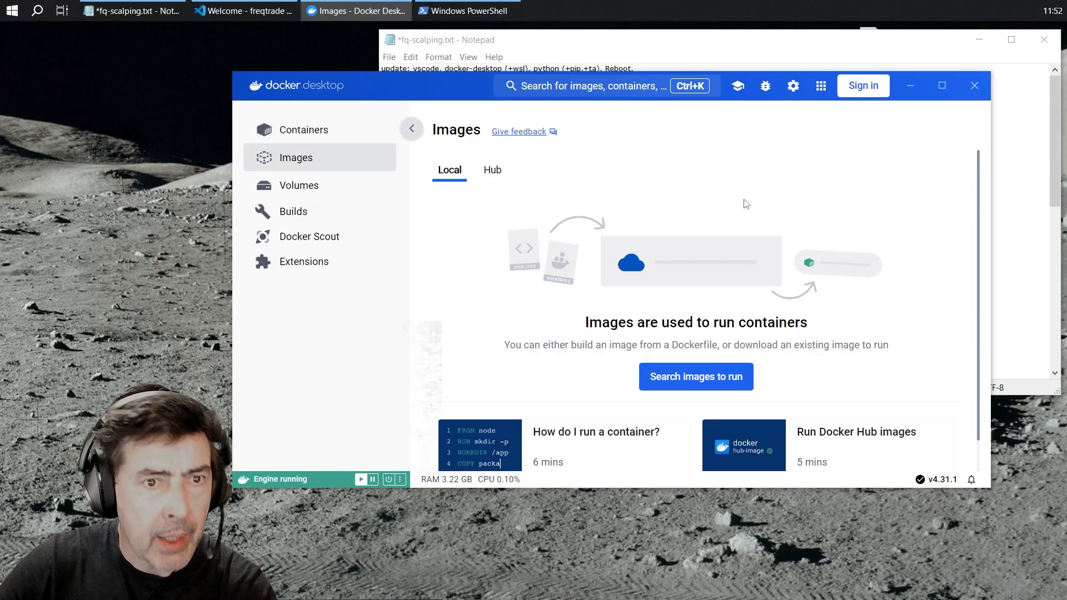
- Switch from Docker Desktop to the PowerShell window after confirming the engine is running
click(131, 11)
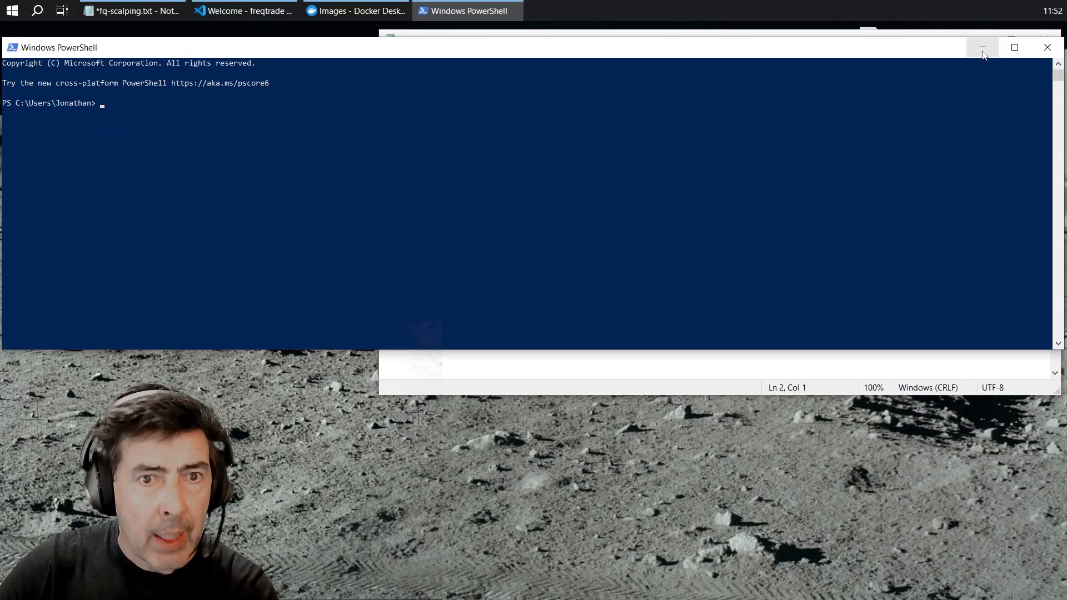
mouse_move(983, 46)
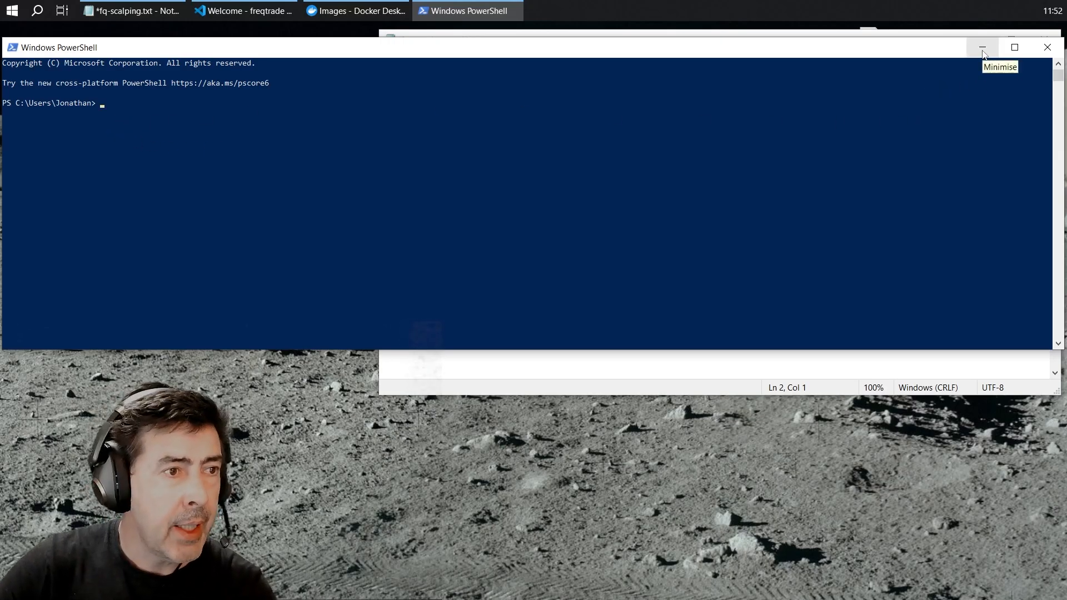
mouse_move(211, 157)
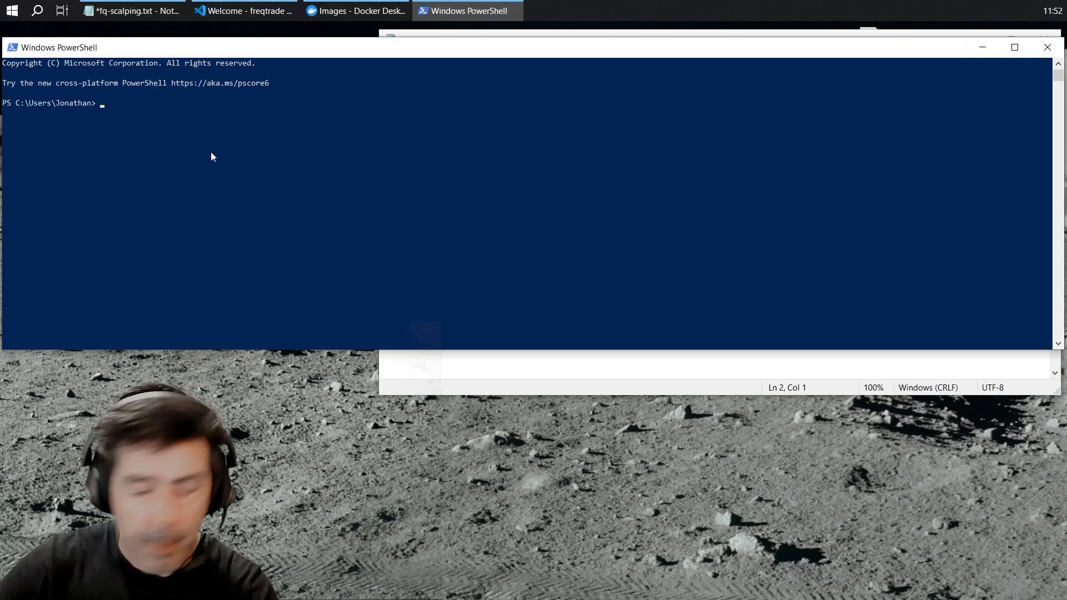
- Run a python version check in PowerShell, reporting Python 3.12.4
text(python -V)
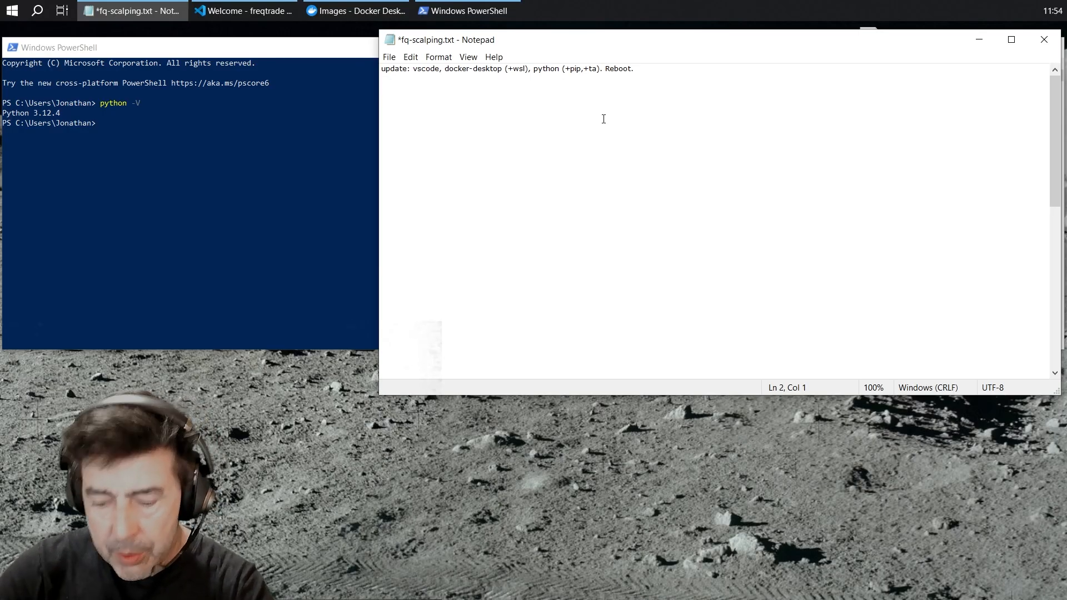
- Navigate into ft_userdata/user_data/strategies to see sample_strategy.py, then return to PowerShell
text(default)
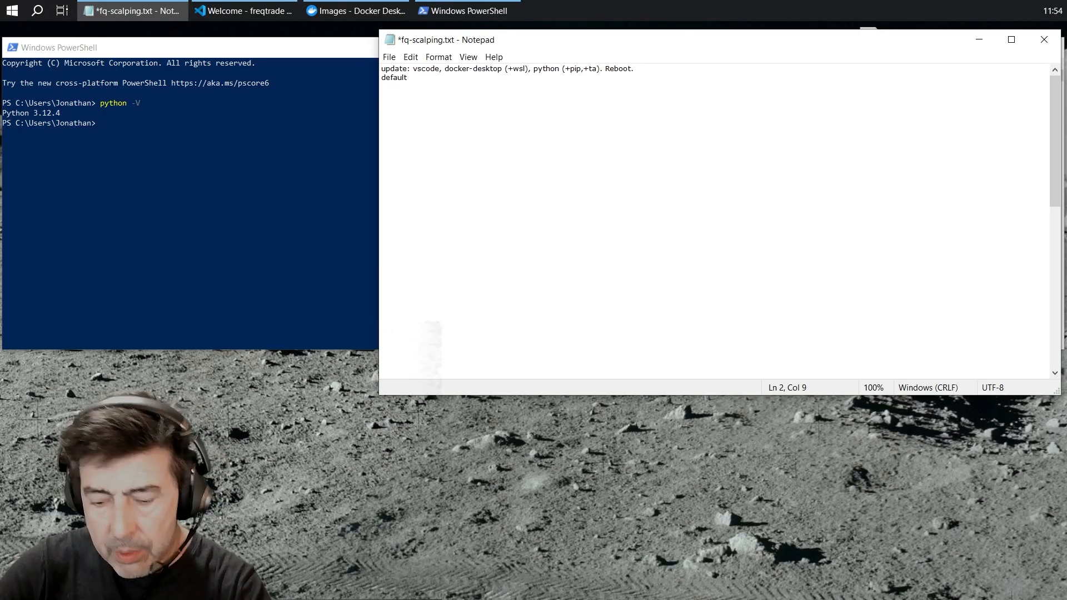
text(freq)
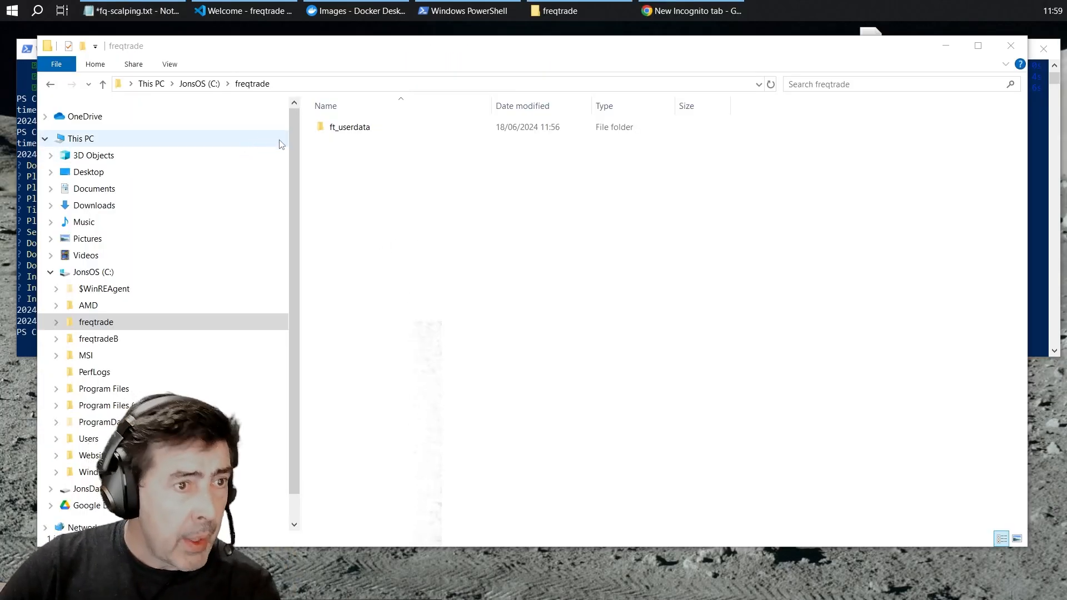
double_click(349, 127)
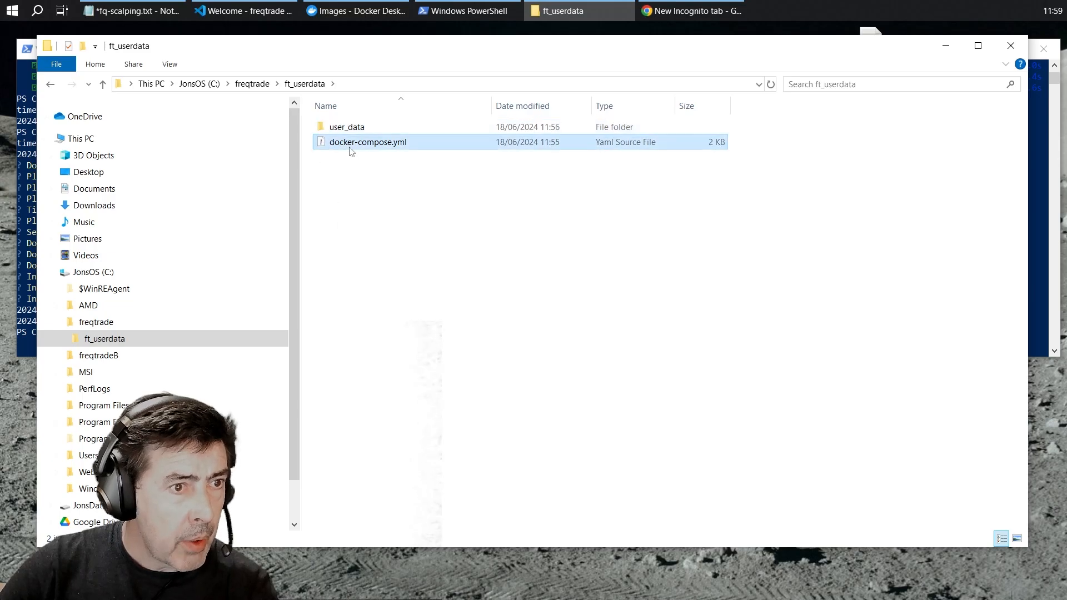
double_click(347, 127)
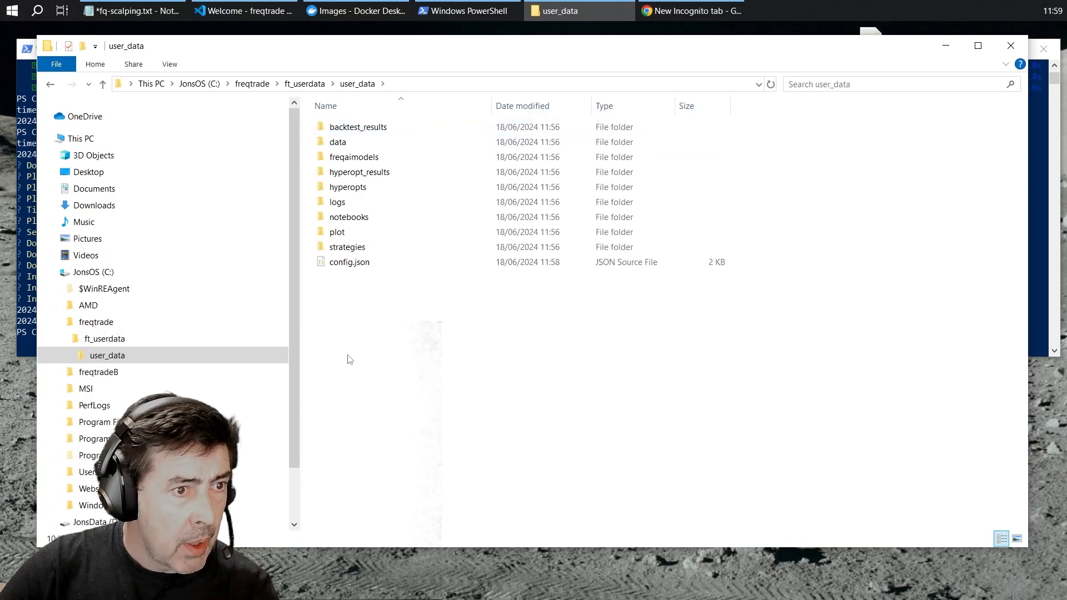
double_click(347, 246)
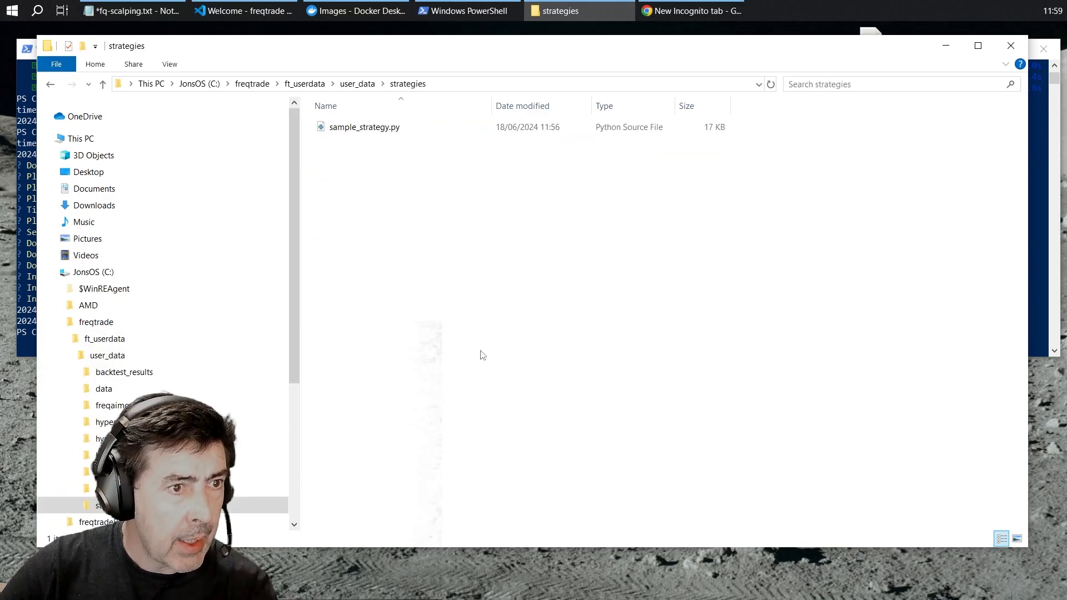
mouse_move(745, 156)
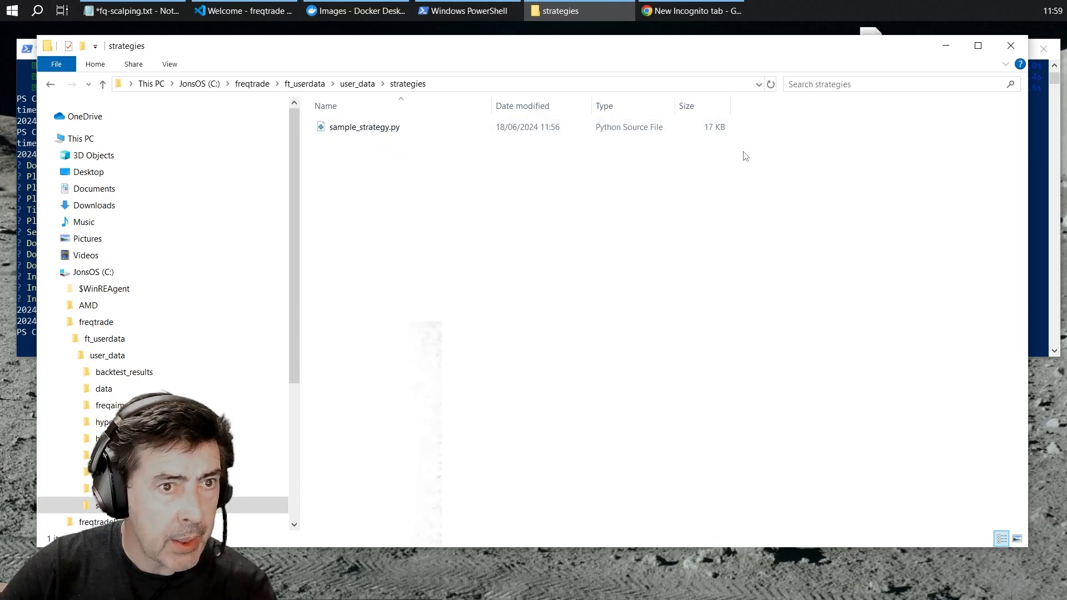
click(465, 12)
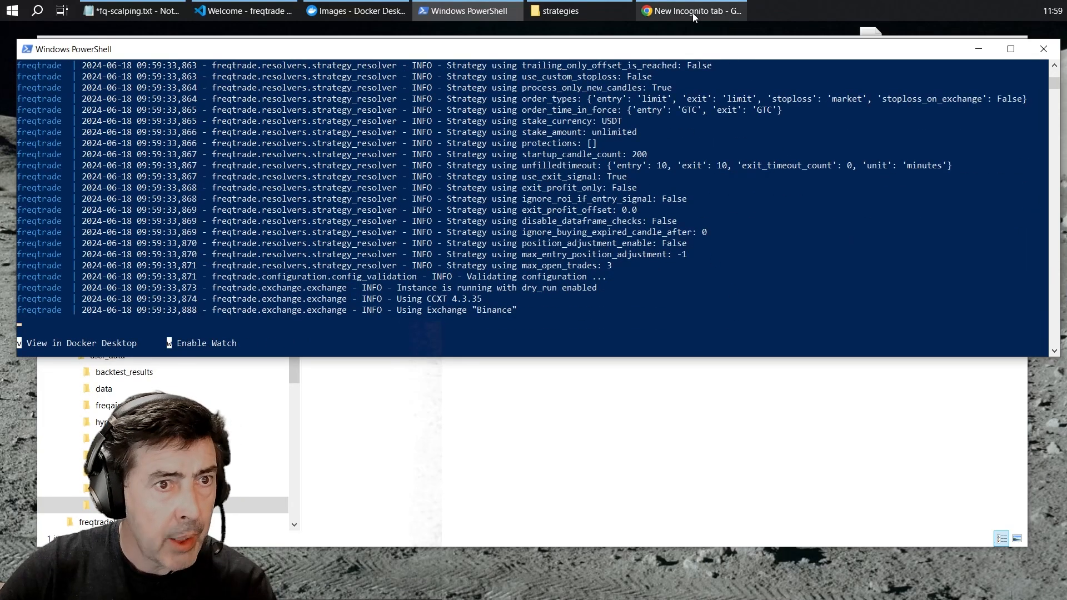
- Load FreqUI at localhost:8080 in the incognito browser and bring up the bot login form
click(689, 11)
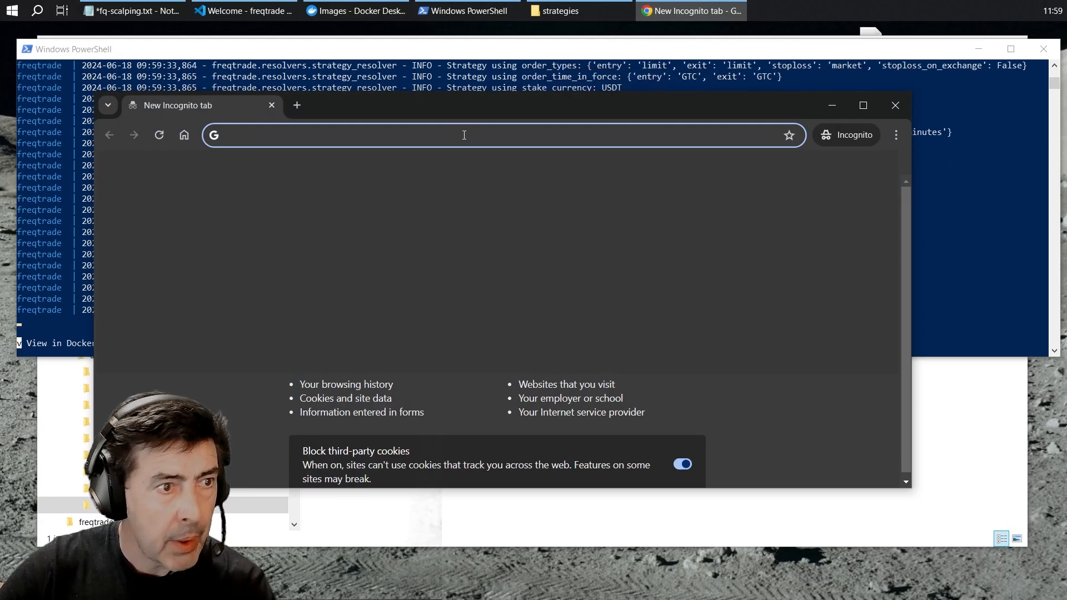
text(localhost:8080)
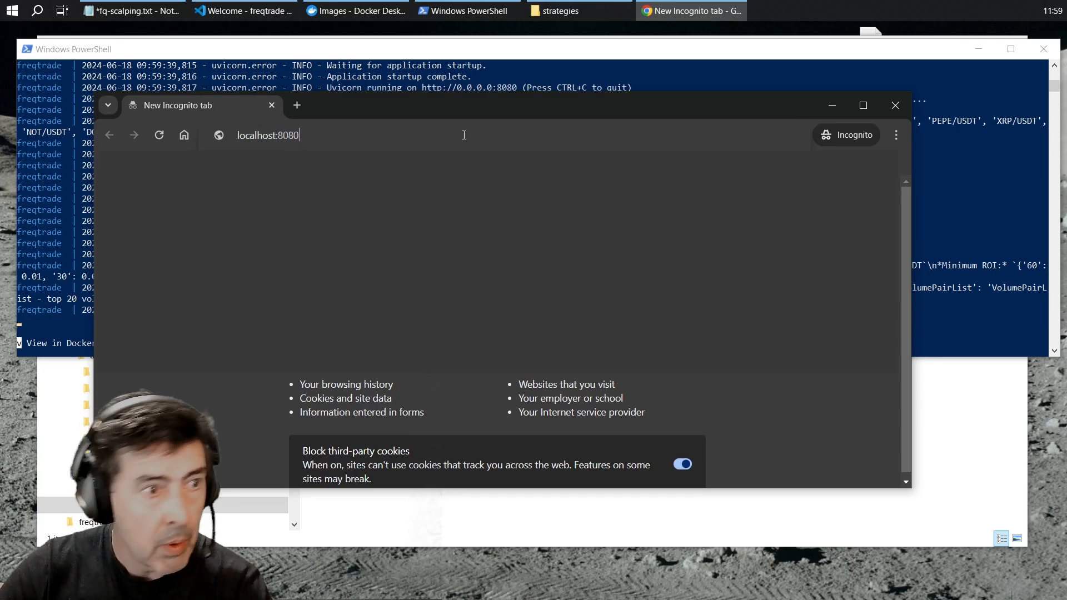
key(Enter)
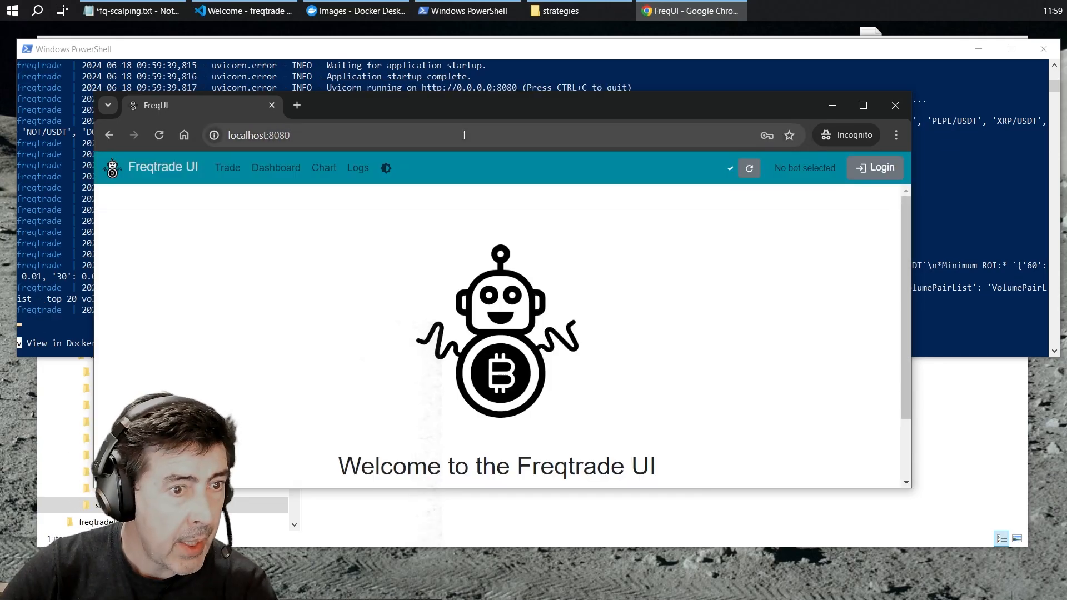
scroll(down, 3)
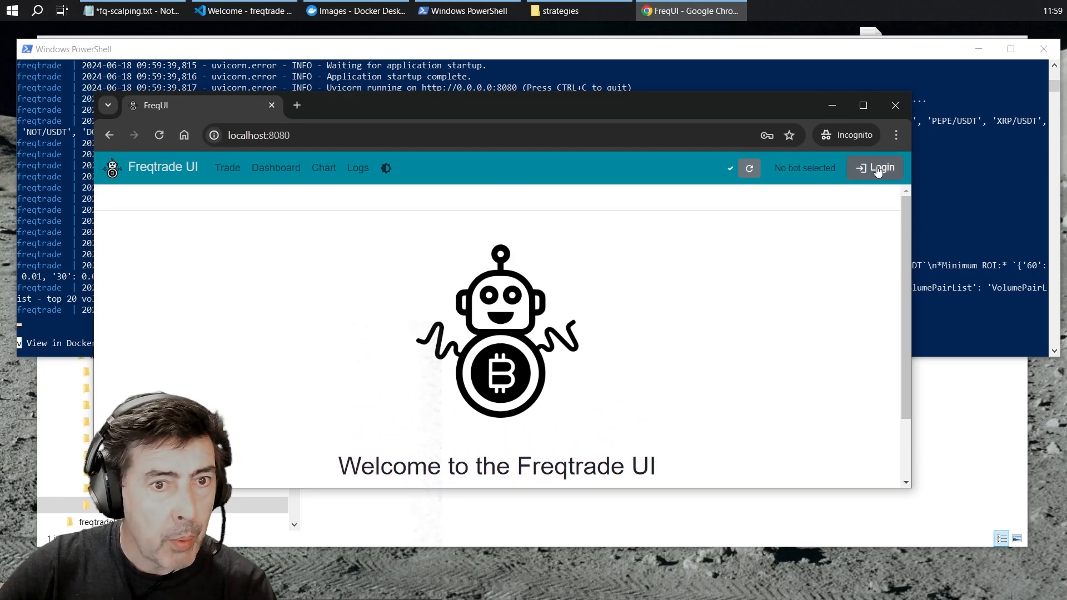
click(879, 168)
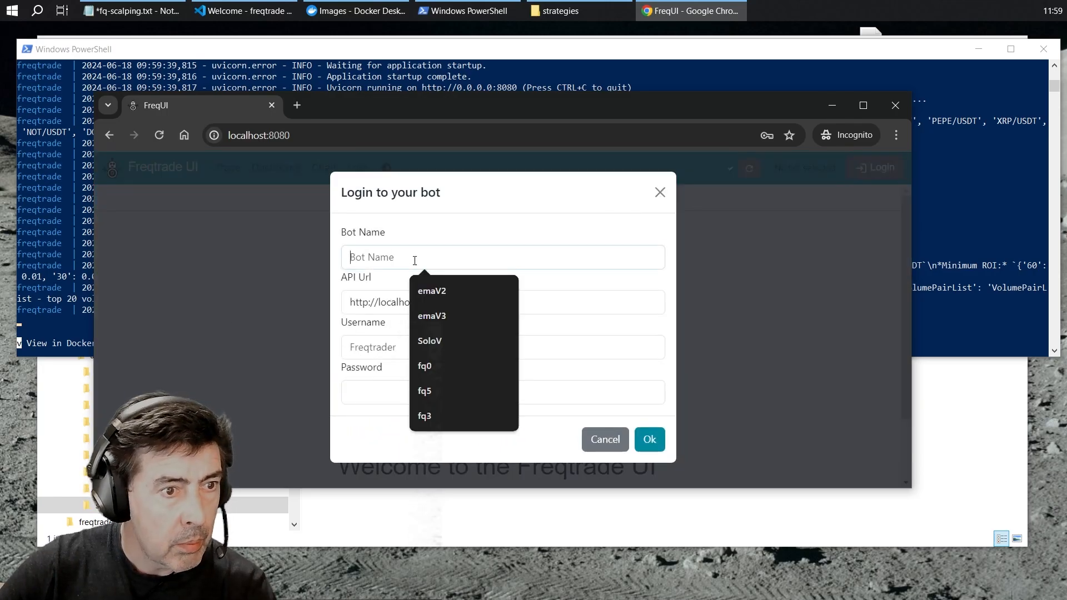
- Log in as bot 'freqtrade' with username fq and password so it shows online
text(freq)
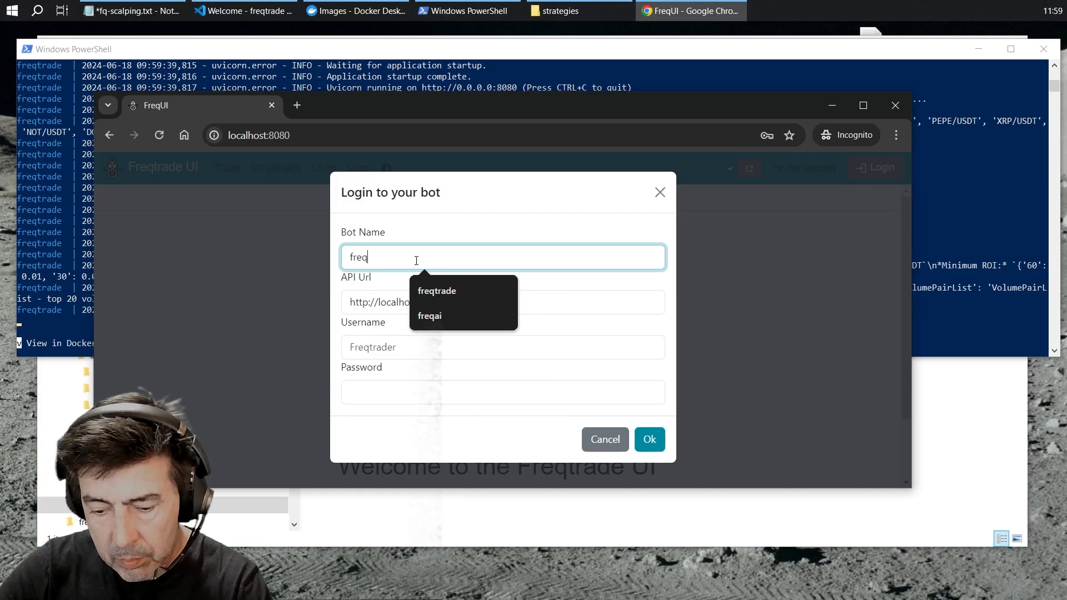
click(437, 291)
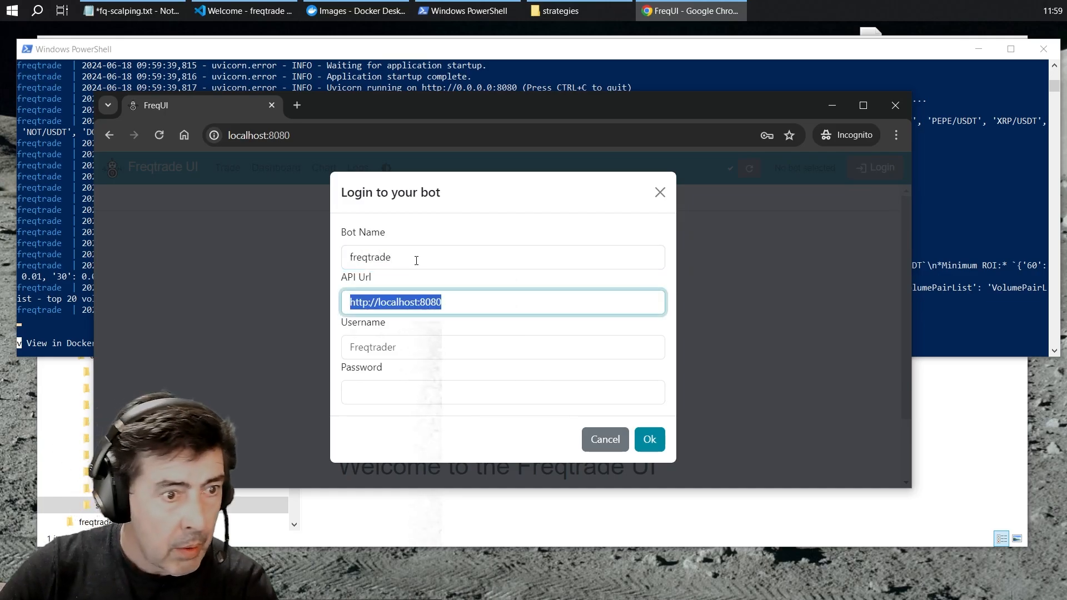
click(502, 347)
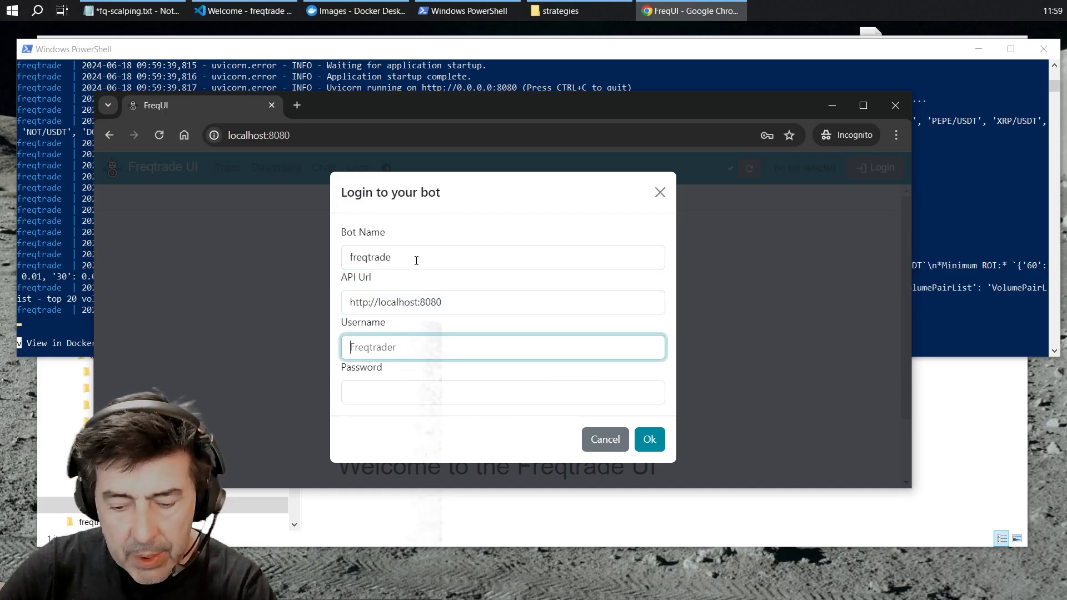
text(fq)
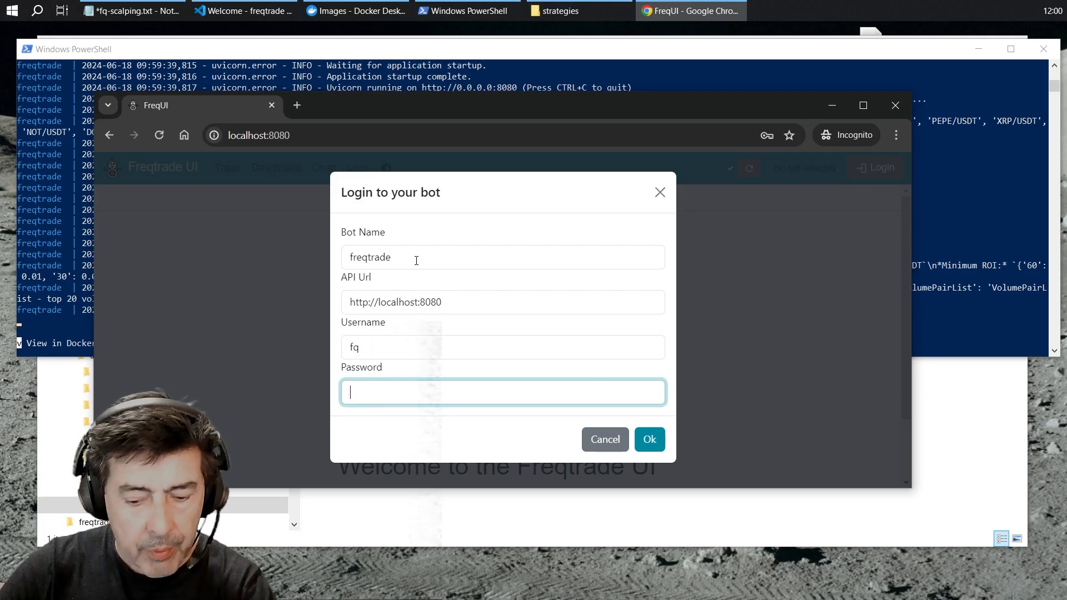
text(••)
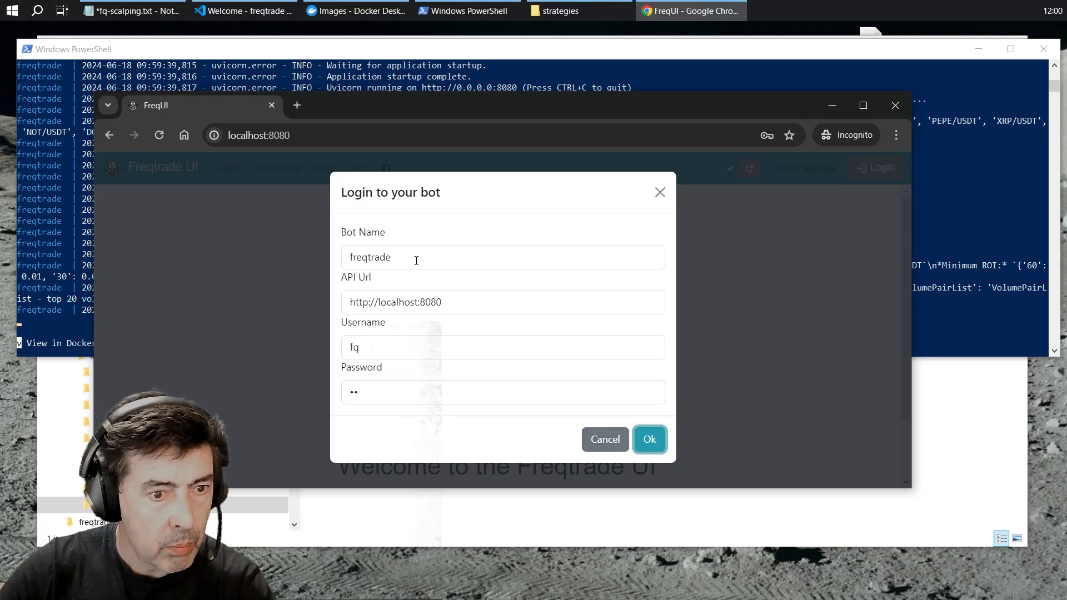
click(648, 439)
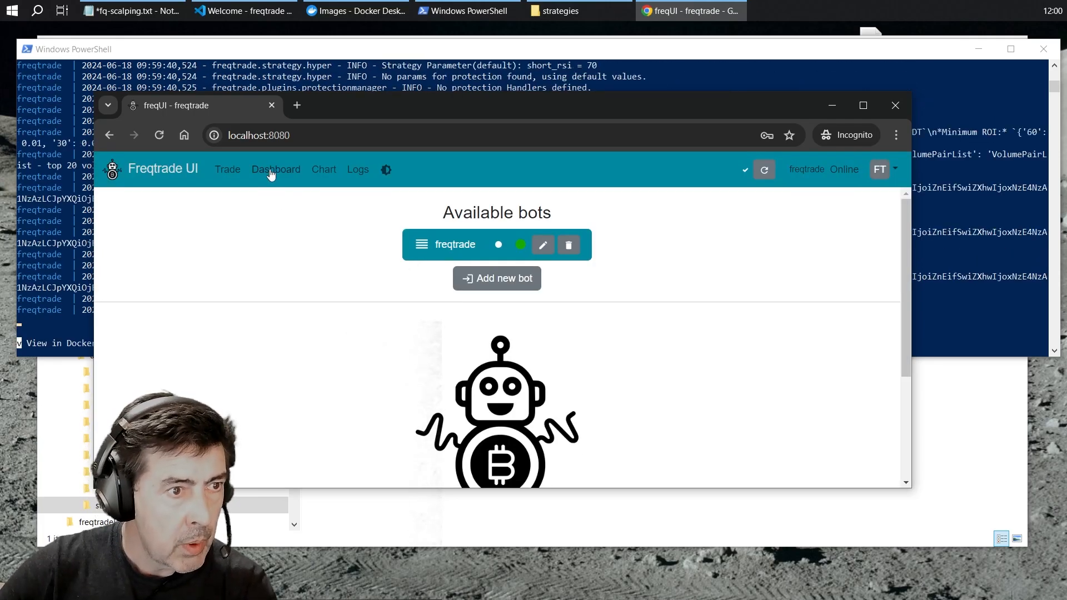
click(276, 169)
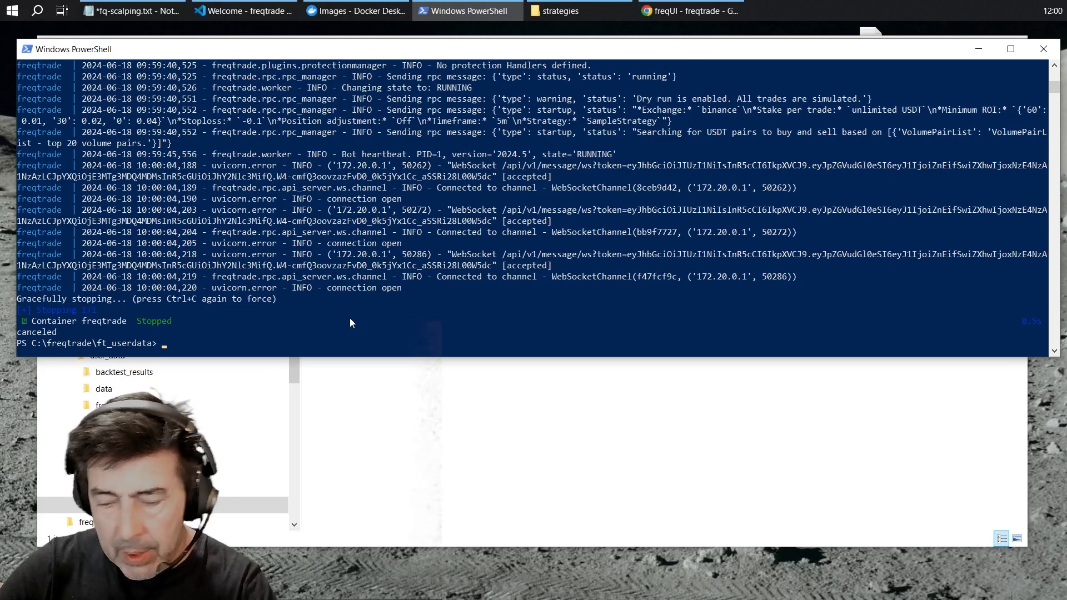
- Note in fq-scalping.txt that default freqtrade uses compose.yaml, strategy, config
text(docker compose do)
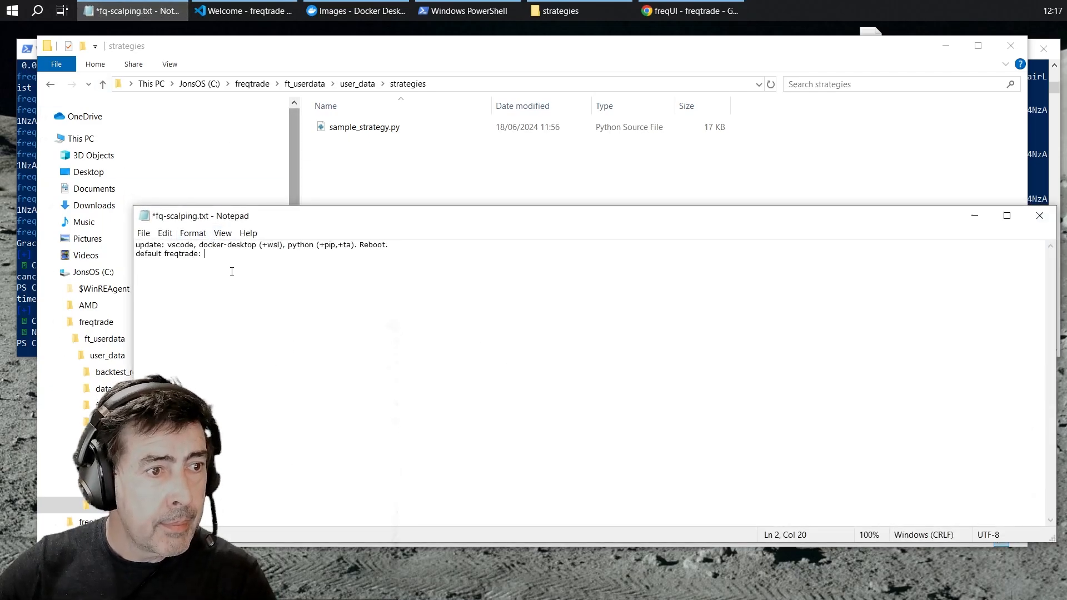
text(co)
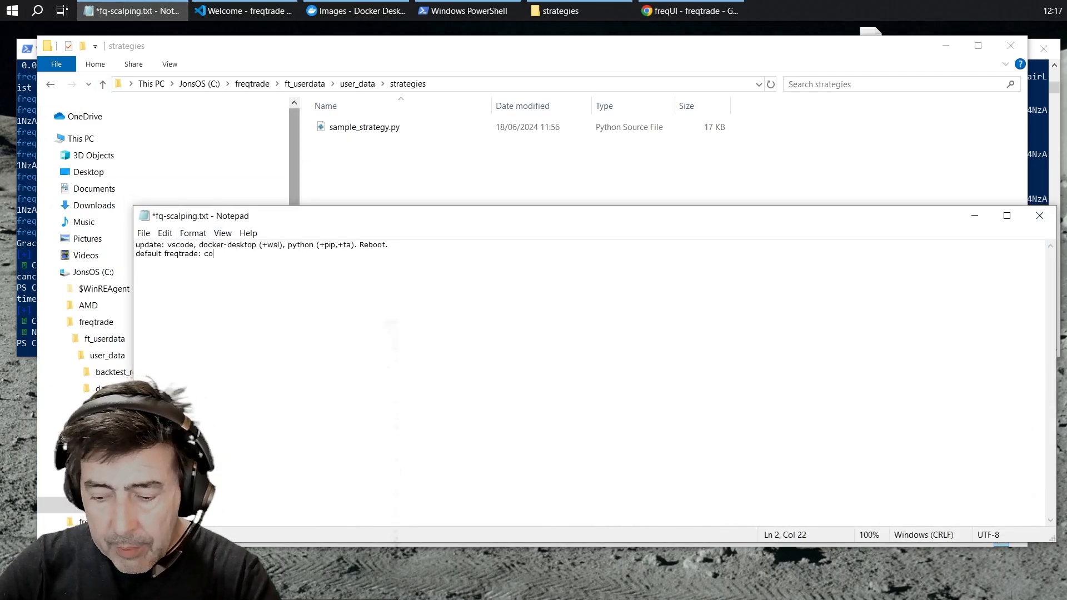
text(mpose.)
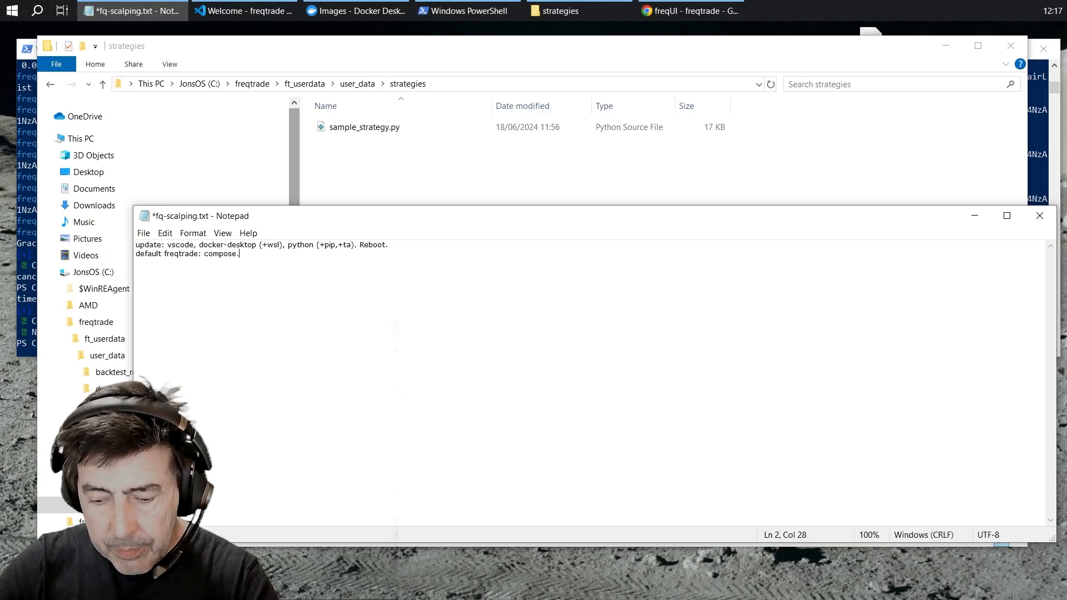
text(yaml,)
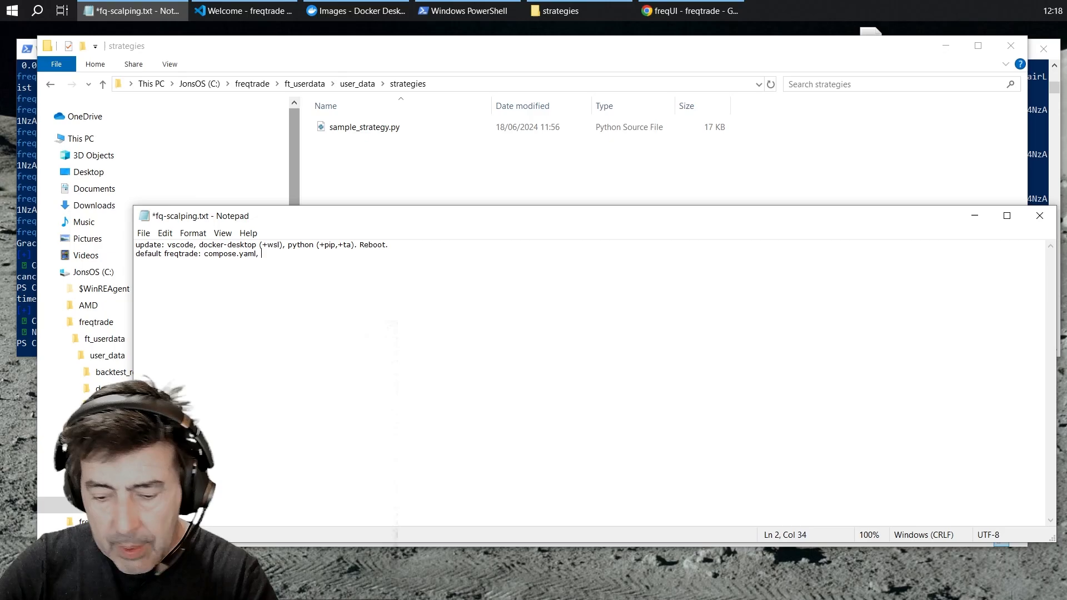
text(strat)
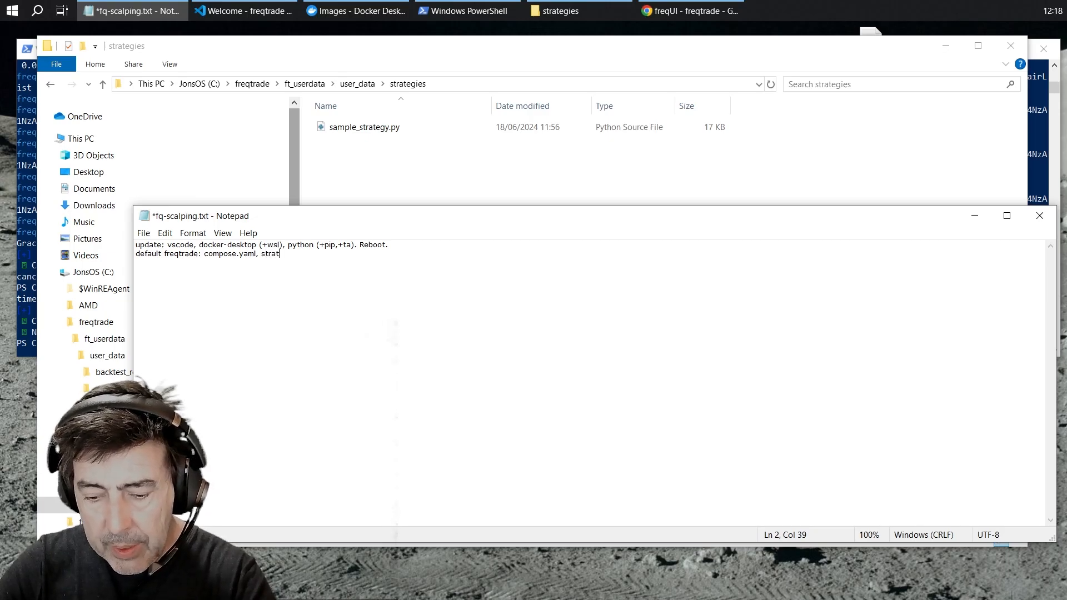
text(egy)
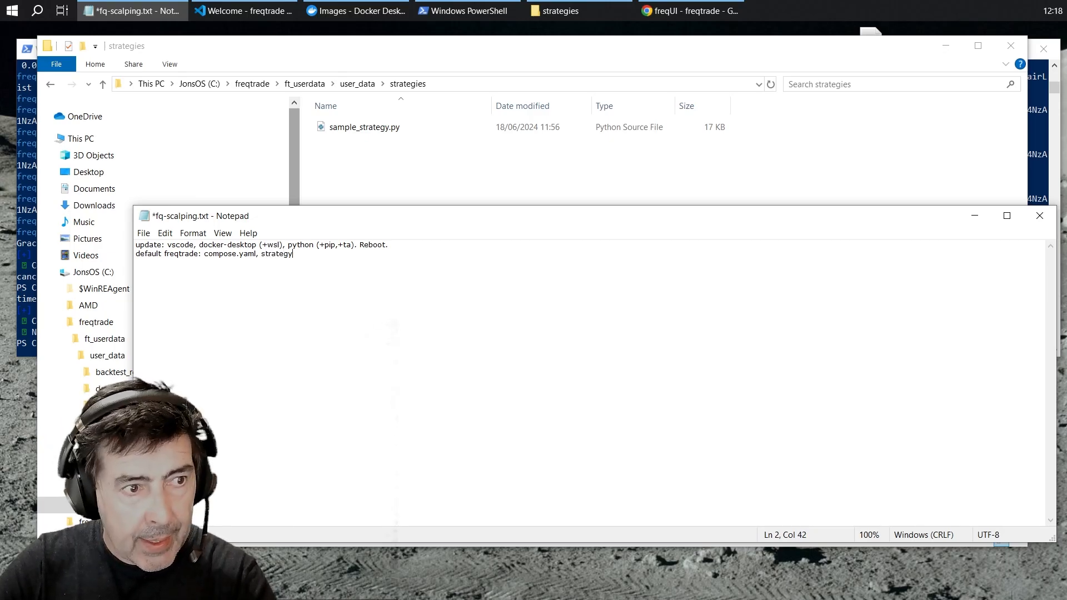
text(, config)
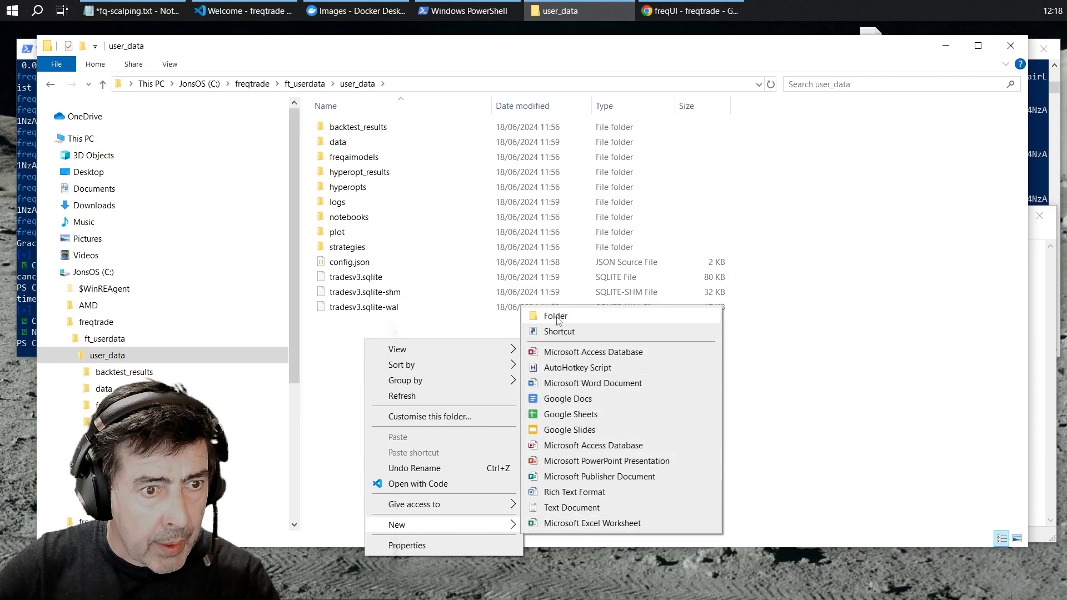
- Create a new folder in user_data and rename compose.yml to compose.yaml, accepting the extension change
click(556, 315)
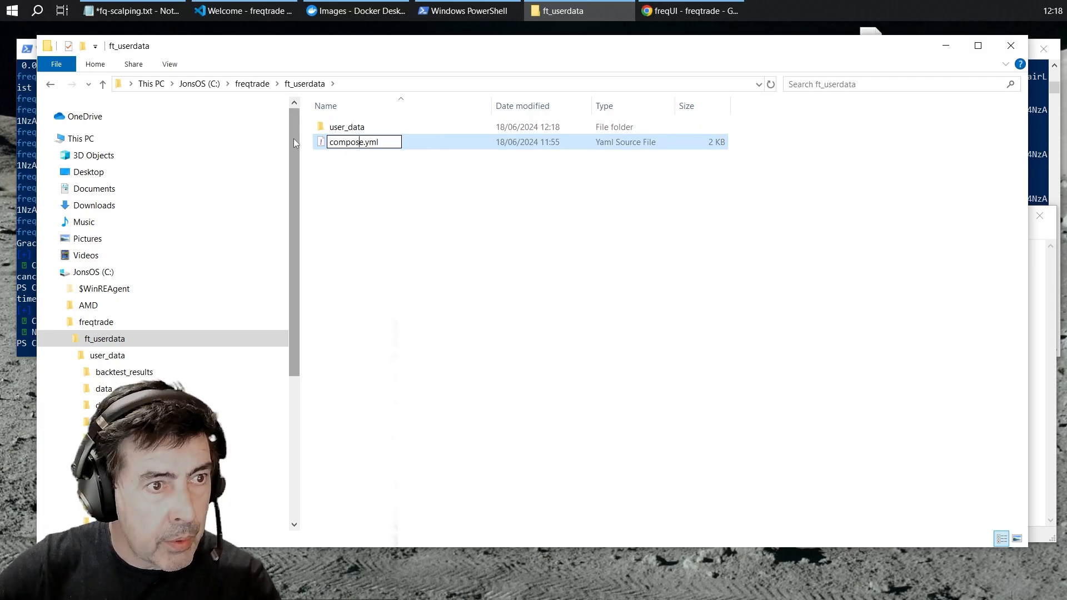
key(Return)
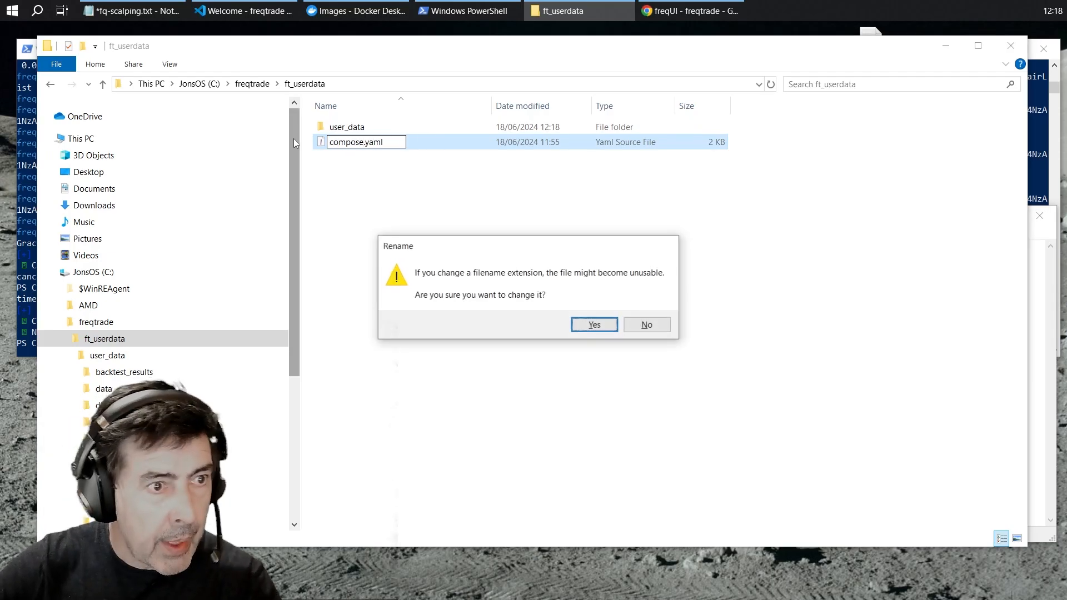
click(592, 325)
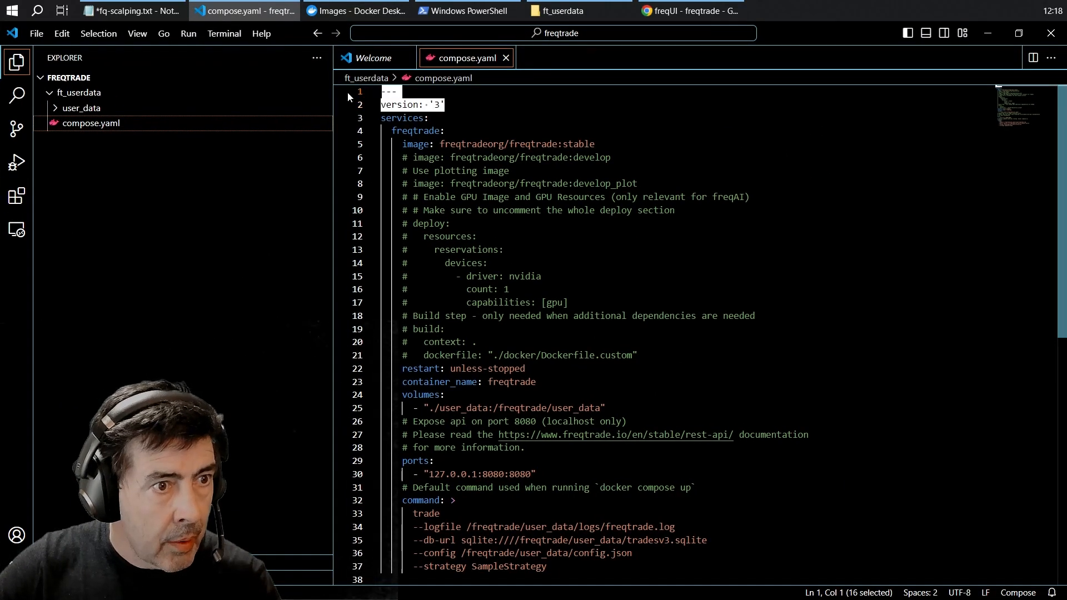
- Delete the header, version and comment lines and point --db-url into a dbs/ folder
key(Delete)
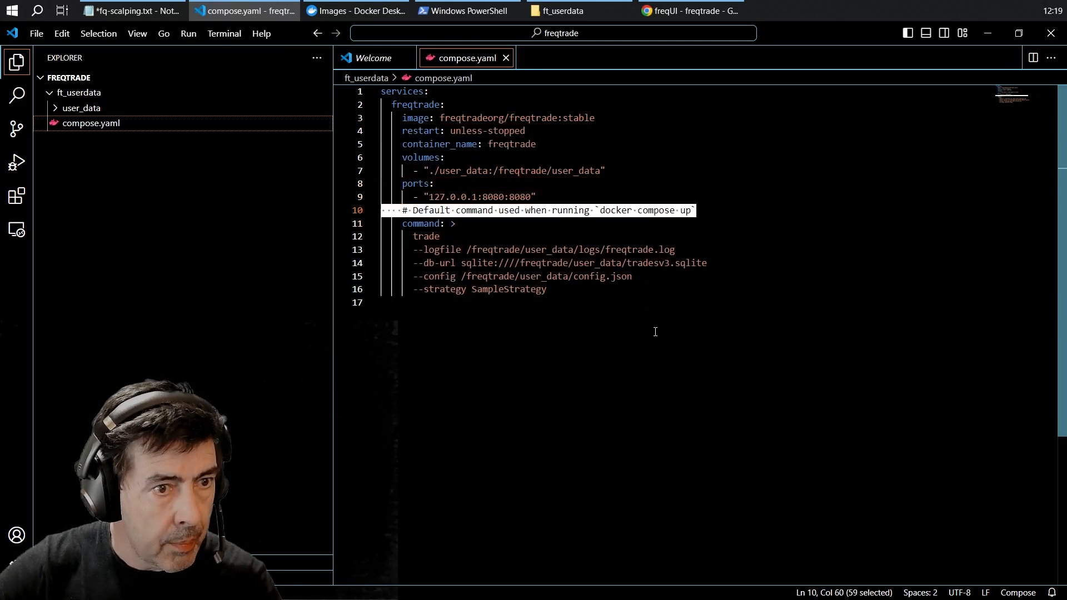
key(Delete)
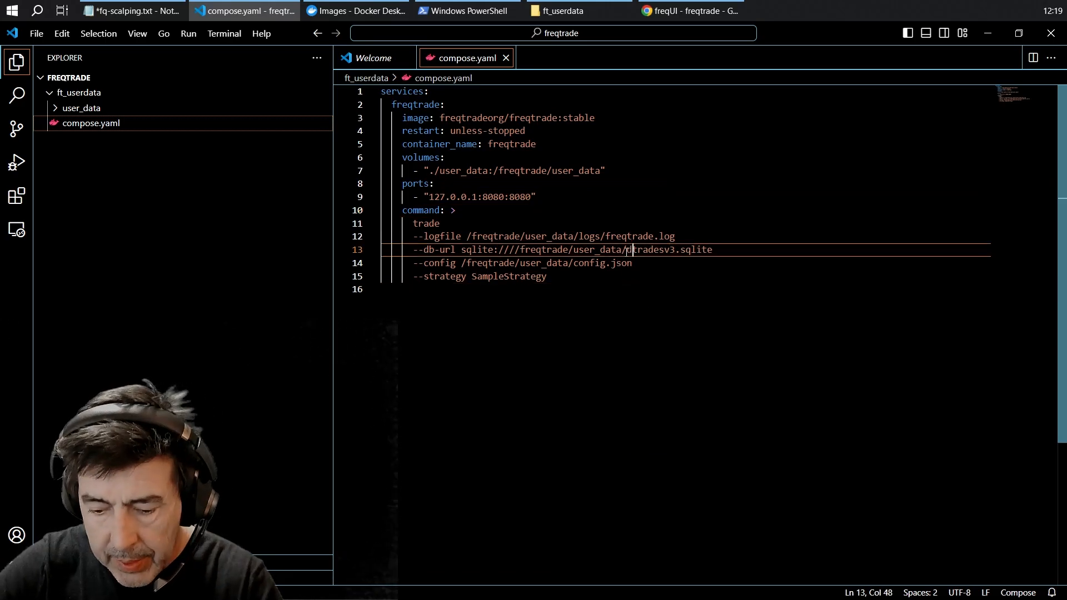
text(dbs/)
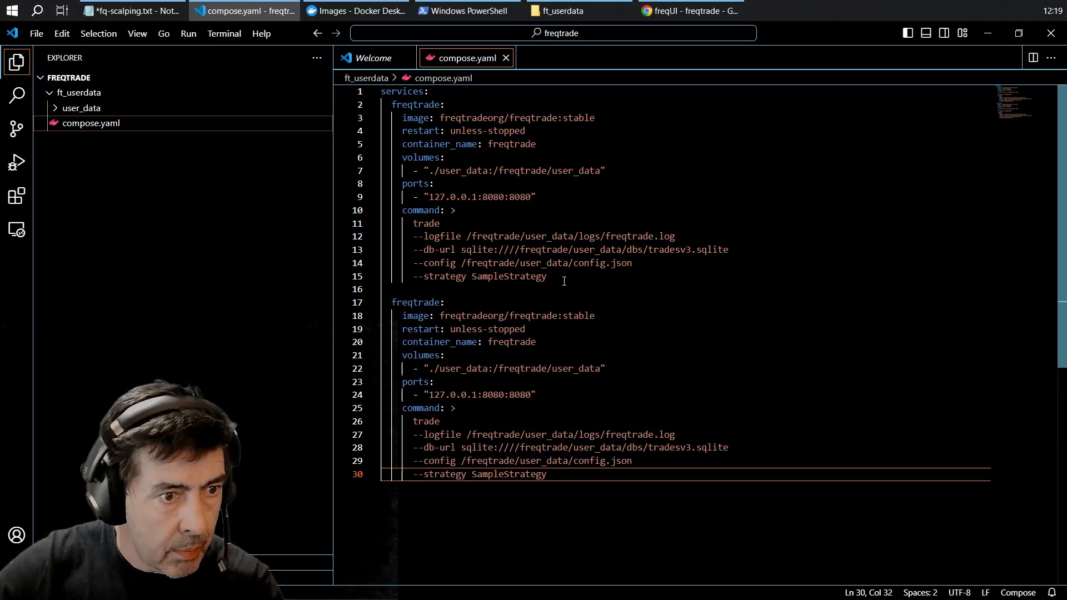
- Rename the duplicated service and container to scalper and clear the old second log file name
double_click(416, 302)
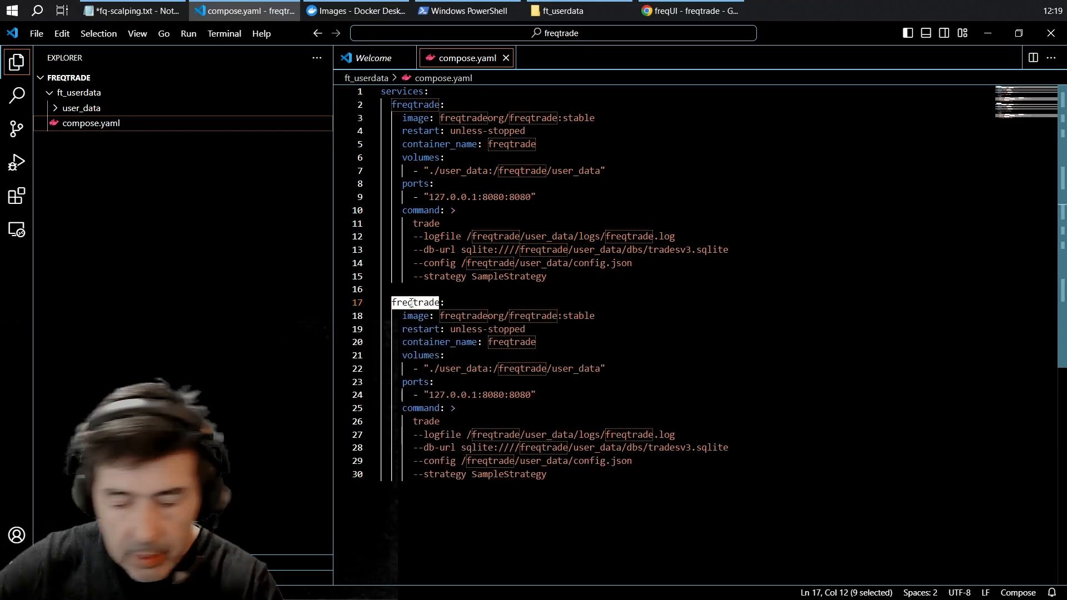
text(scalper:)
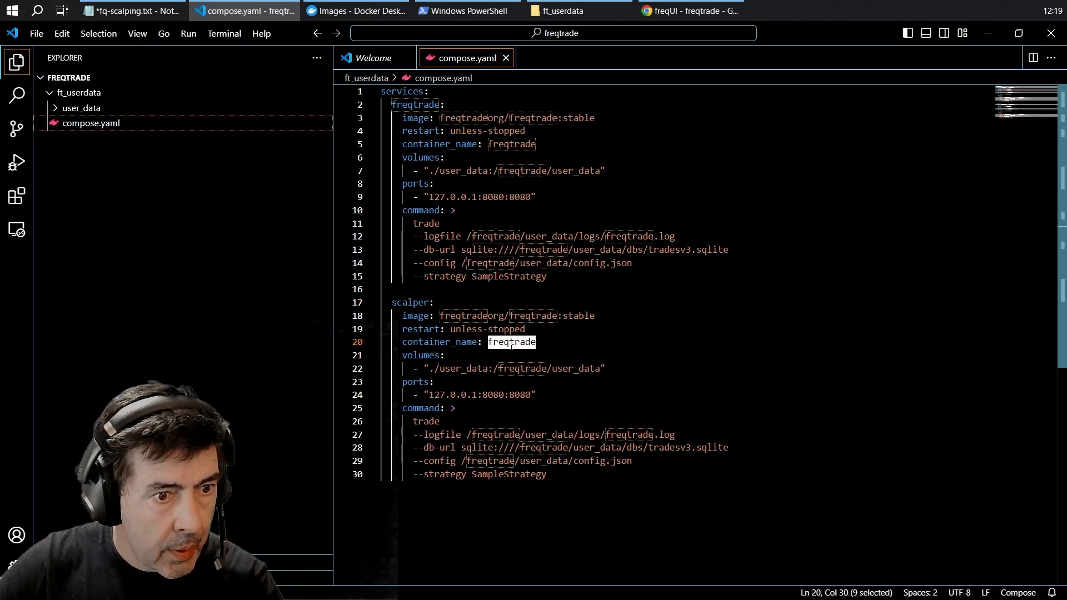
text(scalper)
click(476, 394)
text(1)
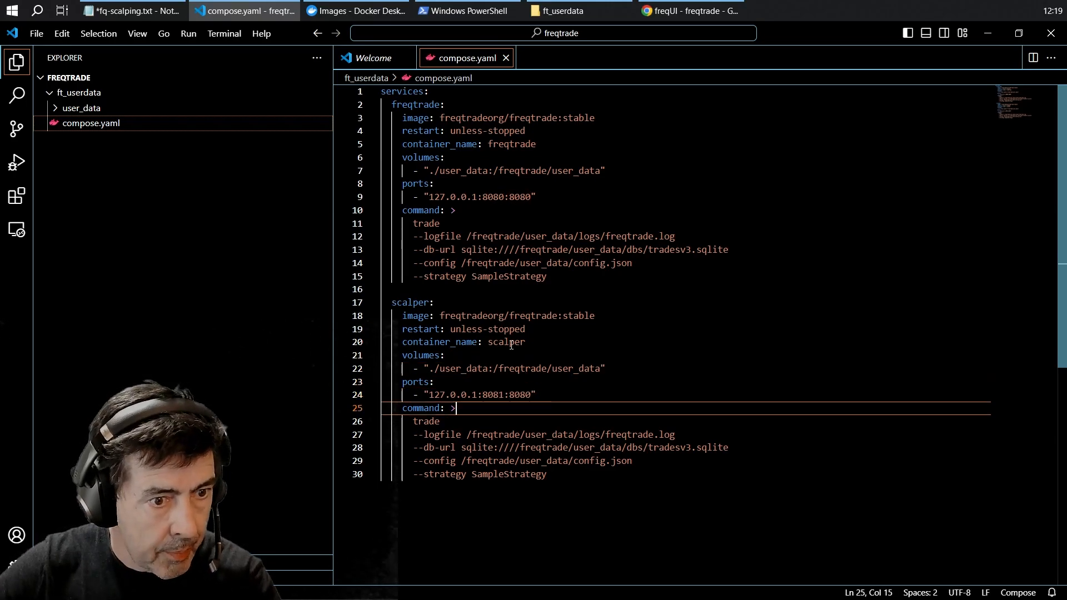
click(661, 434)
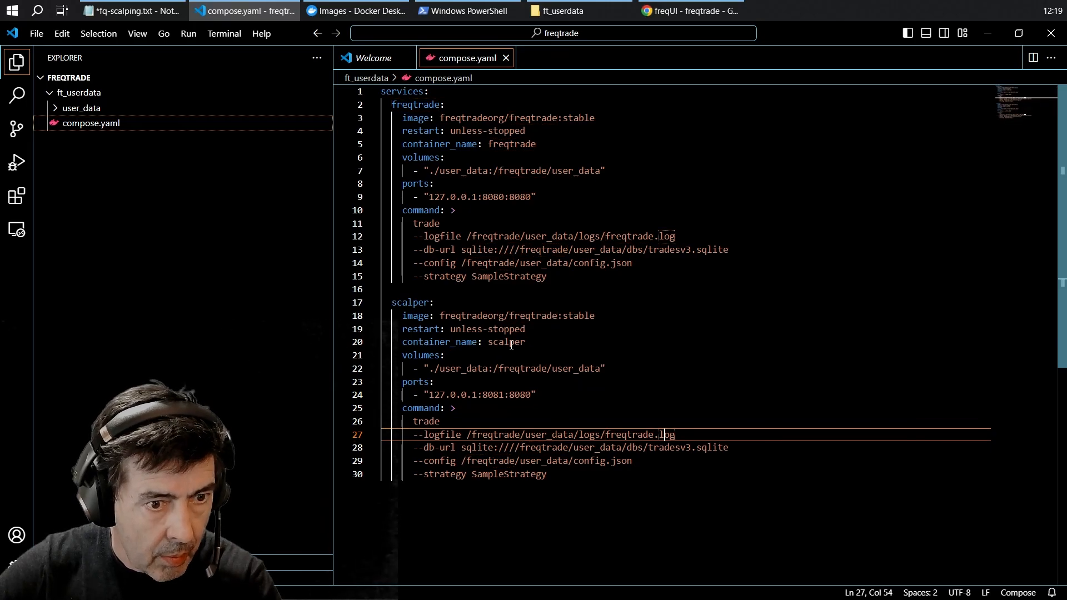
key(Backspace)
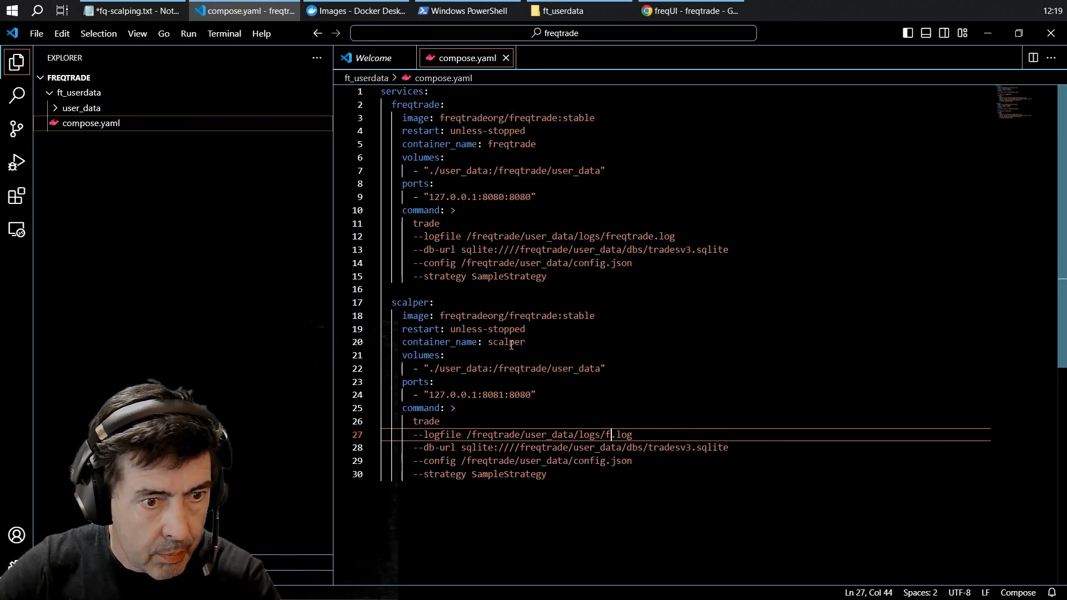
- Set the scalper service's log, database, config scalper.json and strategy names to scalper
text(scalper)
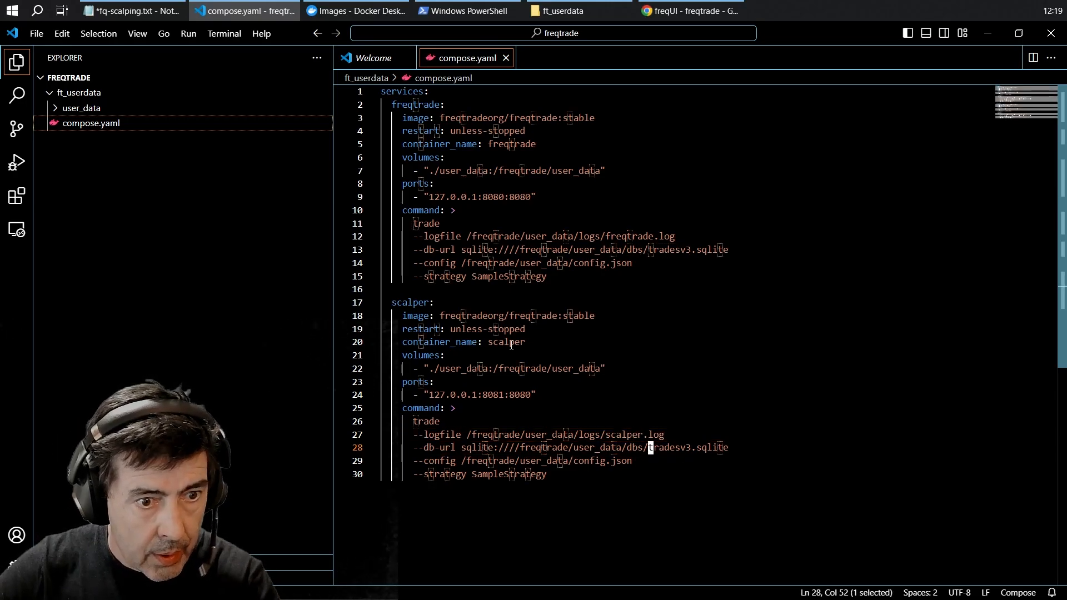
text(scalpe)
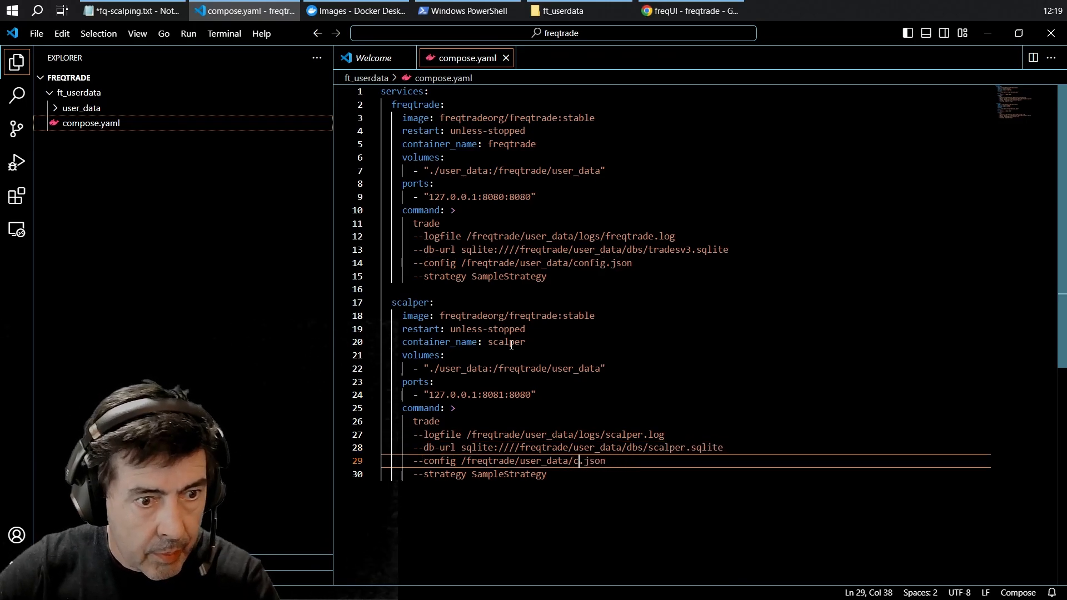
text(scalper)
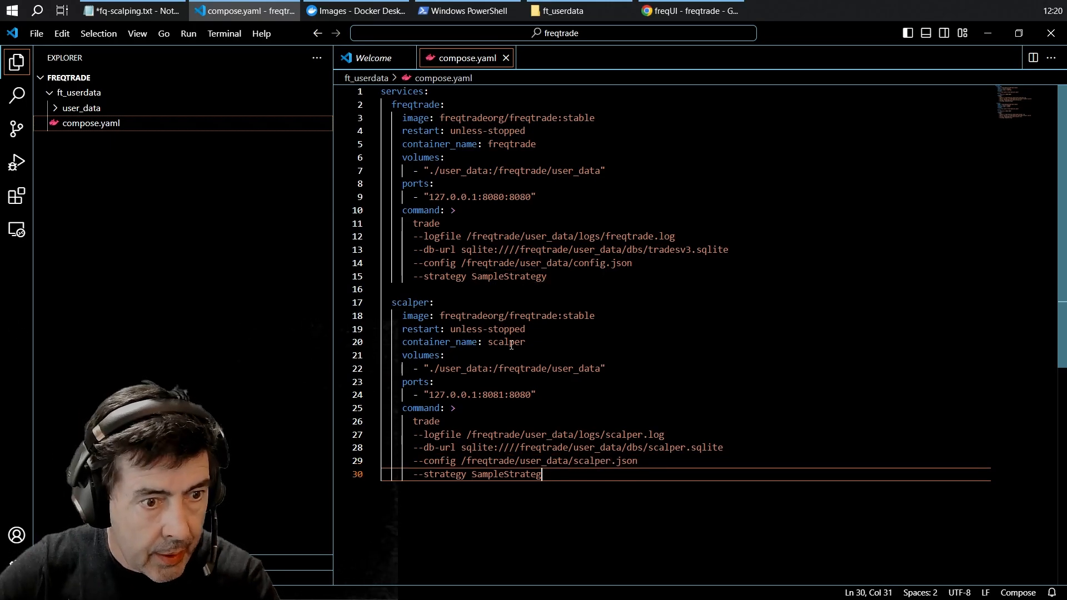
text(sca)
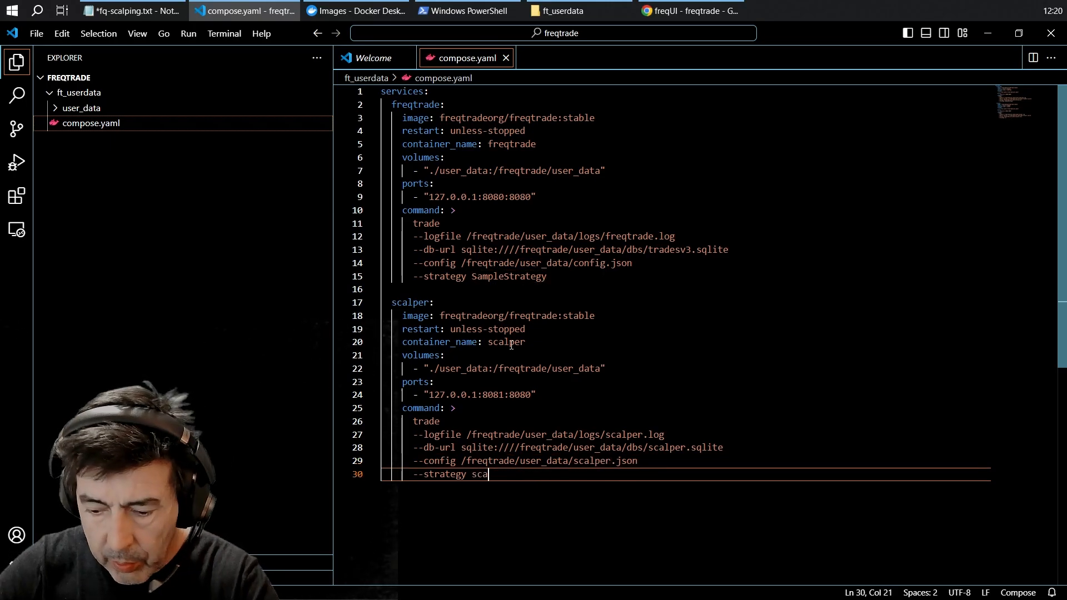
text(lper)
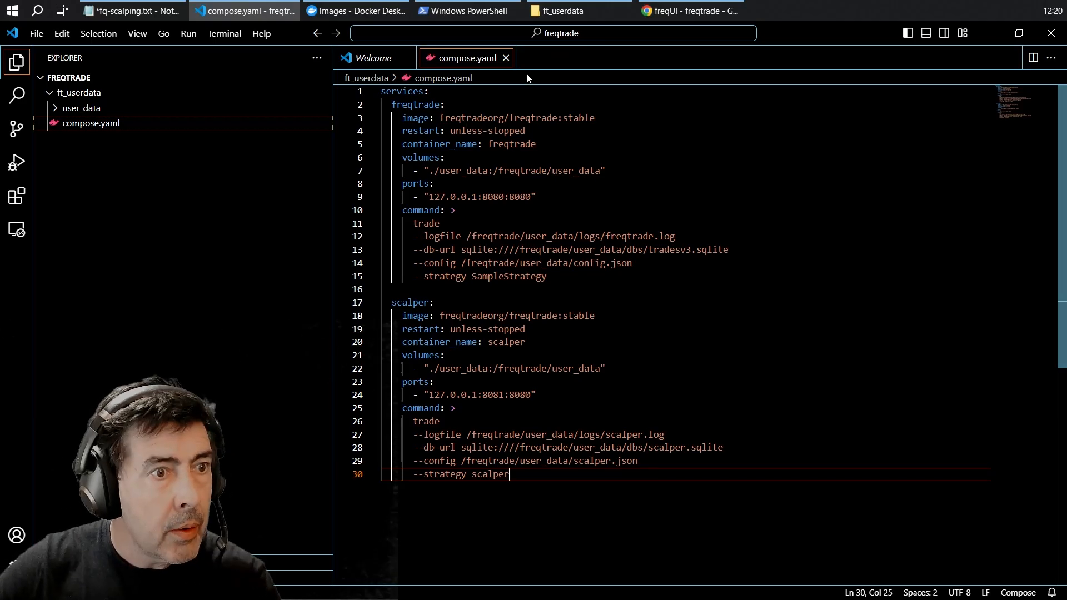
mouse_move(506, 58)
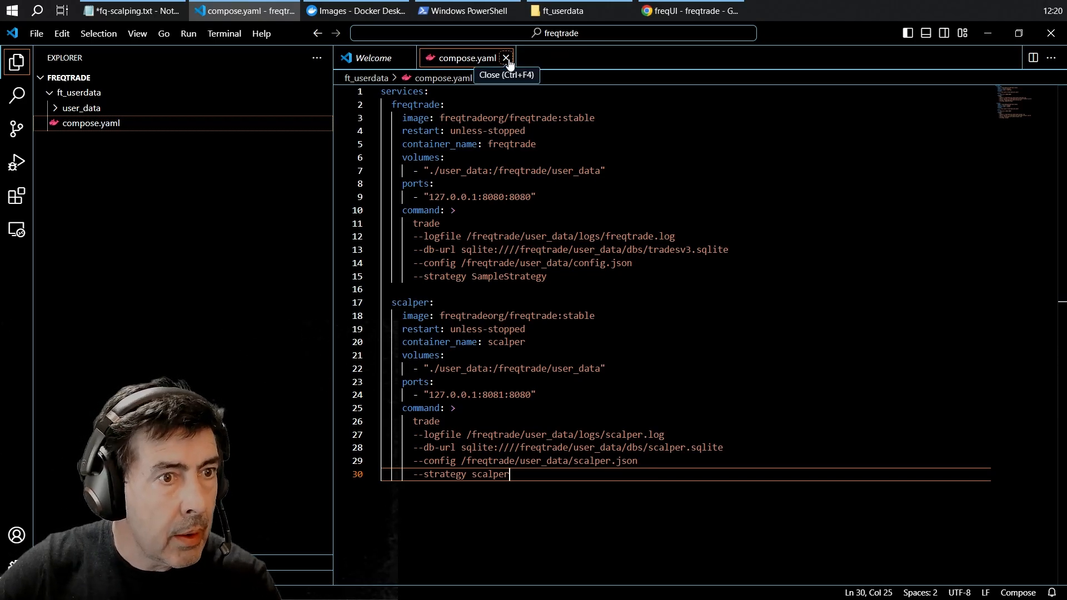
- Open user_data/config.json and reduce pairlists to a single StaticPairList method, removing VolumePairList options
click(506, 58)
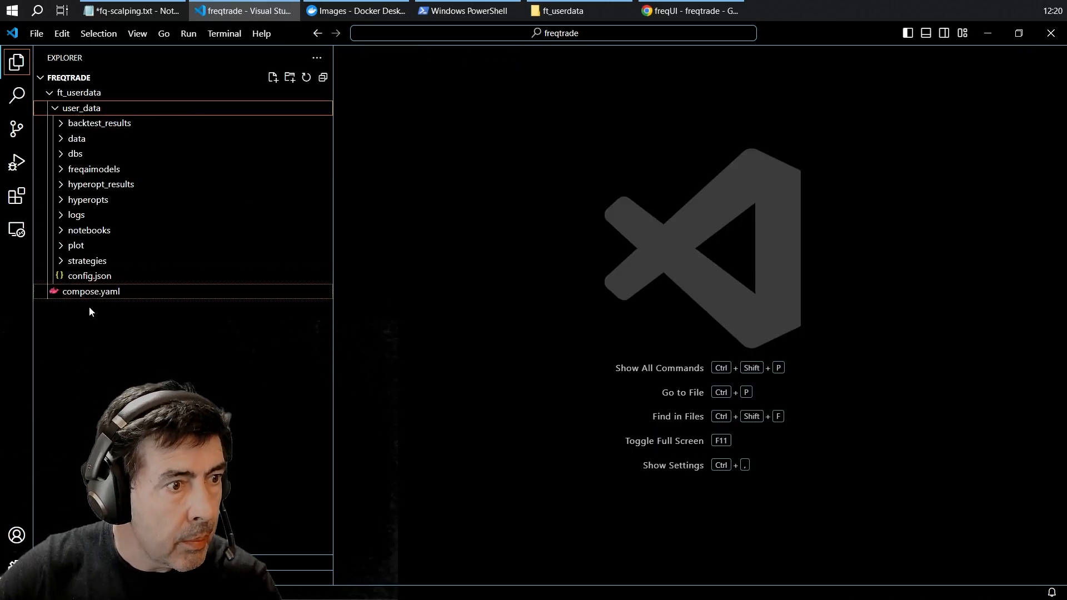
click(89, 276)
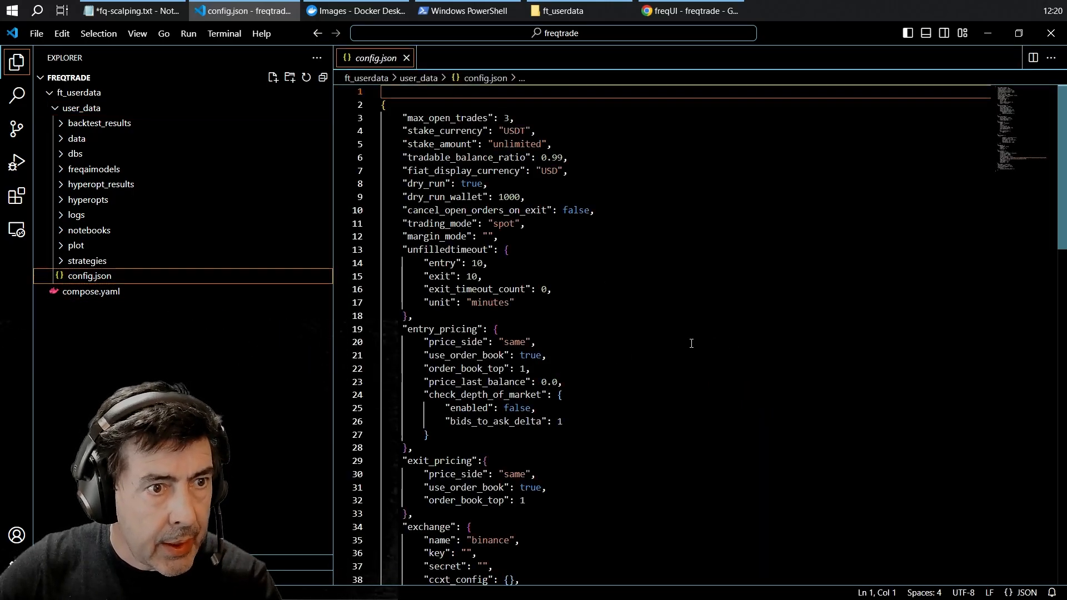
scroll(down, 3)
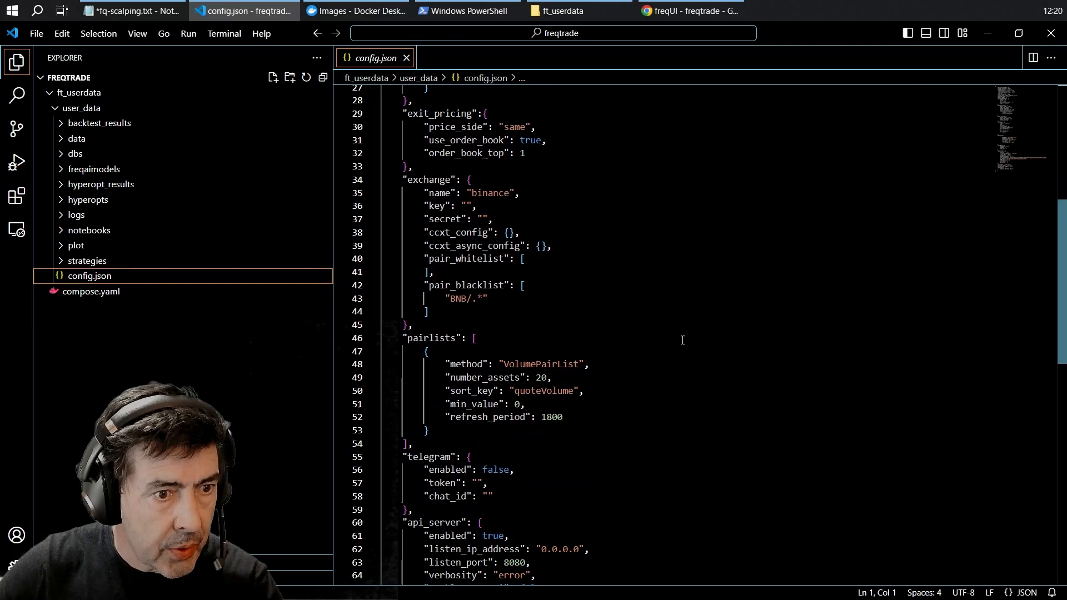
scroll(down, 3)
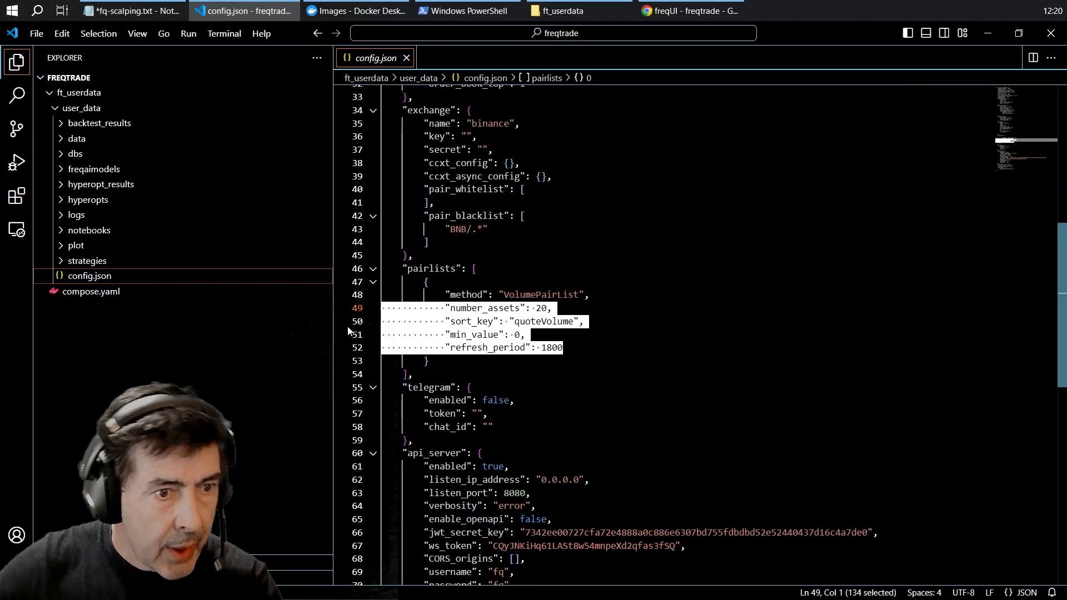
key(Delete)
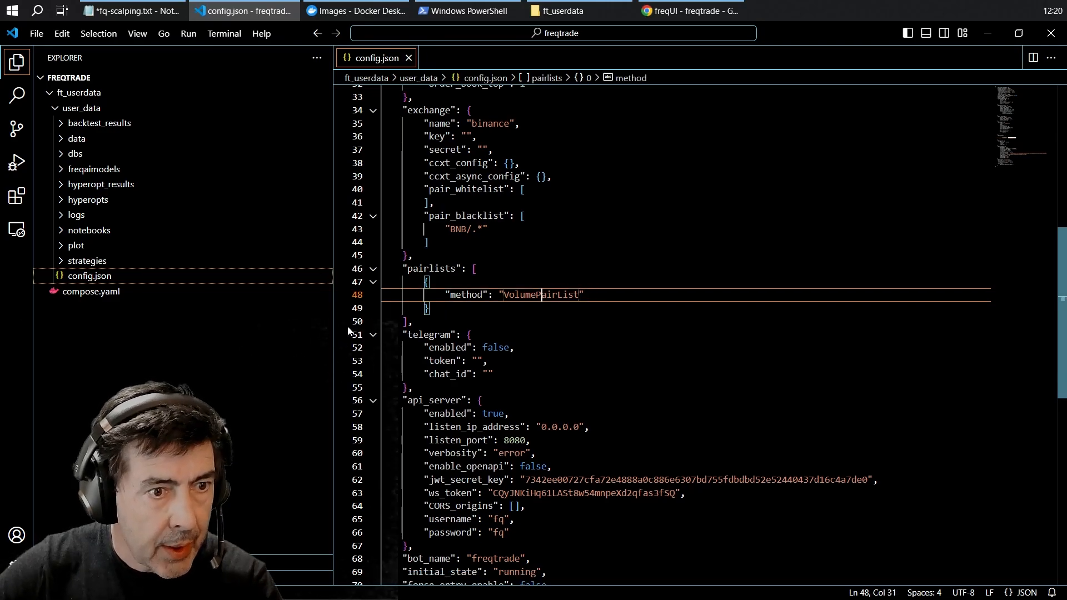
text(PairList)
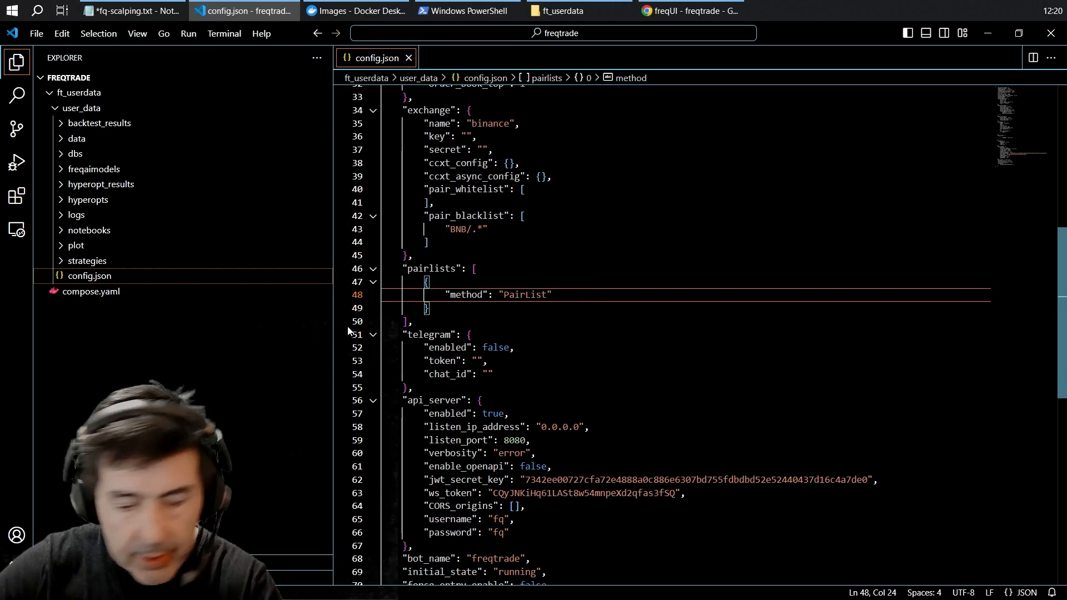
text(StaticPairList)
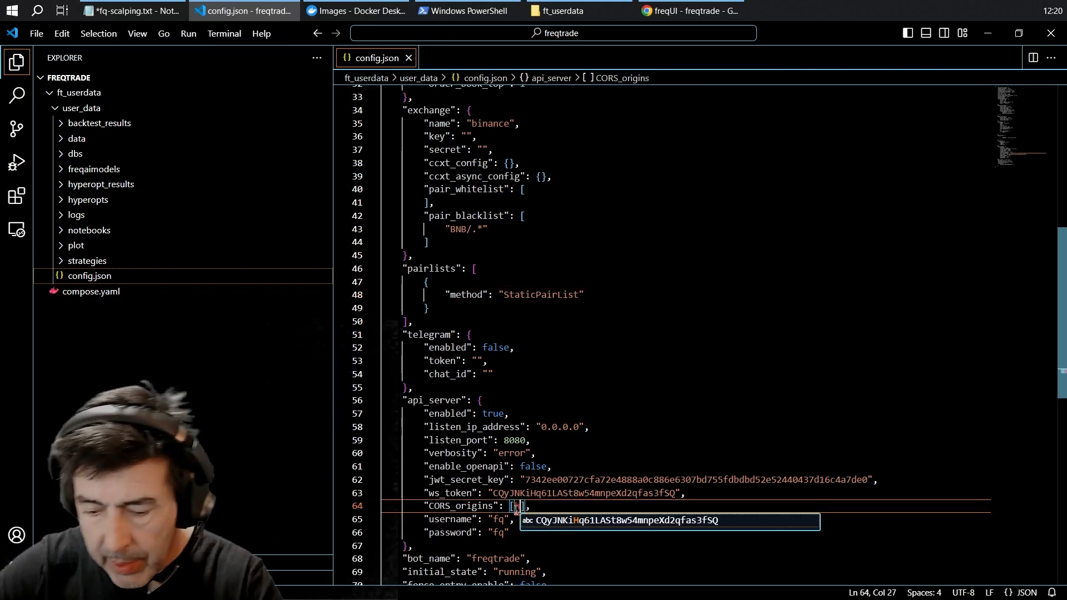
text(https)
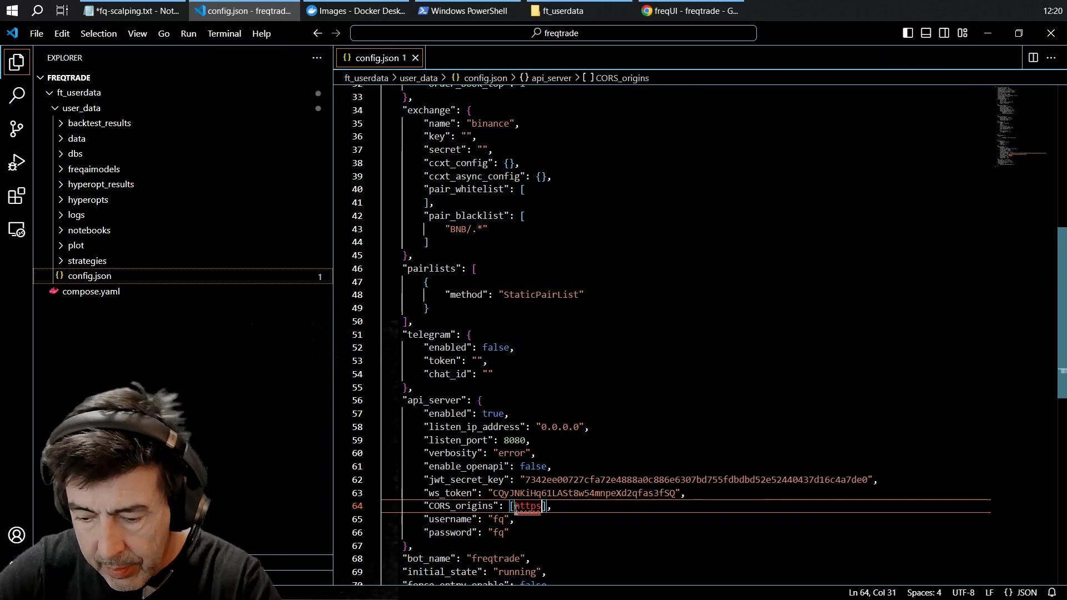
text(://)
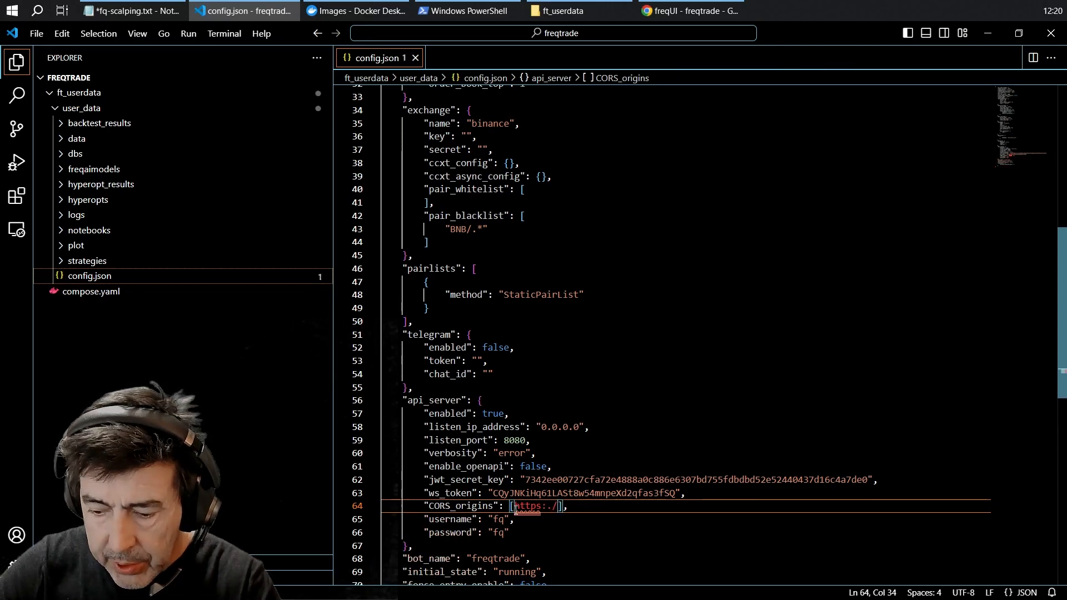
text(local)
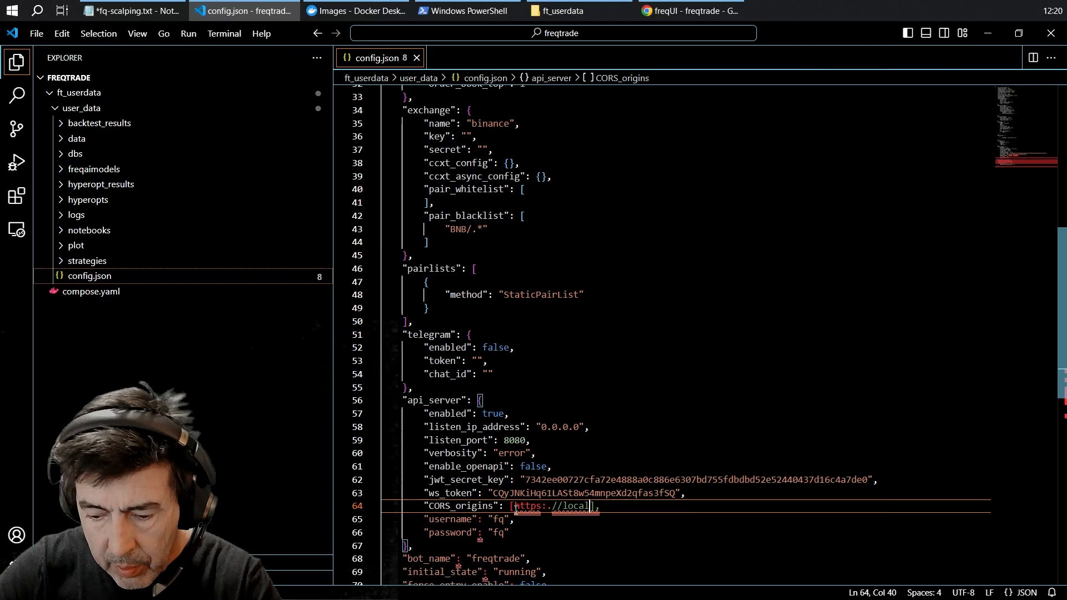
text(host:)
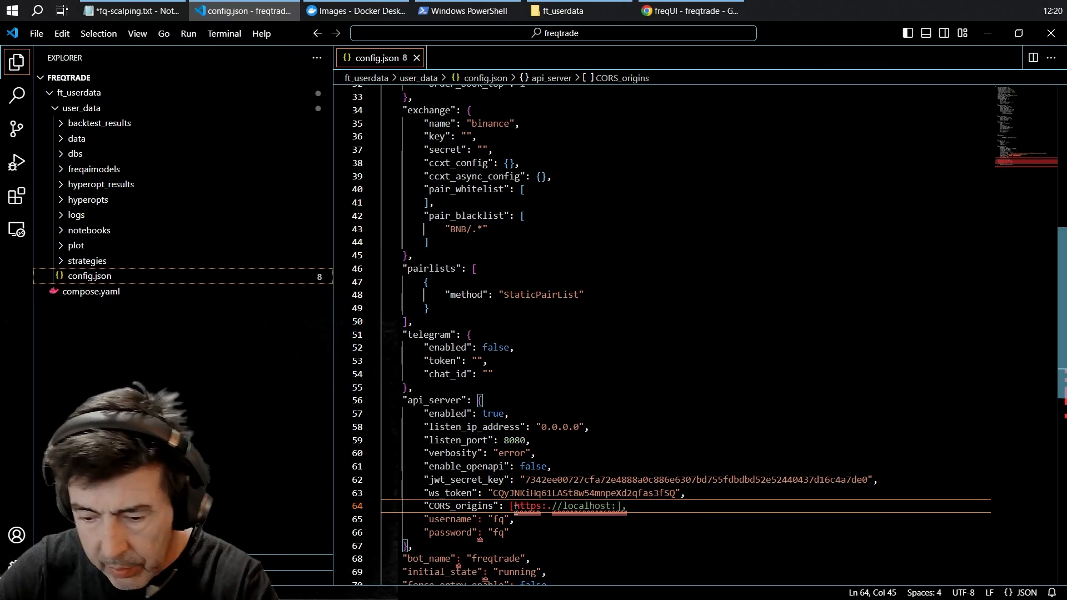
text(:8080)
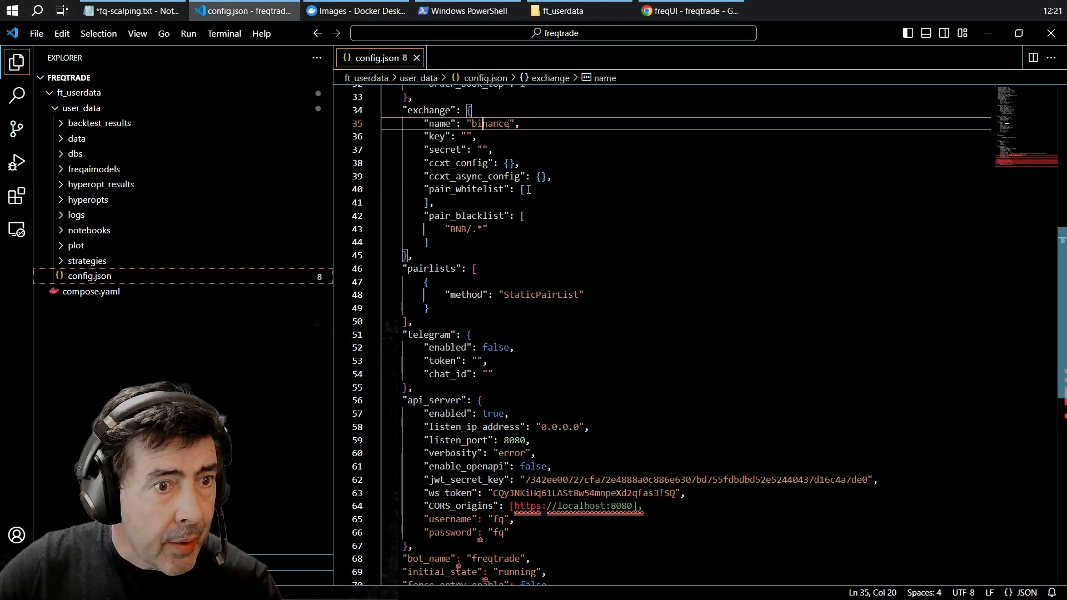
click(528, 189)
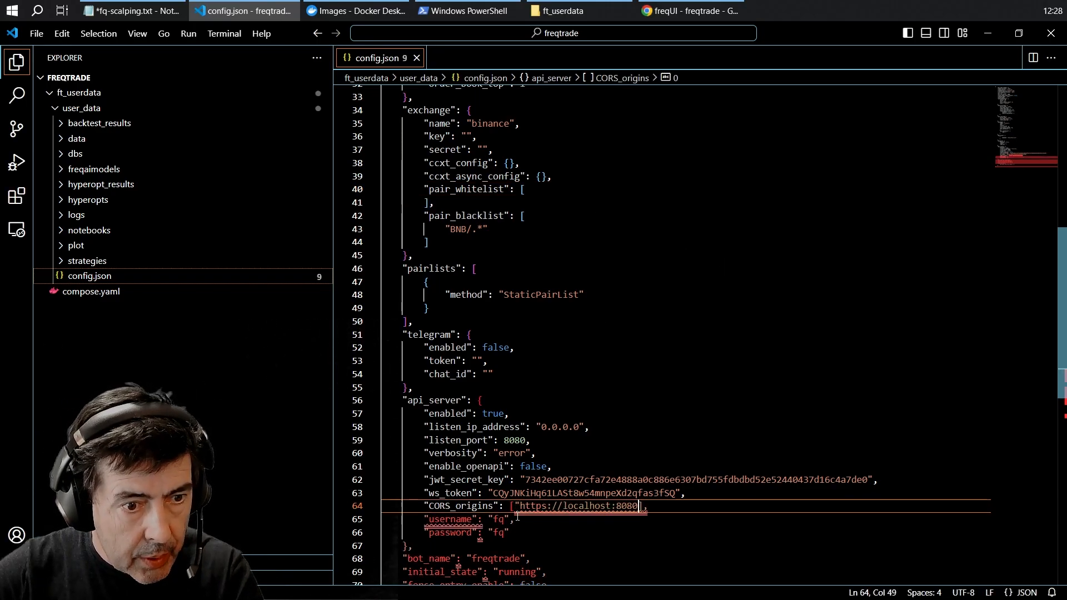
- Paste the 26 USDT pairs, BTC/USDT through ATOM/USDT, into pair_whitelist
click(524, 189)
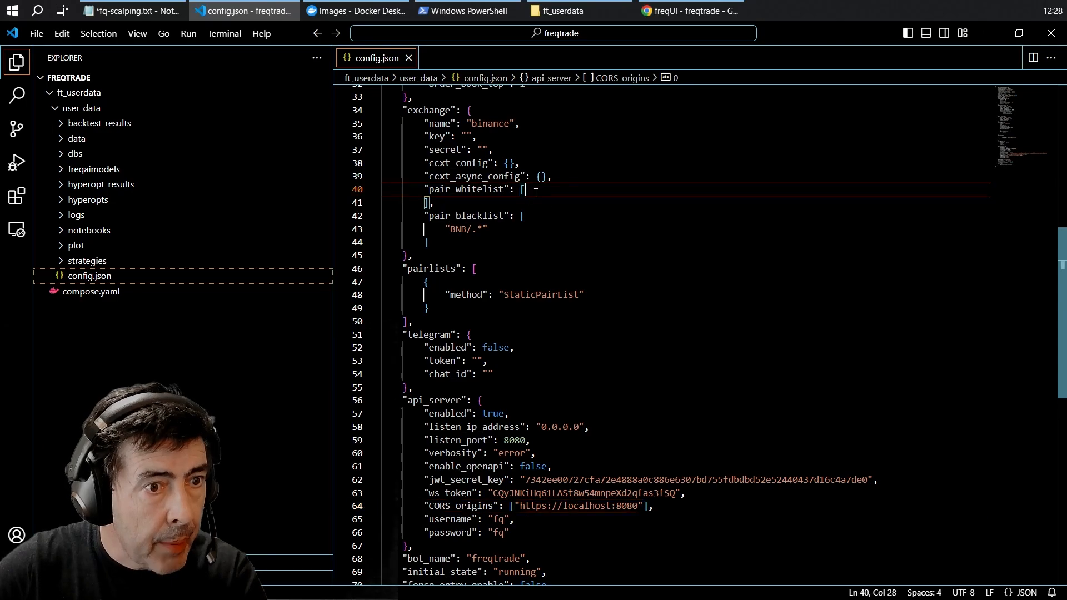
key(enter)
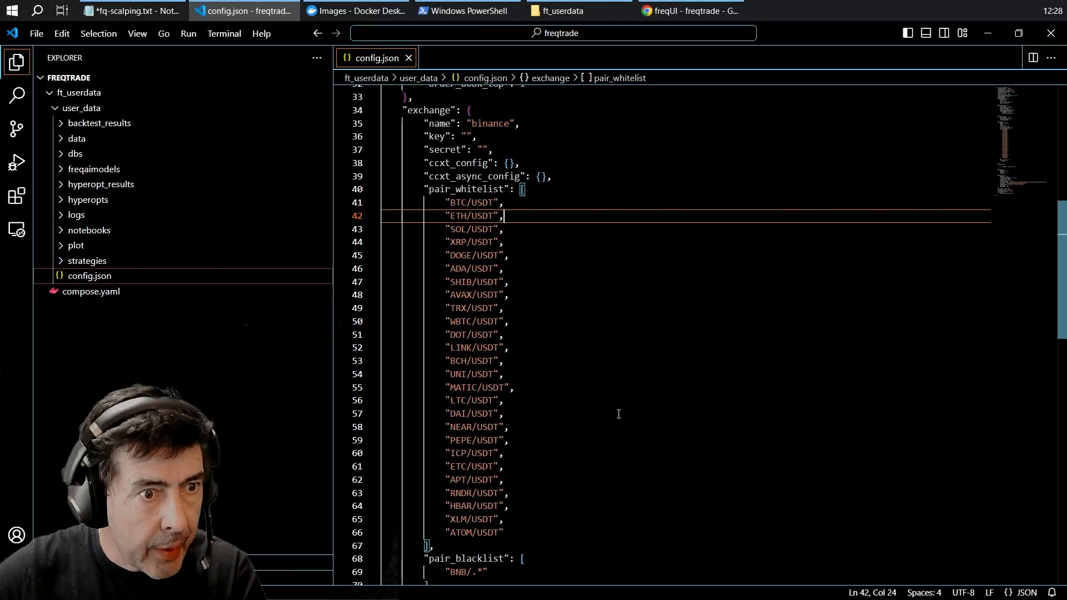
scroll(down, 3)
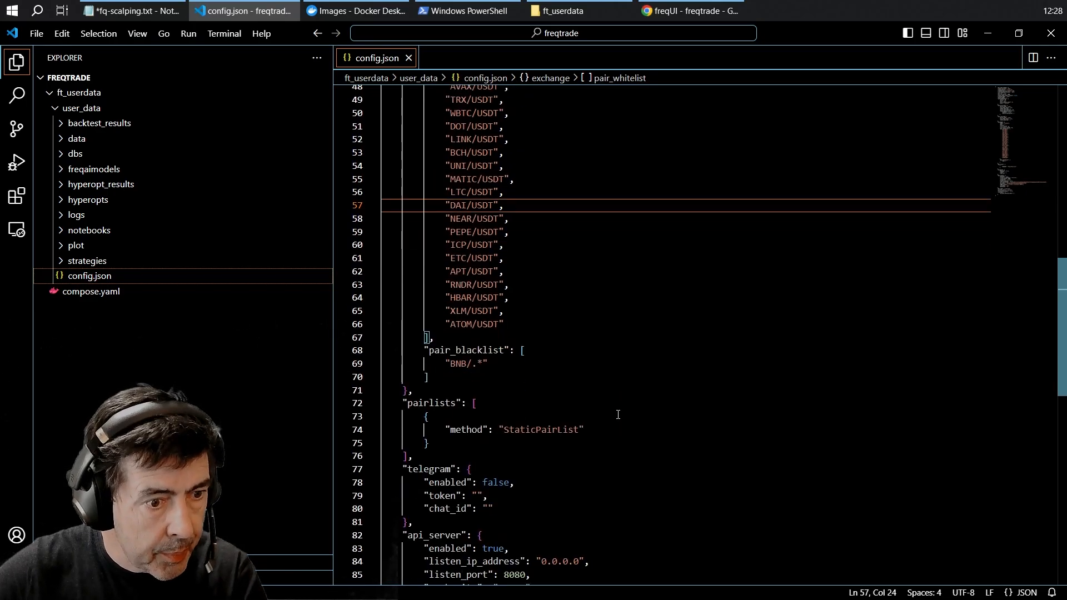
scroll(down, 3)
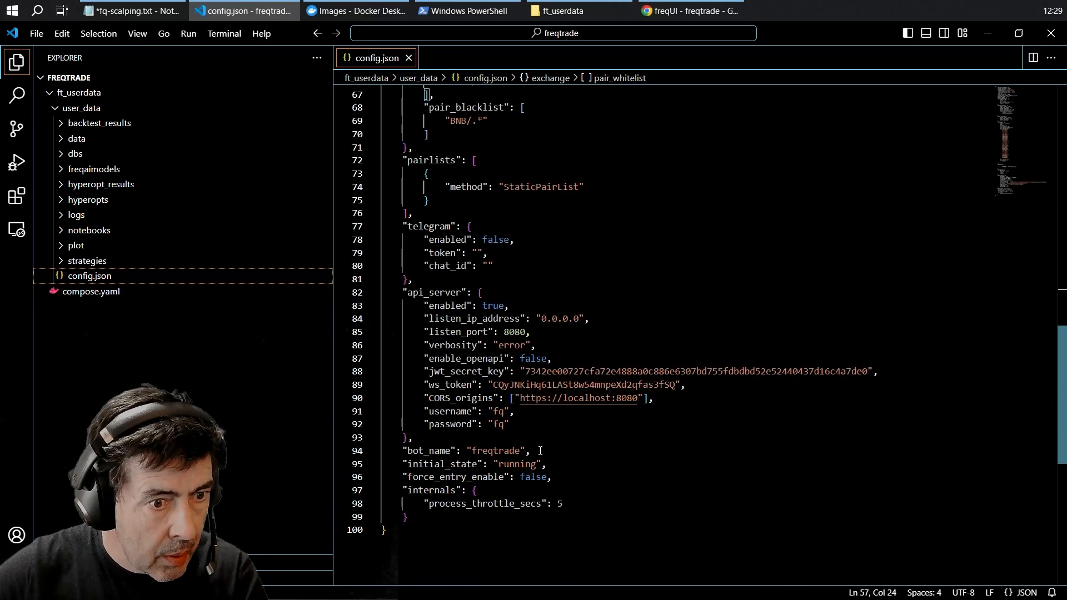
- Move "bot_name": "freqtrade" to the top and cut the dry_run and dry_run_wallet lines
triple_click(465, 451)
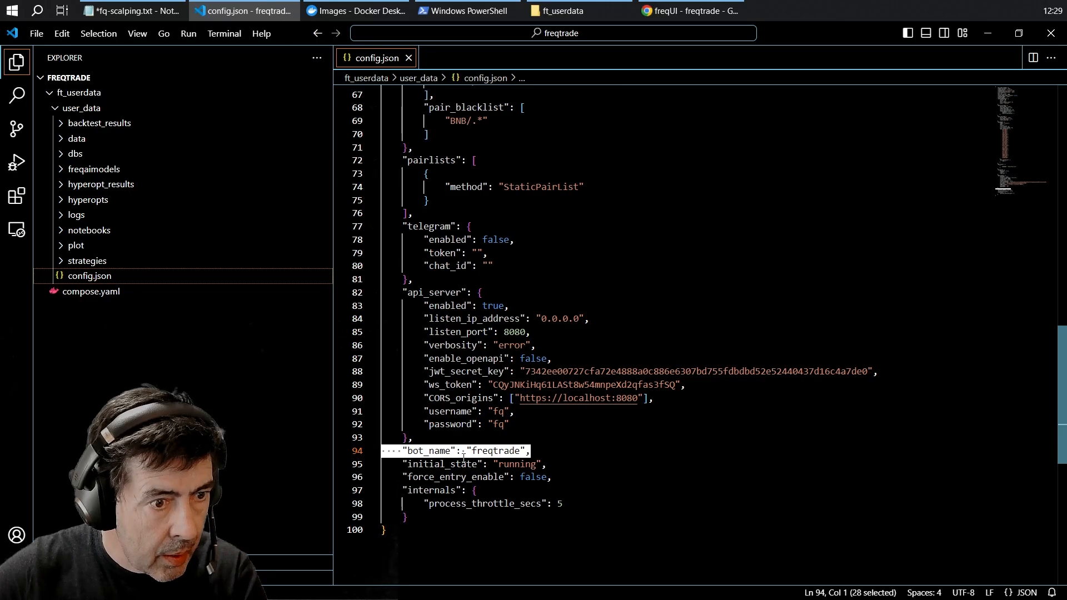
key(Delete)
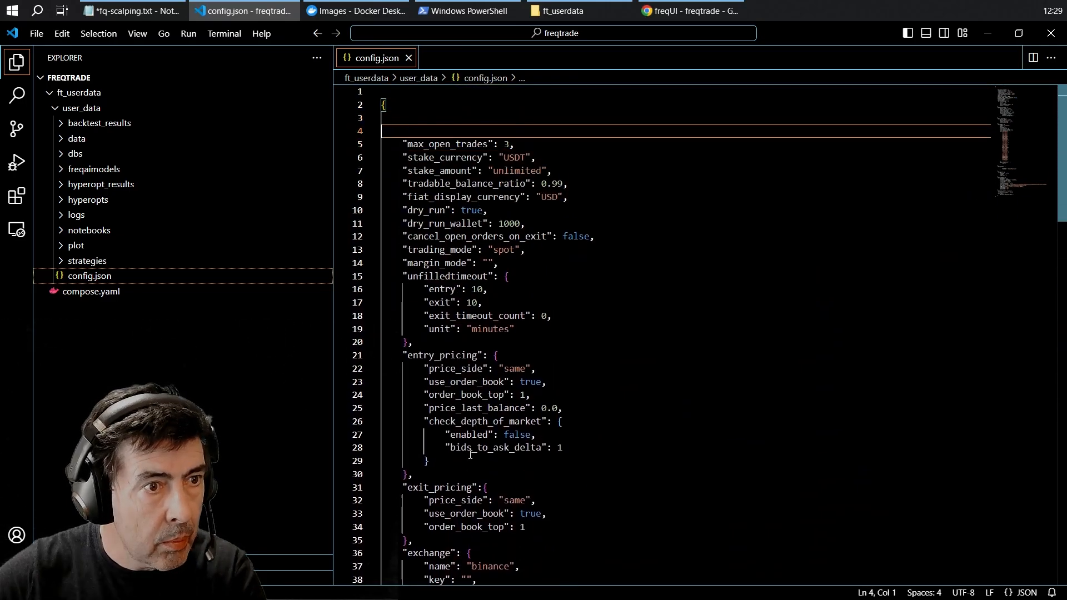
text("bot_name": "freqtrade",)
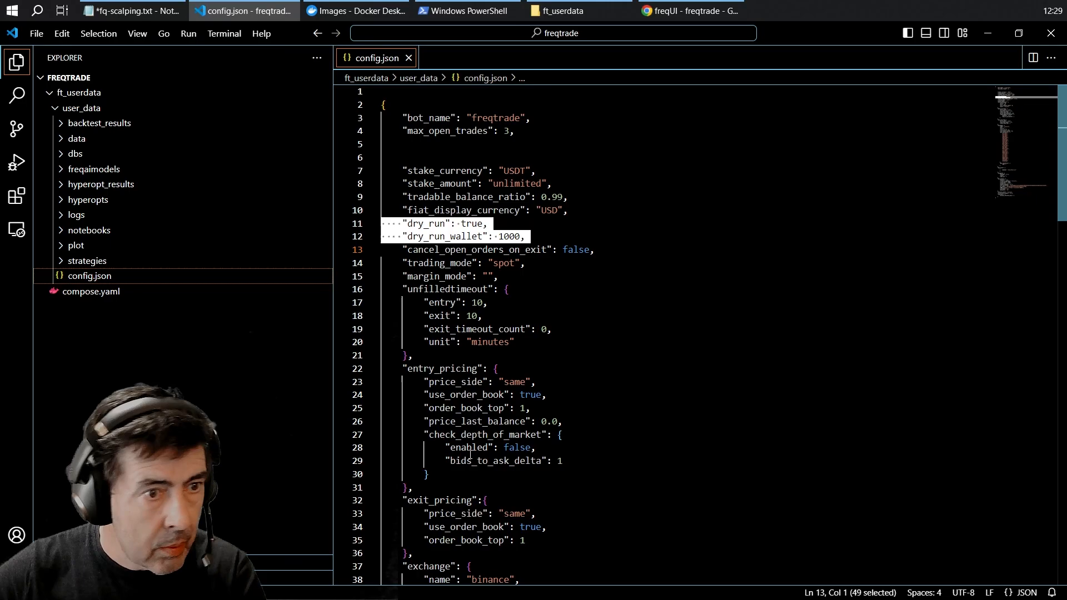
key(Delete)
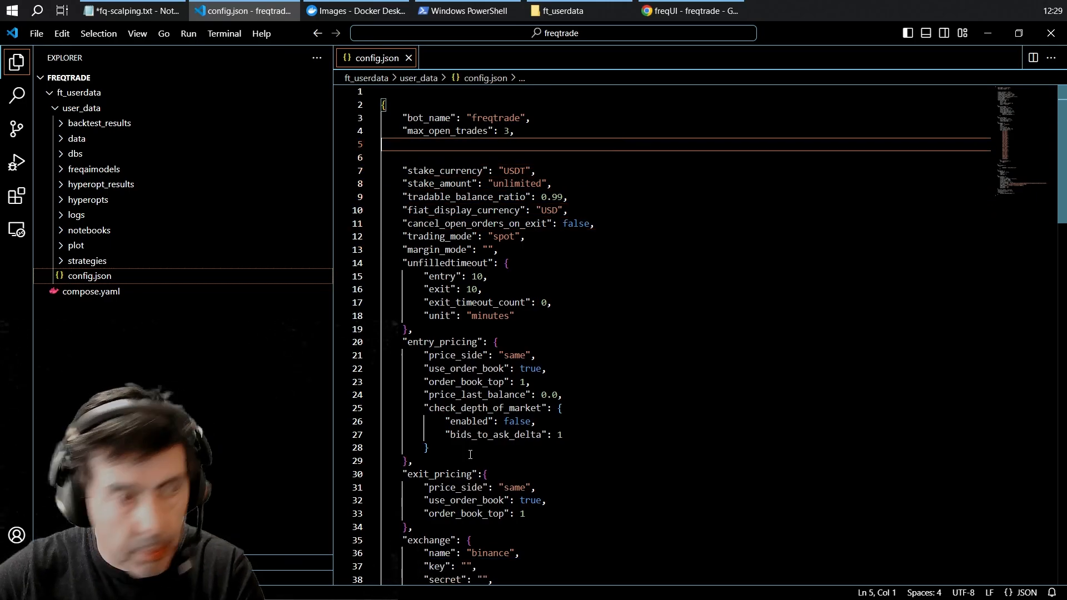
- Add "available_capital": 1000, to config.json
text(ava")
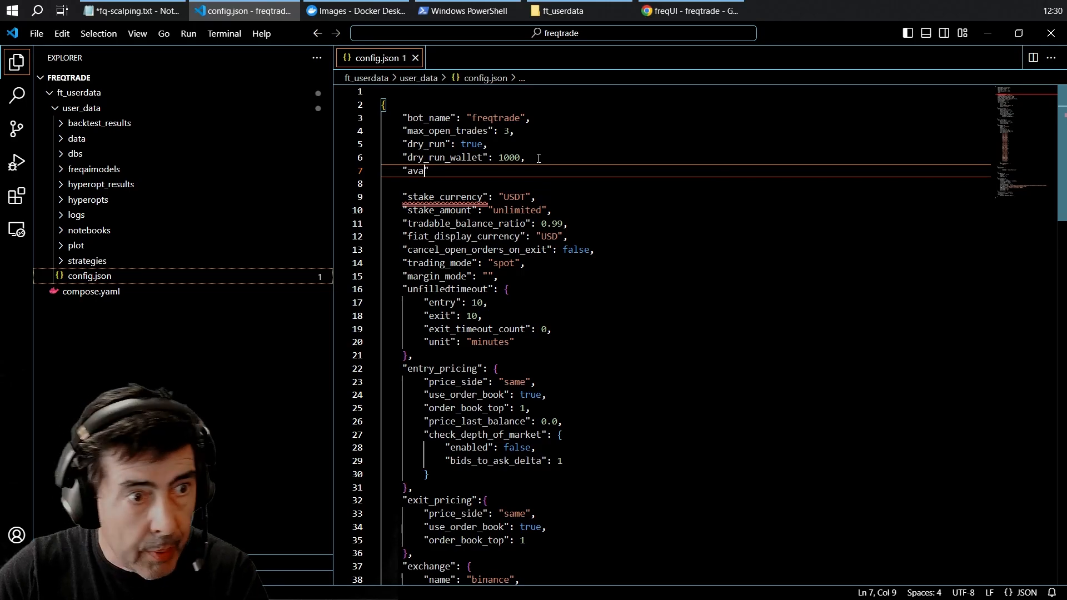
text(il")
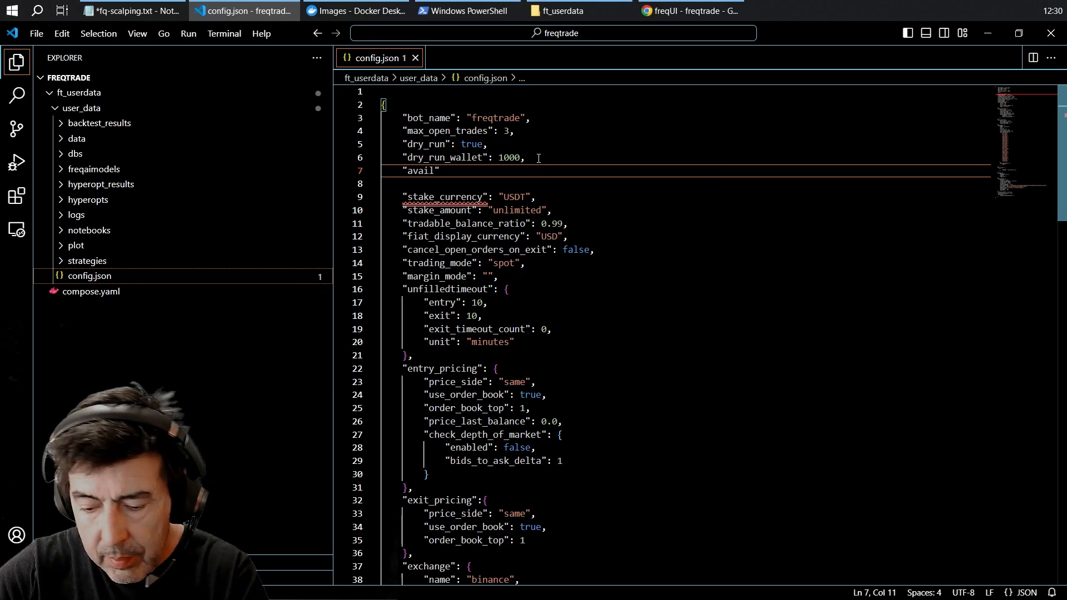
text(able)
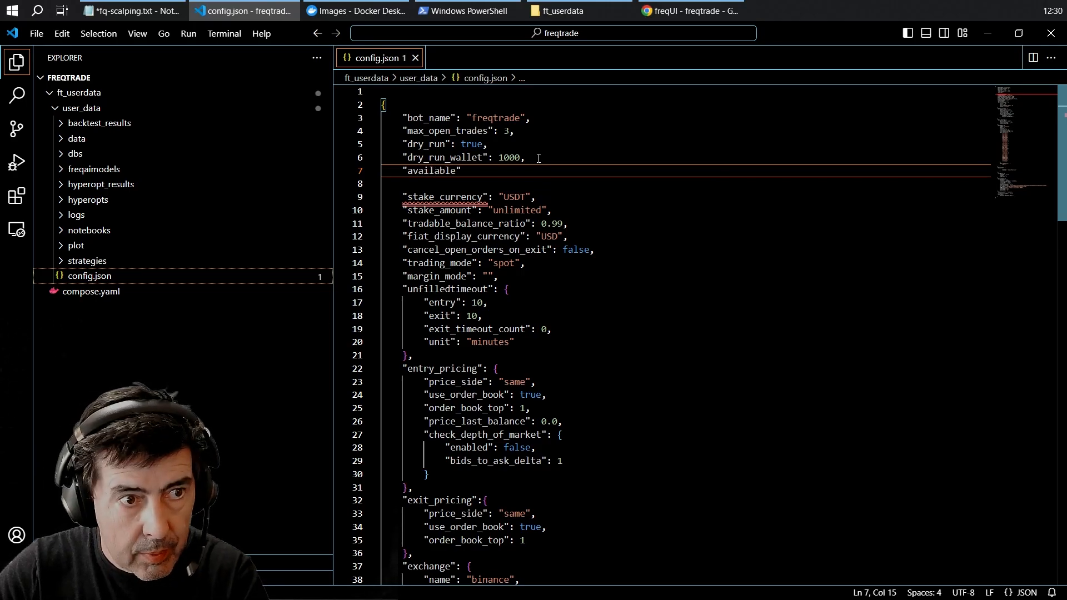
text(_capit)
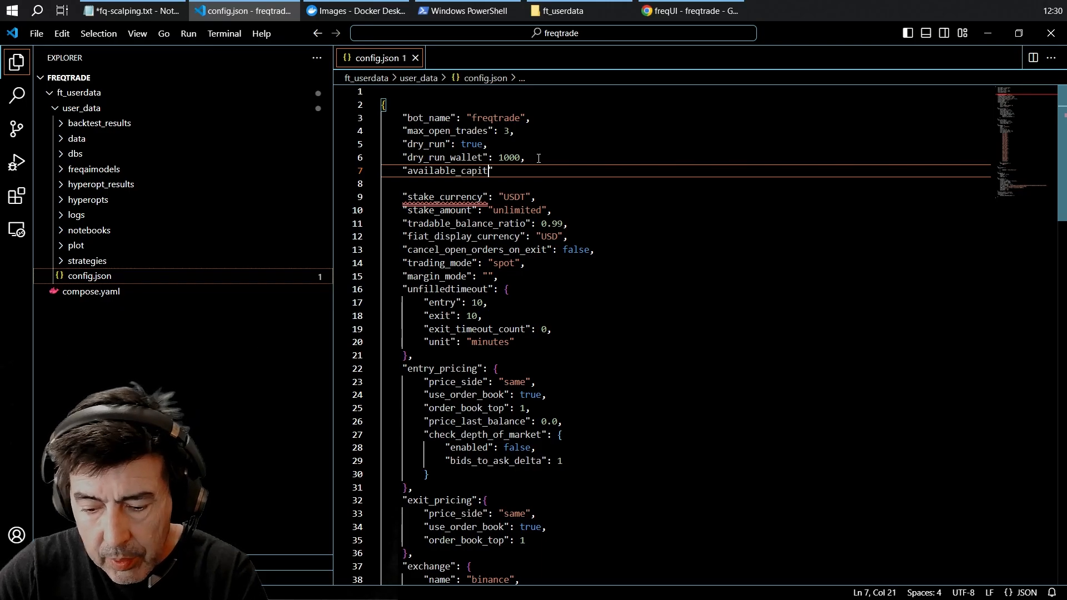
text(al)
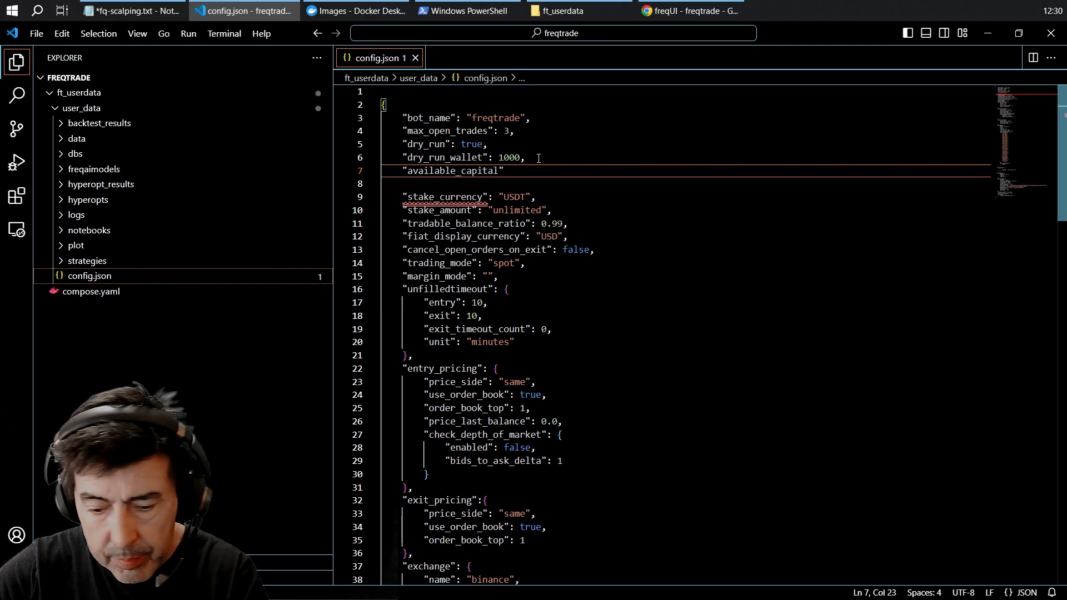
text(: 1)
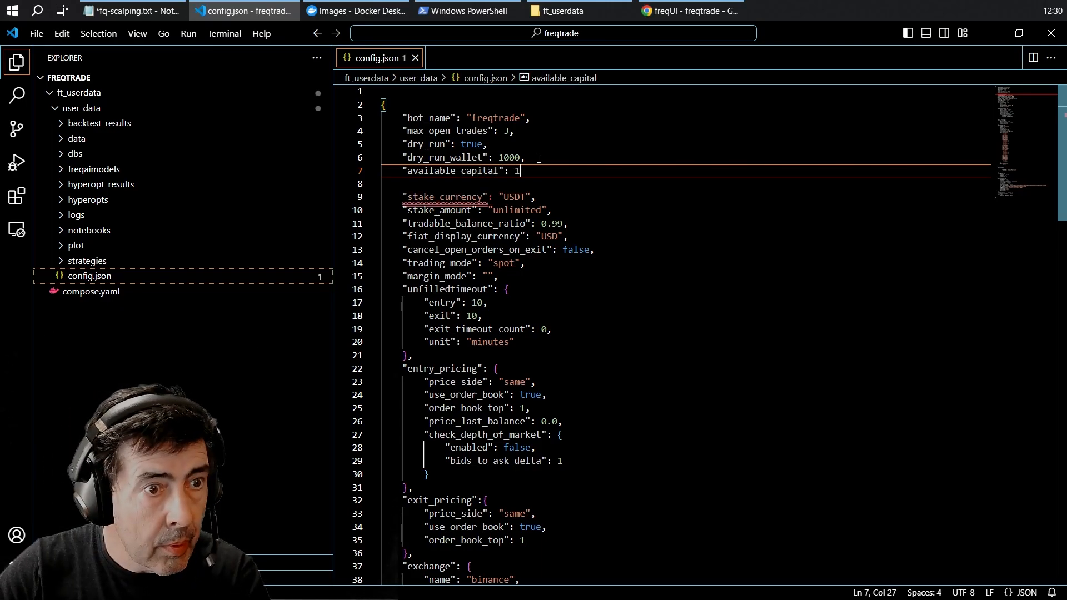
text(000)
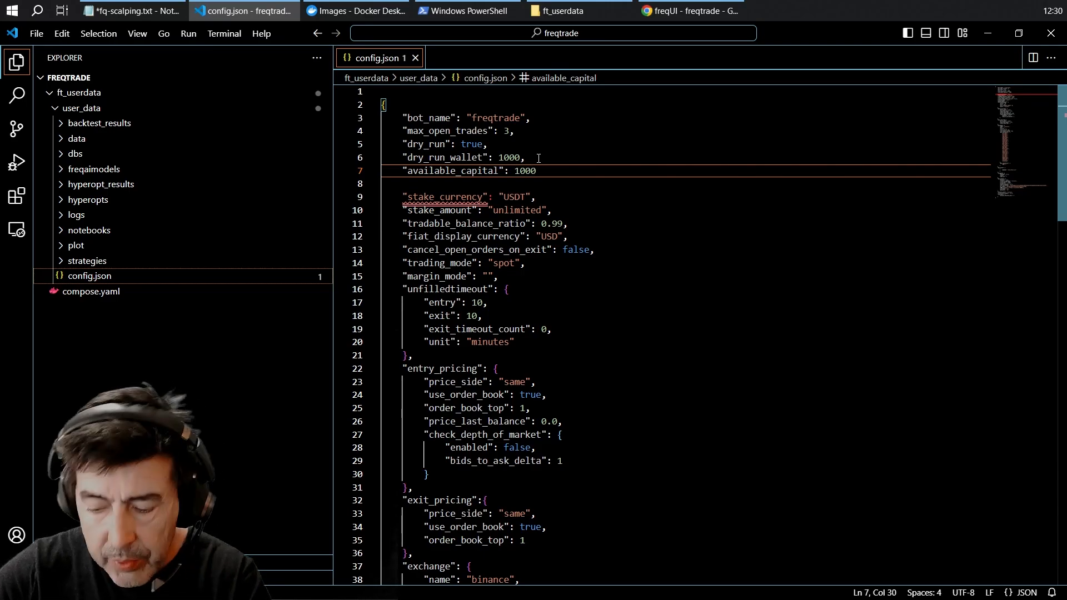
text(,)
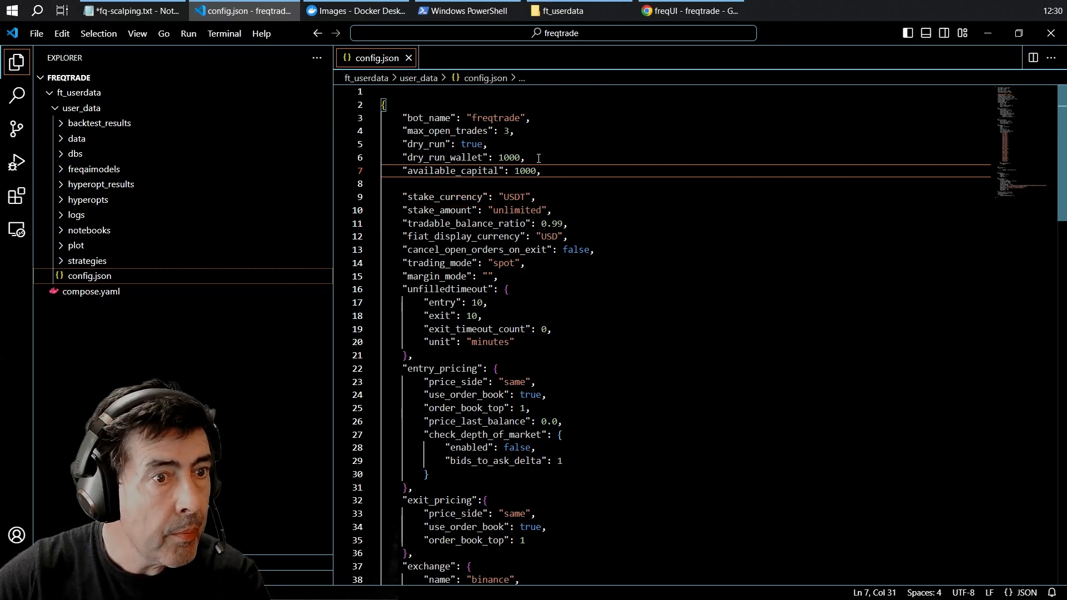
- Relocate max_open_trades below dry_run and raise its value from 3 to 10
triple_click(458, 131)
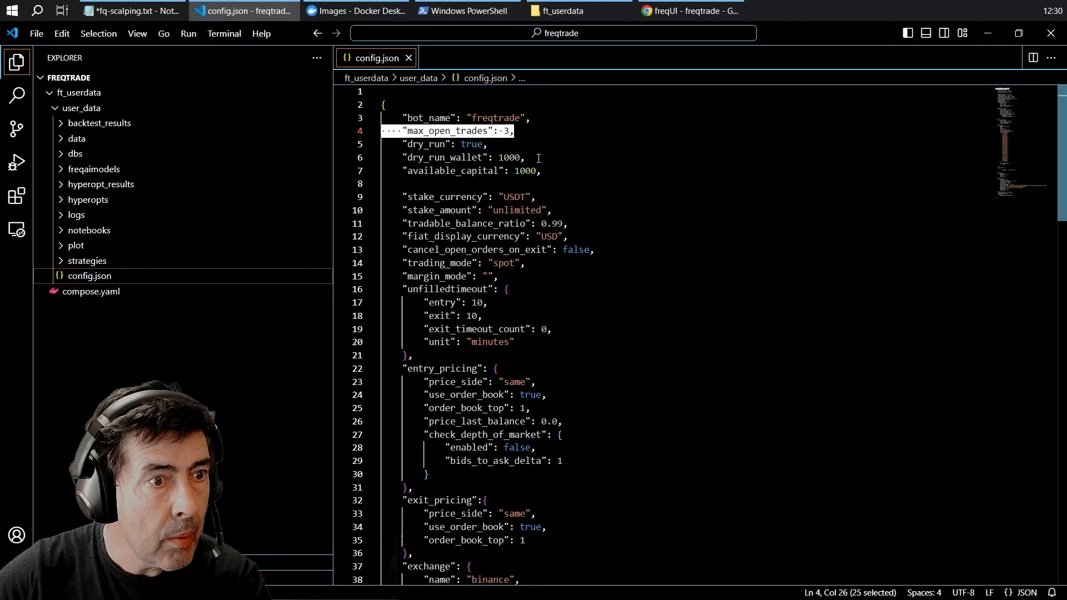
key(Delete)
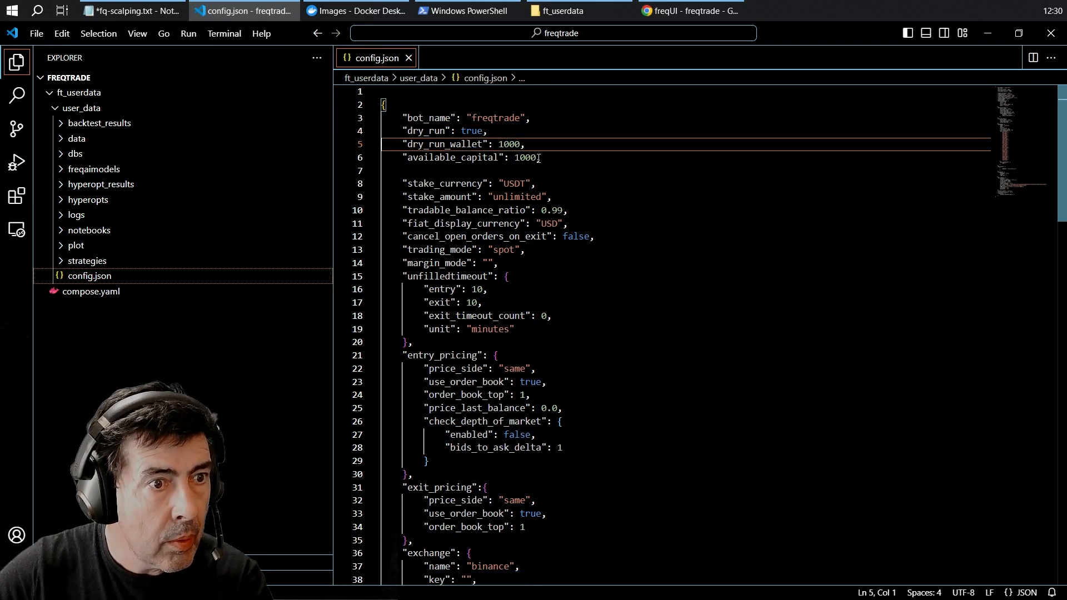
text("max_open_trades": 3,)
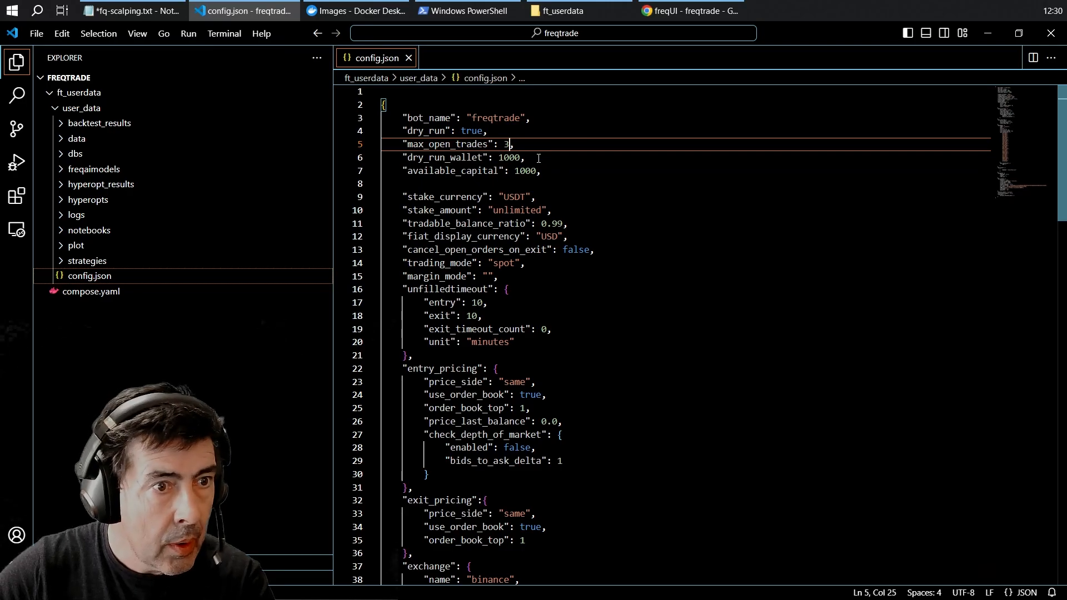
text(10)
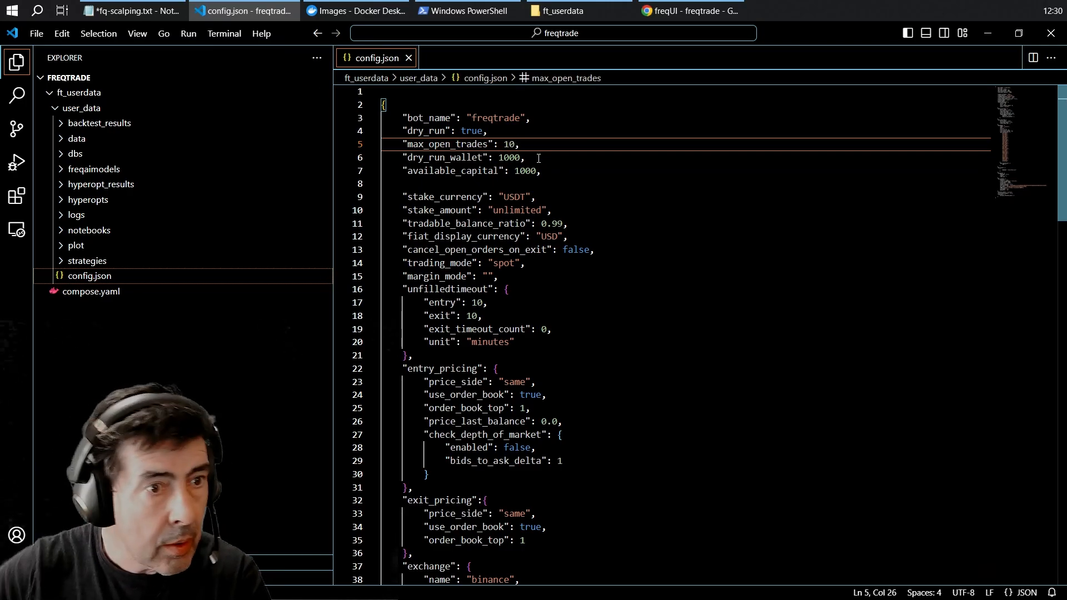
scroll(down, 3)
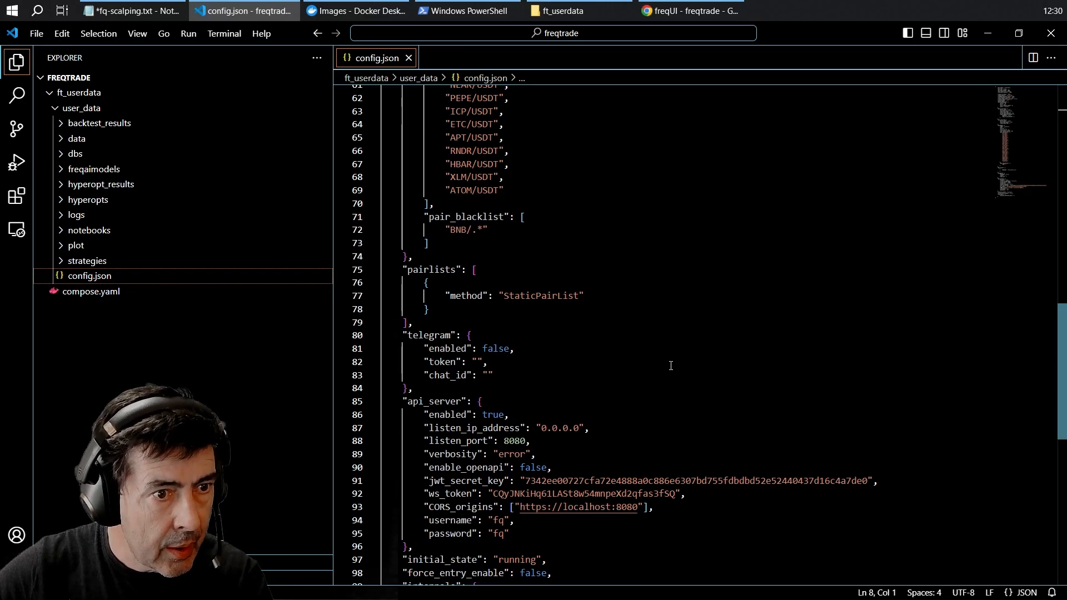
- Rename the 1 KB .py strategy file in strategies to scalper.py
scroll(up, 3)
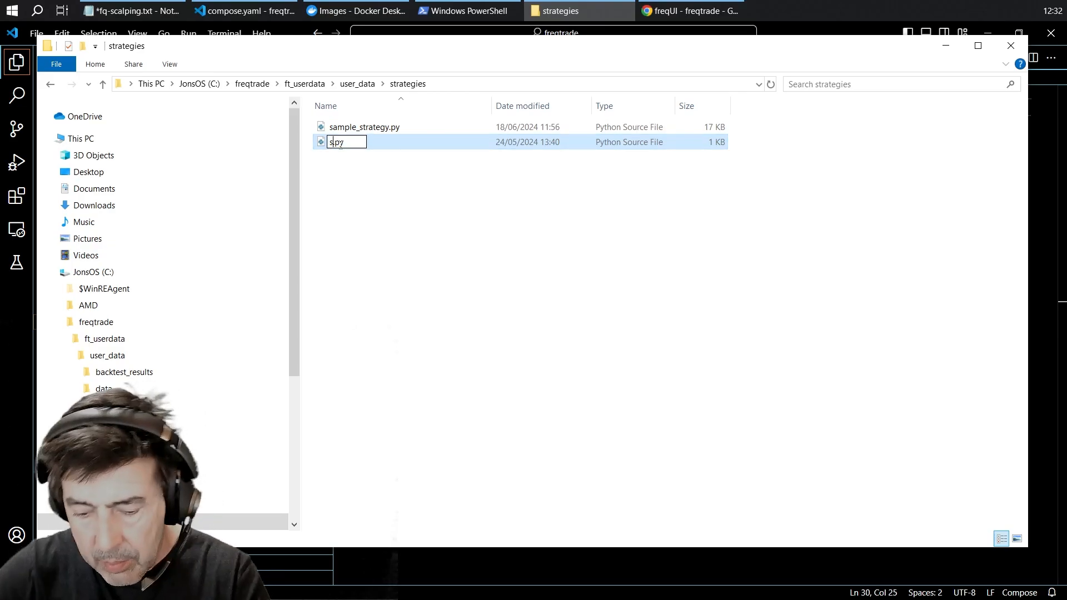
key(Enter)
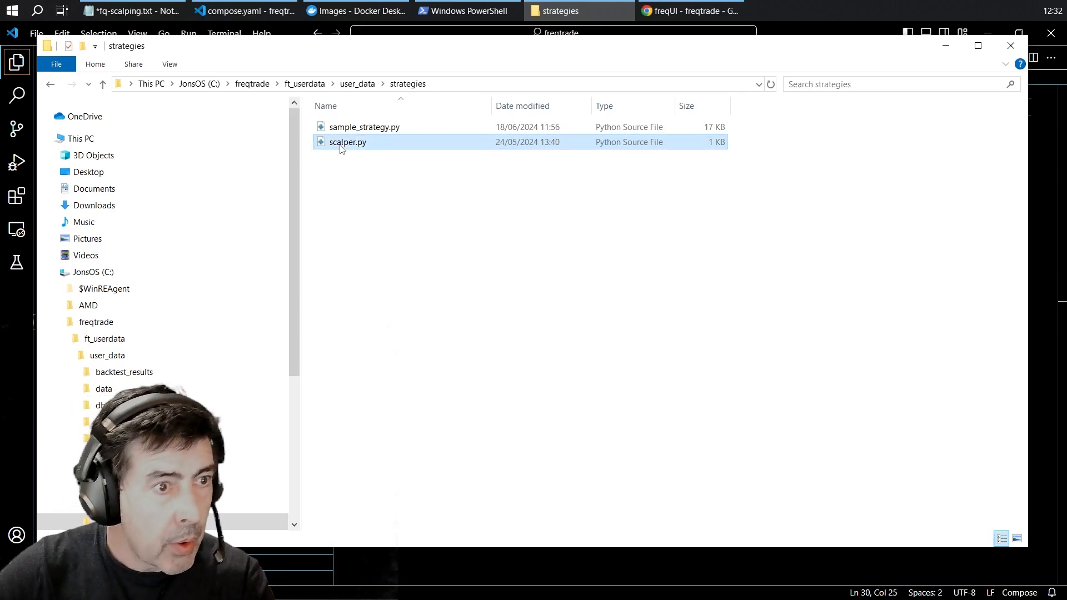
- Review scalper.py's 5m strategy with stoploss -0.045, then close it back to compose.yaml
double_click(347, 141)
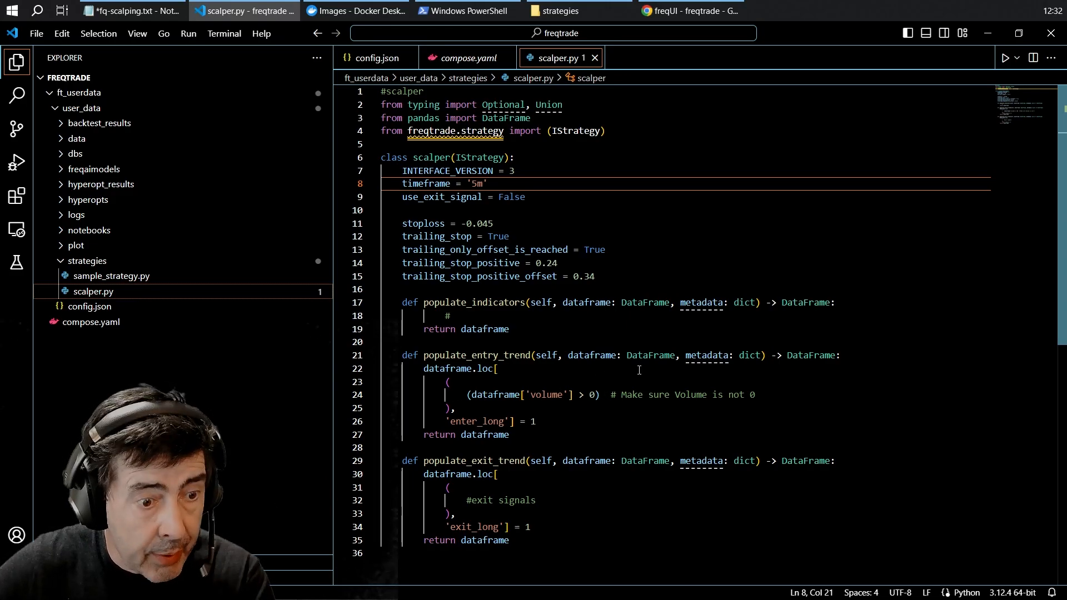
mouse_move(594, 58)
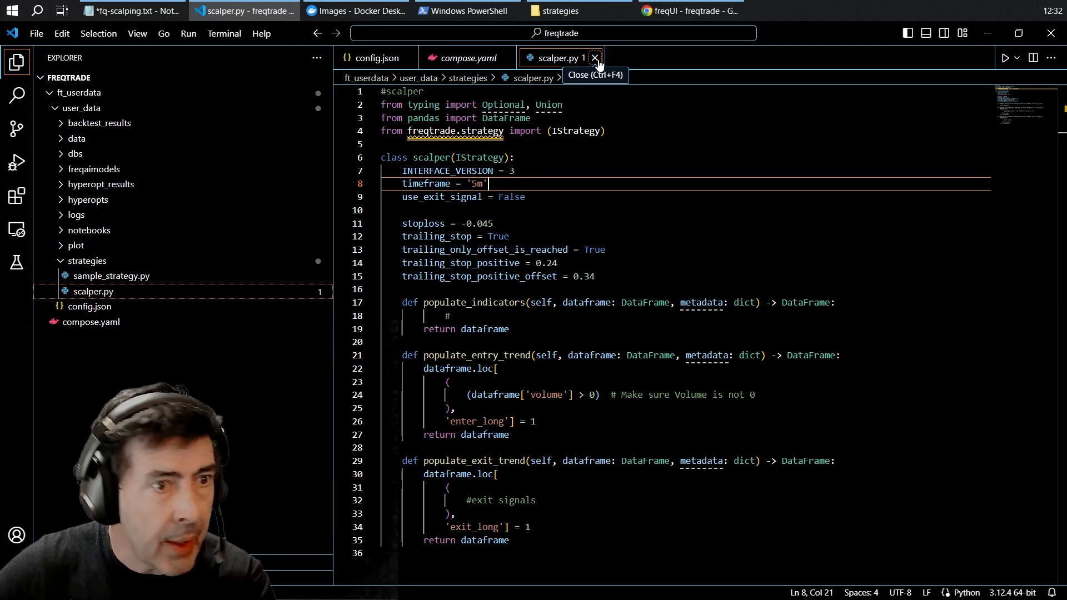
click(595, 57)
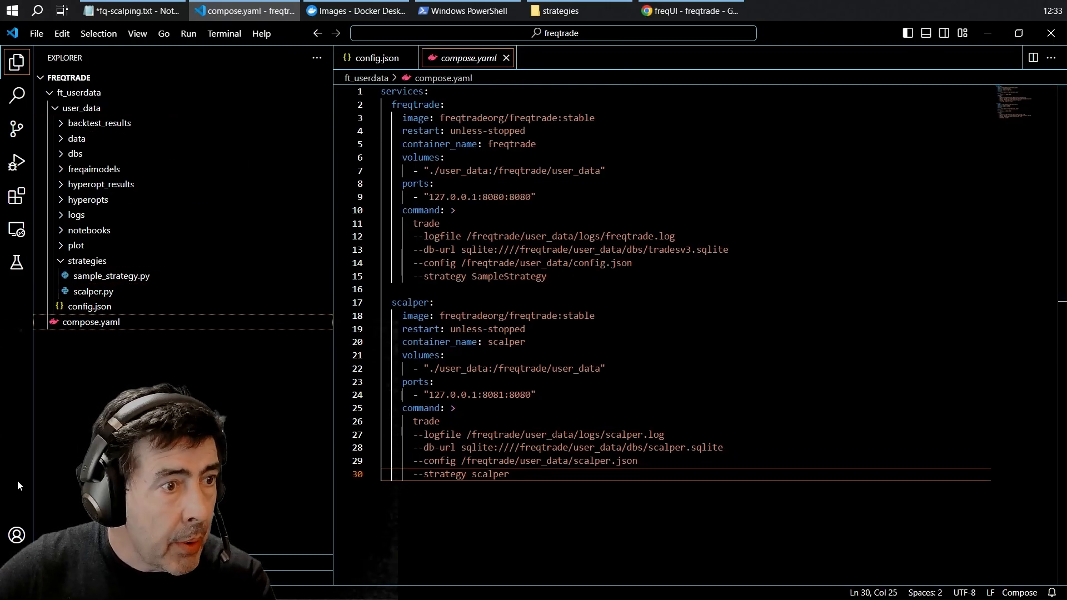
mouse_move(90, 306)
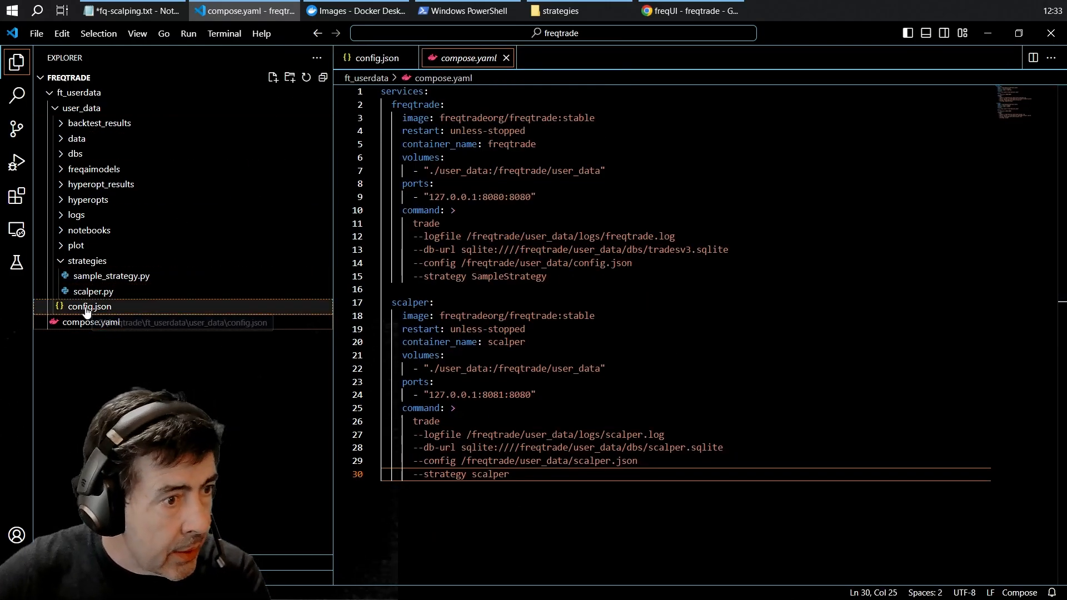
mouse_move(88, 306)
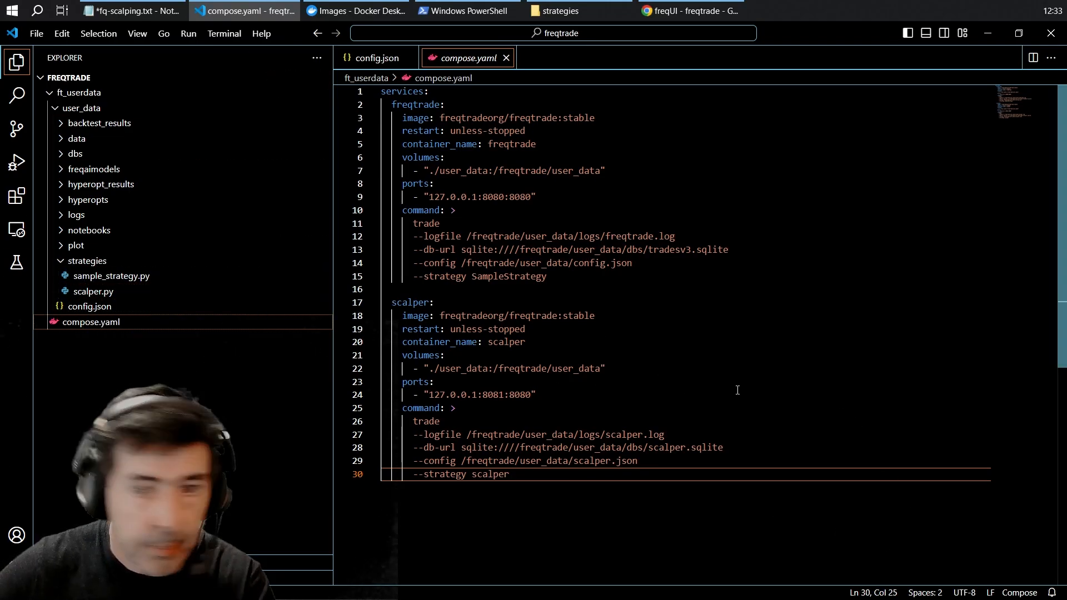
- Create a new scalper.json file inside user_data
right_click(83, 107)
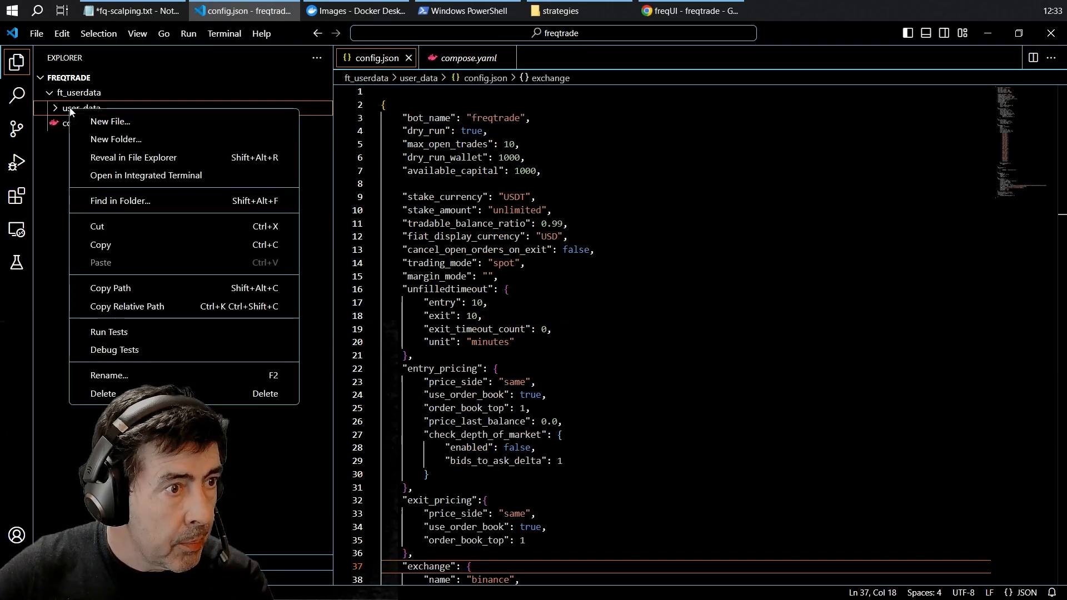
click(109, 121)
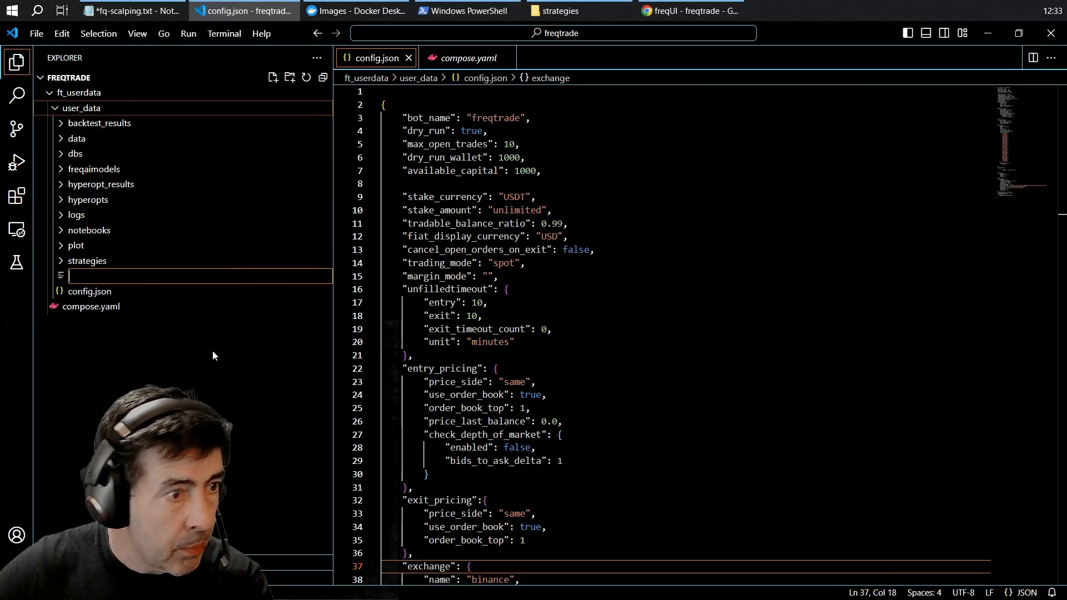
text(scalper.json)
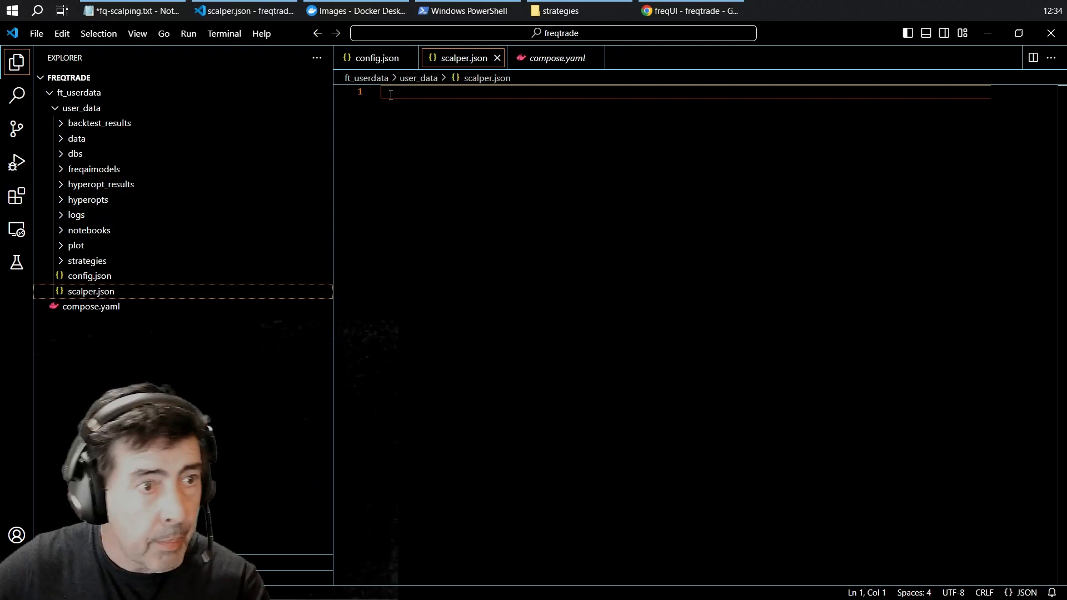
- Write "bot_name": "scalper" as the first entry of scalper.json
text({)
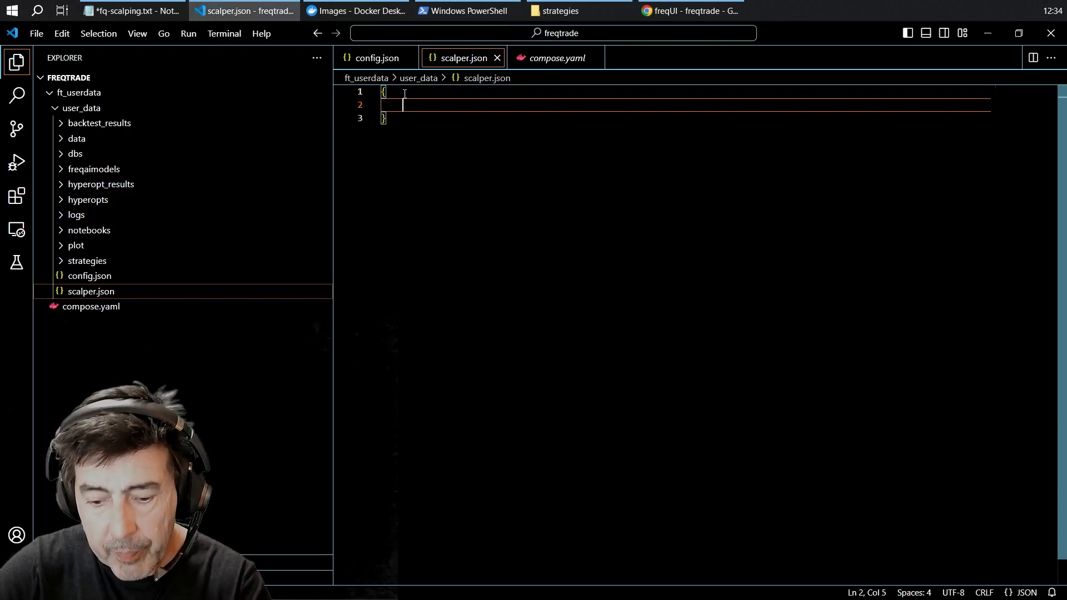
text("bot")
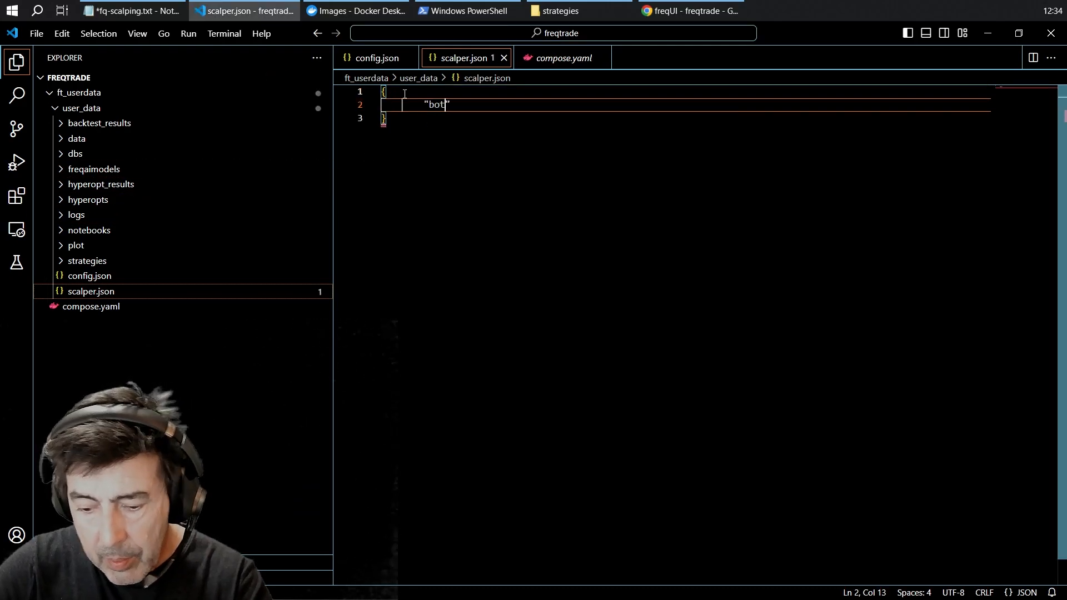
text(_name)
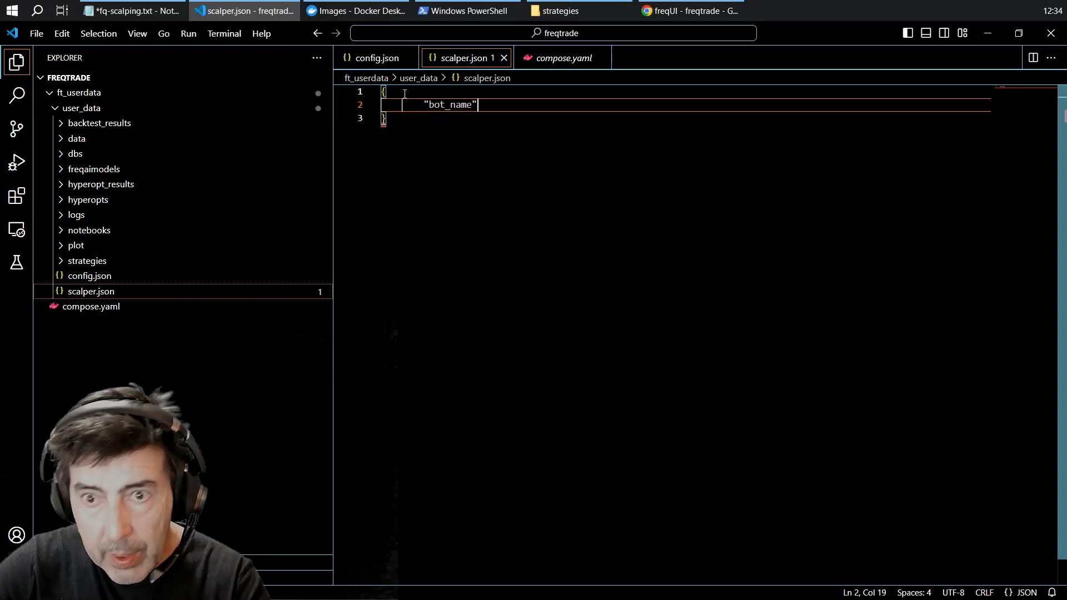
text(:)
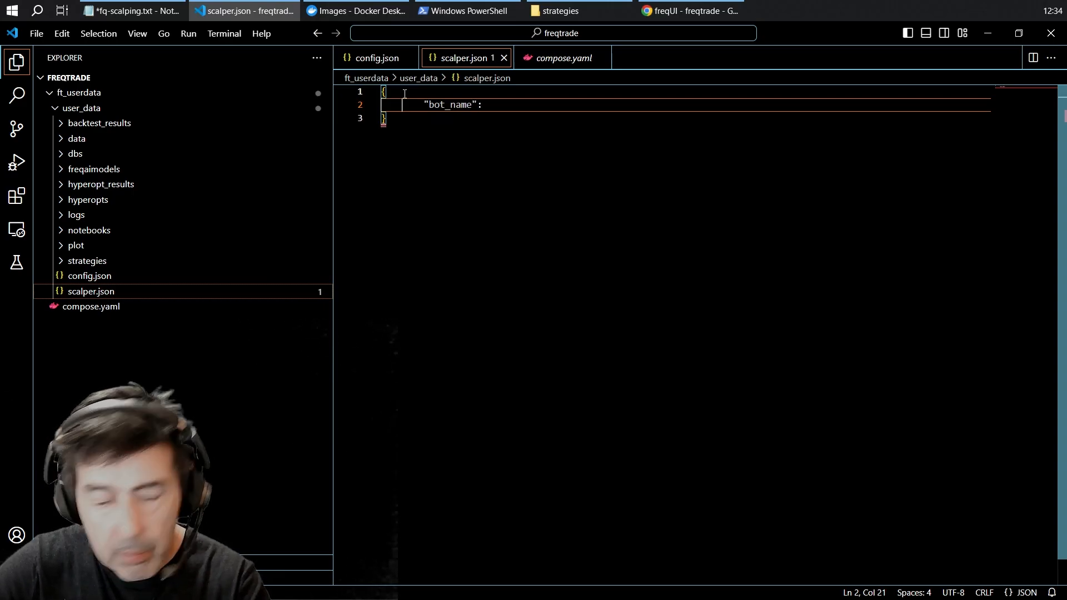
text("s)
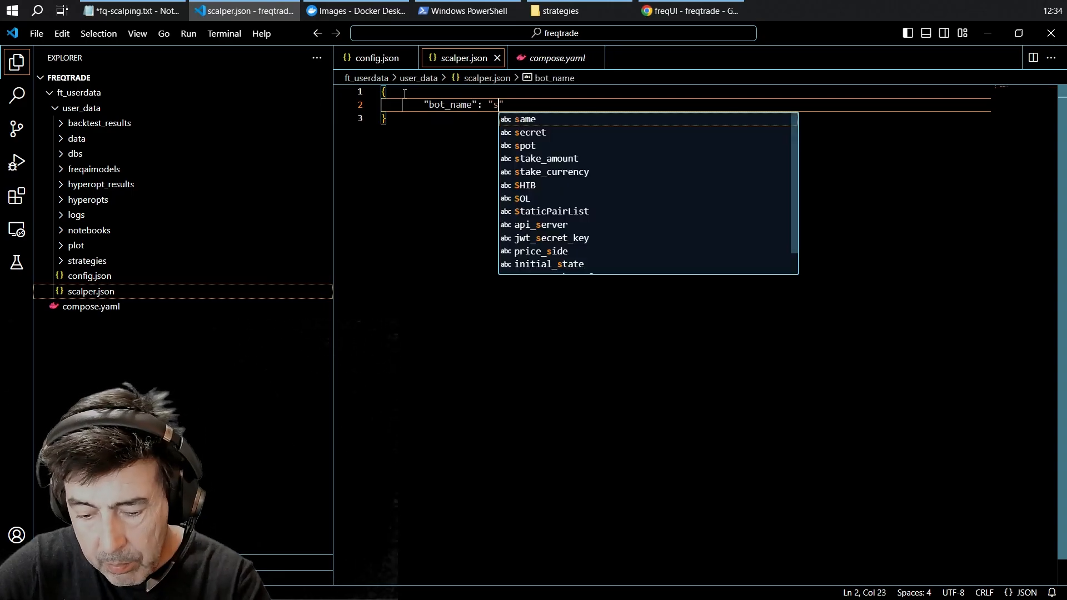
text(calper)
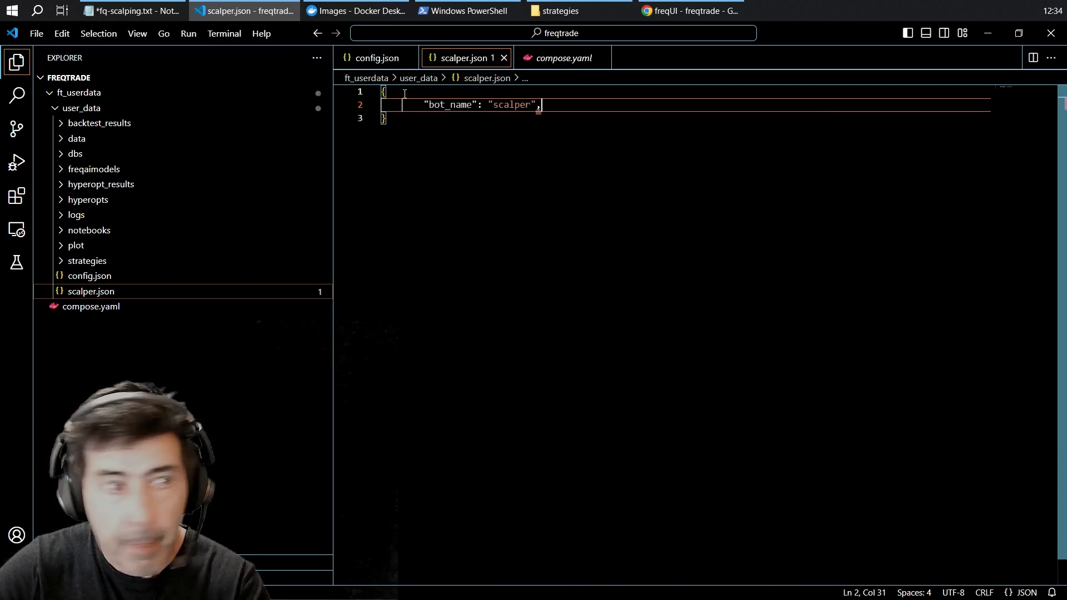
key(enter)
text("add)
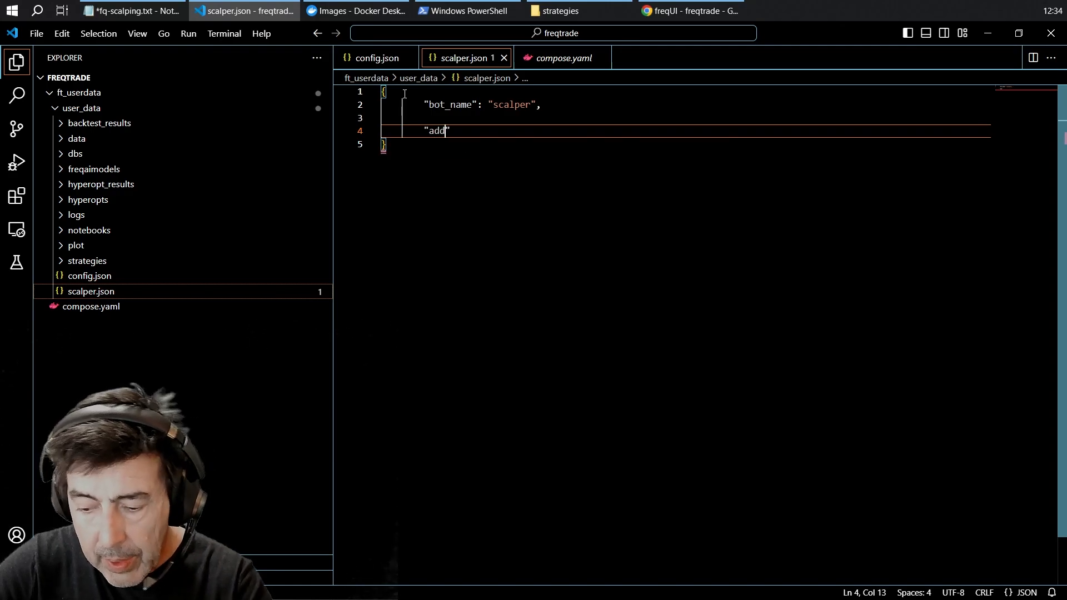
- Add an add_config_files list containing "config.json" and remove the stray blank line
text(_confi)
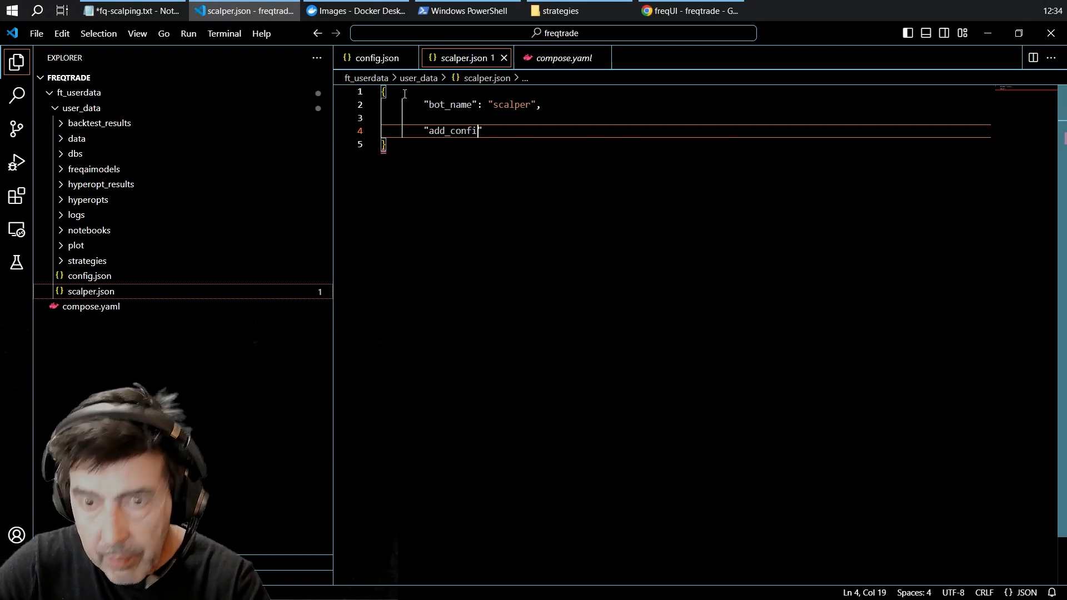
text(g_f)
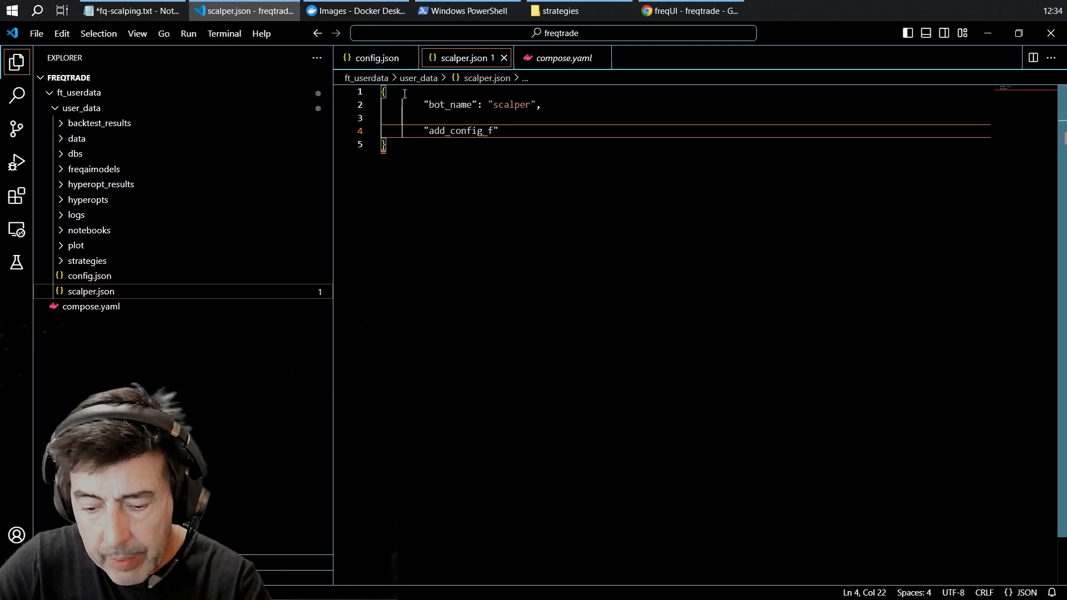
text(iles)
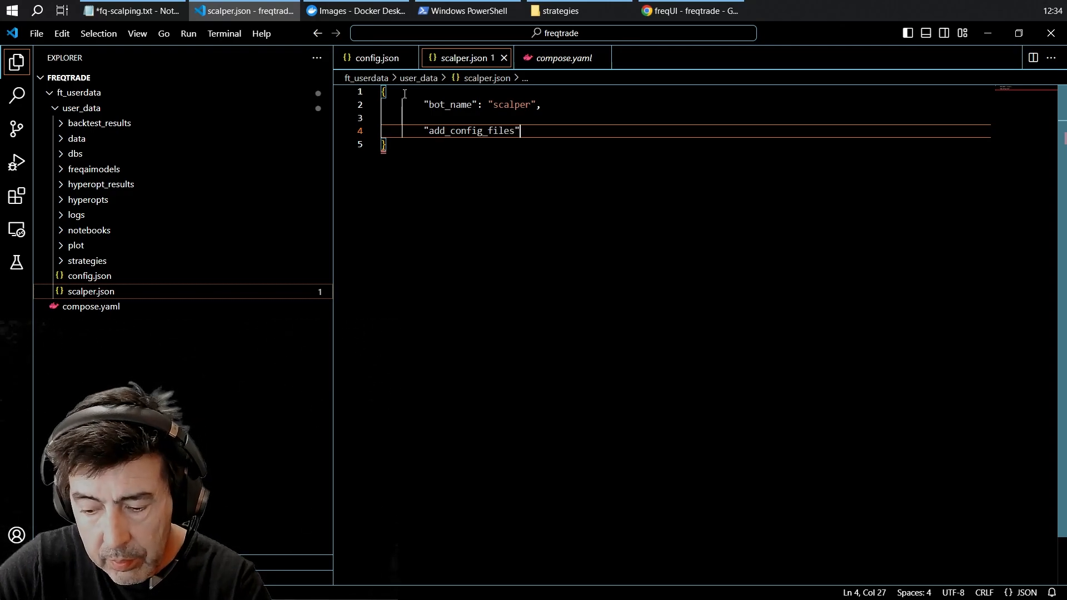
text(:)
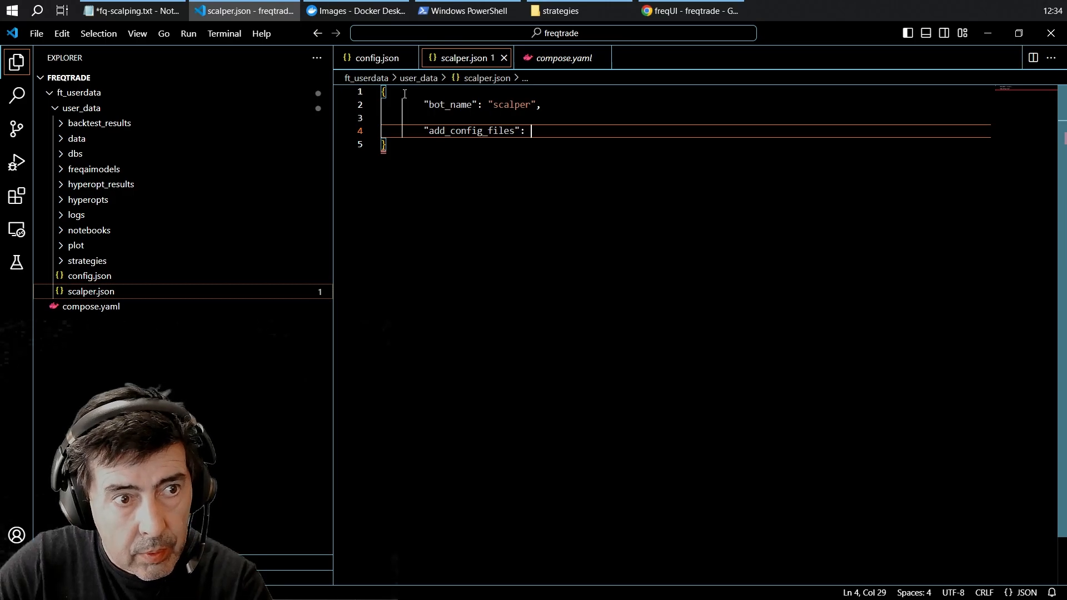
text([])
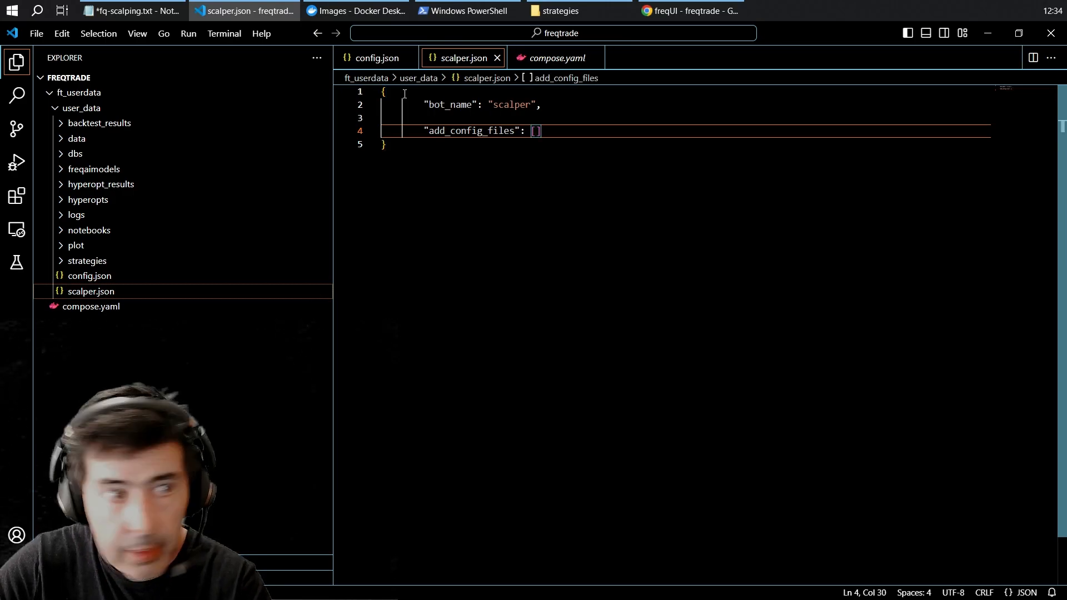
text(config.")
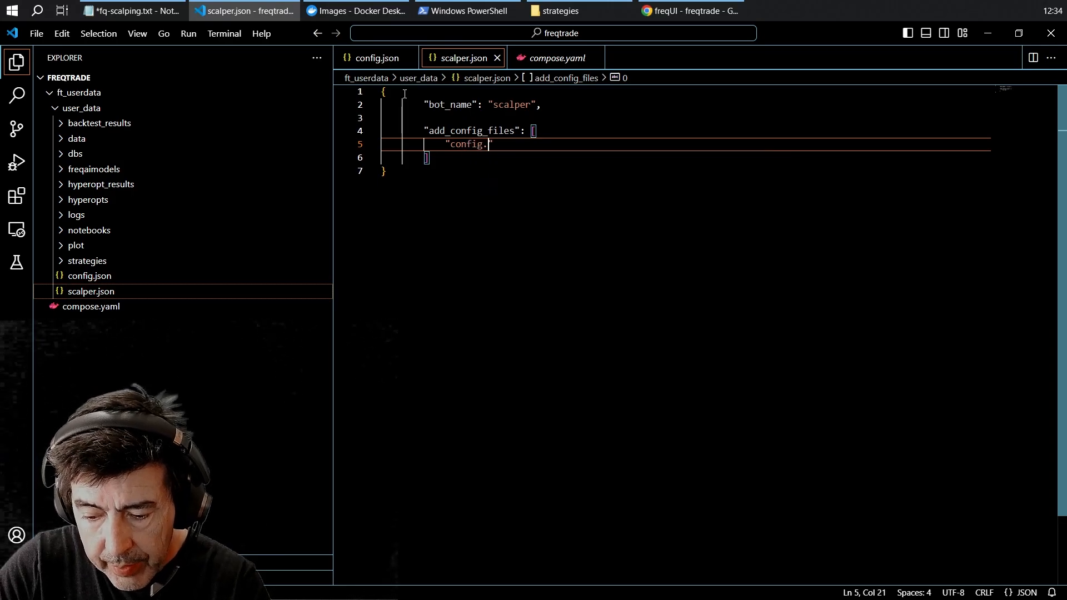
text(json)
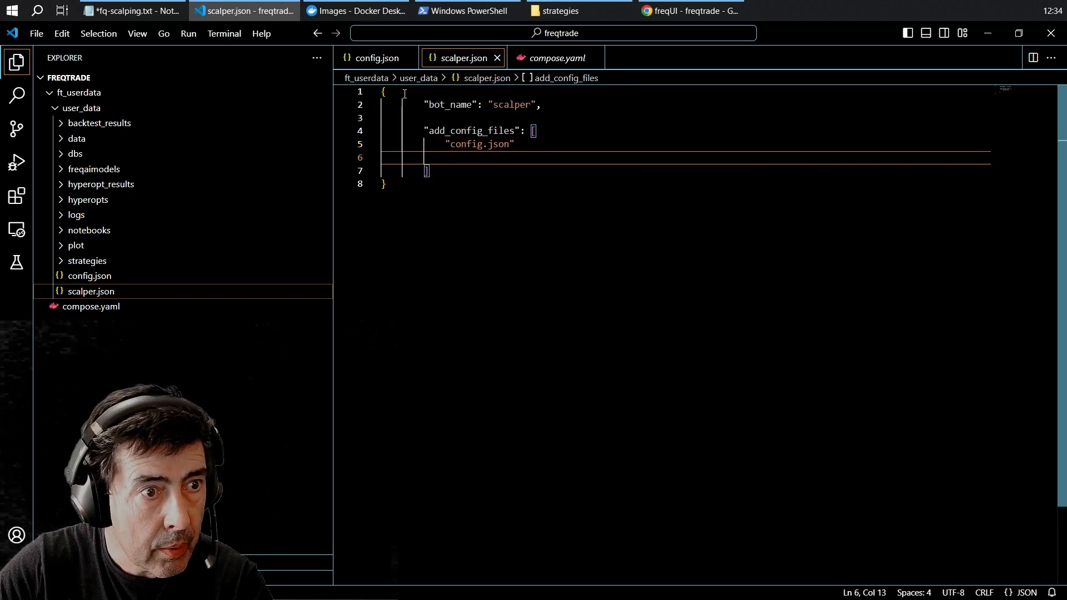
key(Backspace)
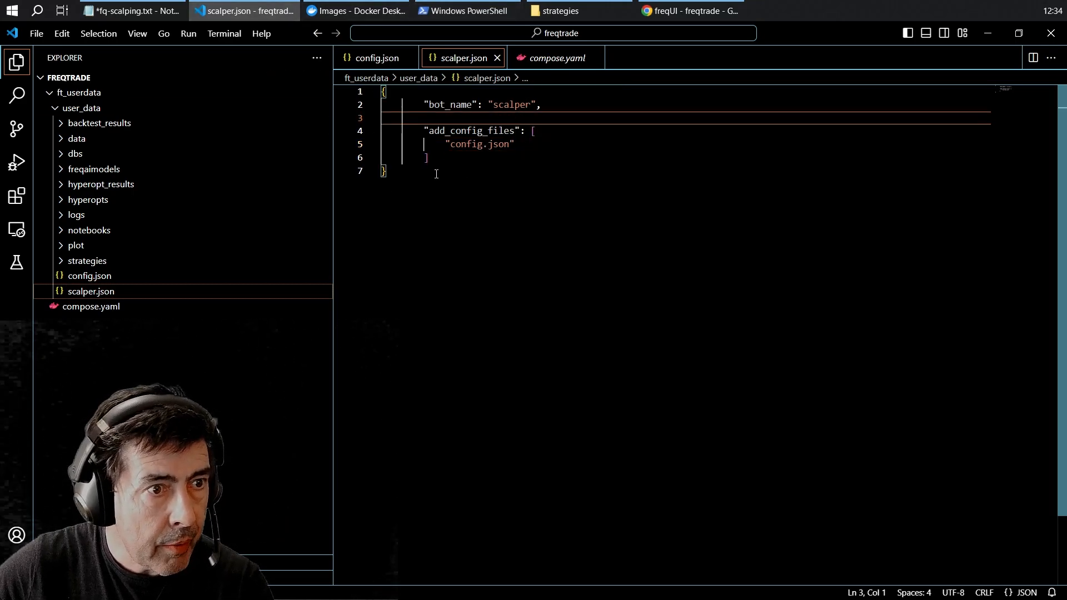
mouse_move(576, 11)
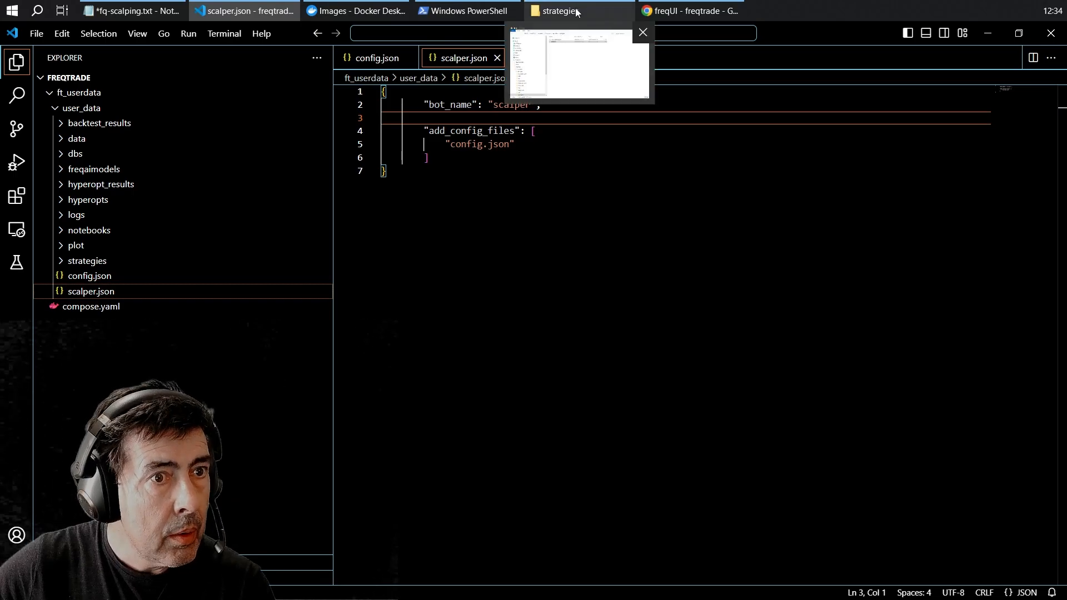
- Check user_data holds scalper.json beside config.json, then switch to PowerShell
click(579, 11)
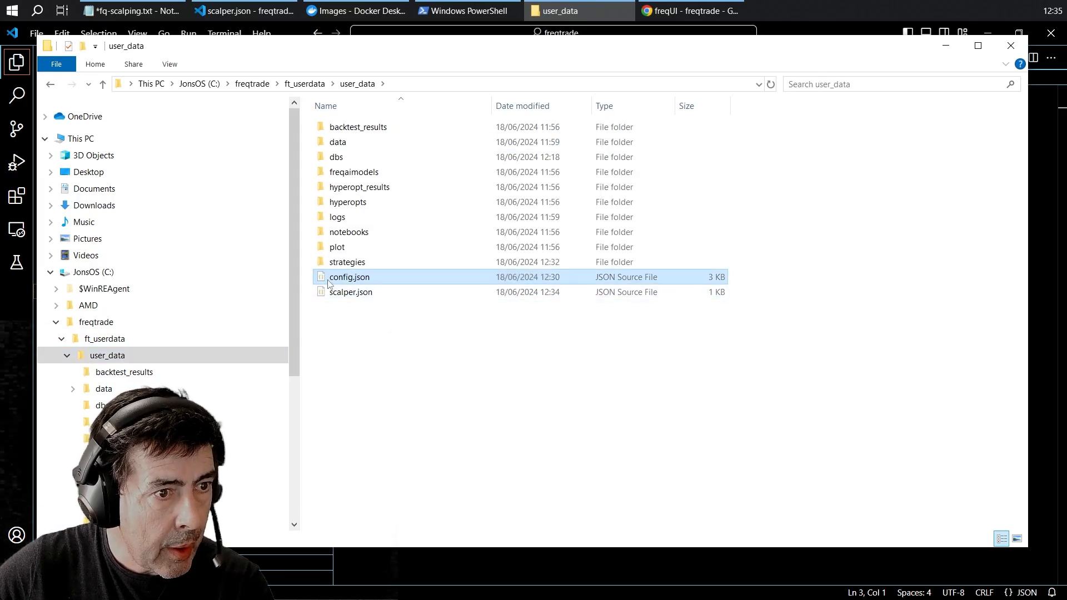
click(351, 291)
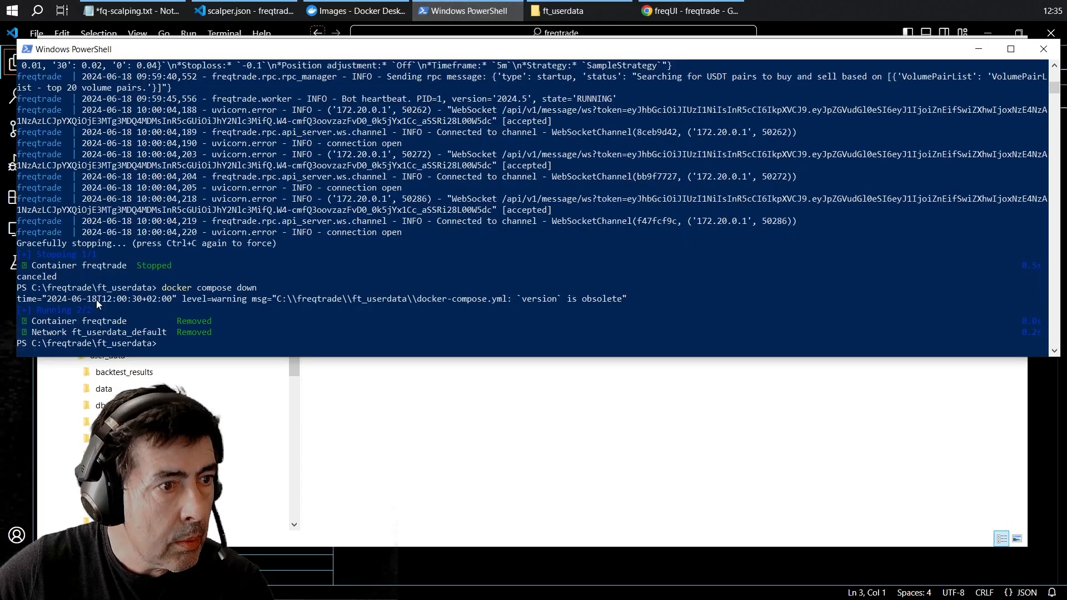
- Run docker compose up to start the freqtrade and scalper containers, then bring up FreqUI
text(docker compose up)
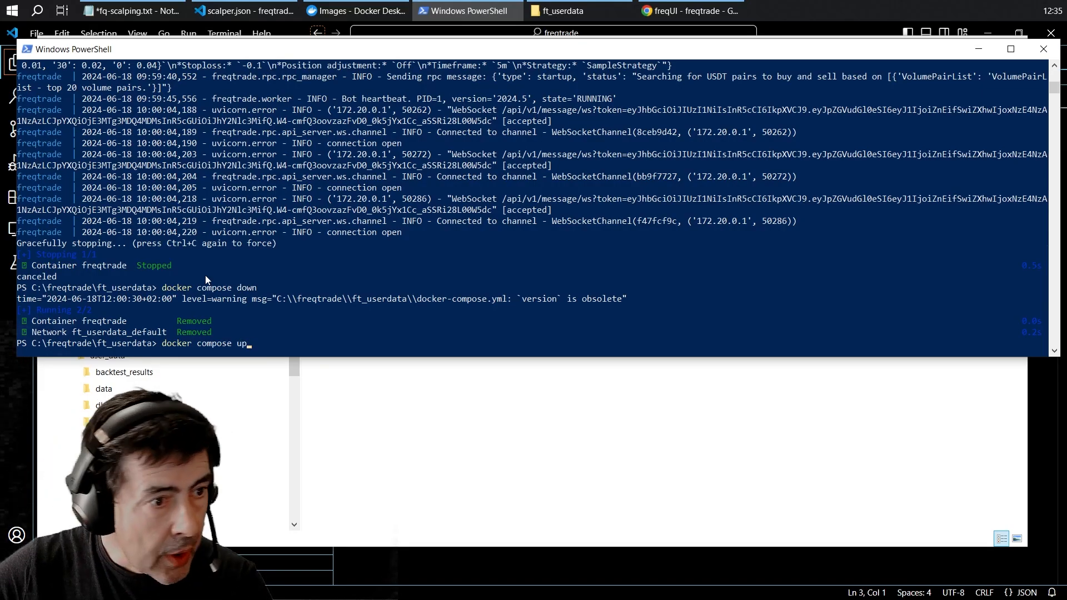
key(enter)
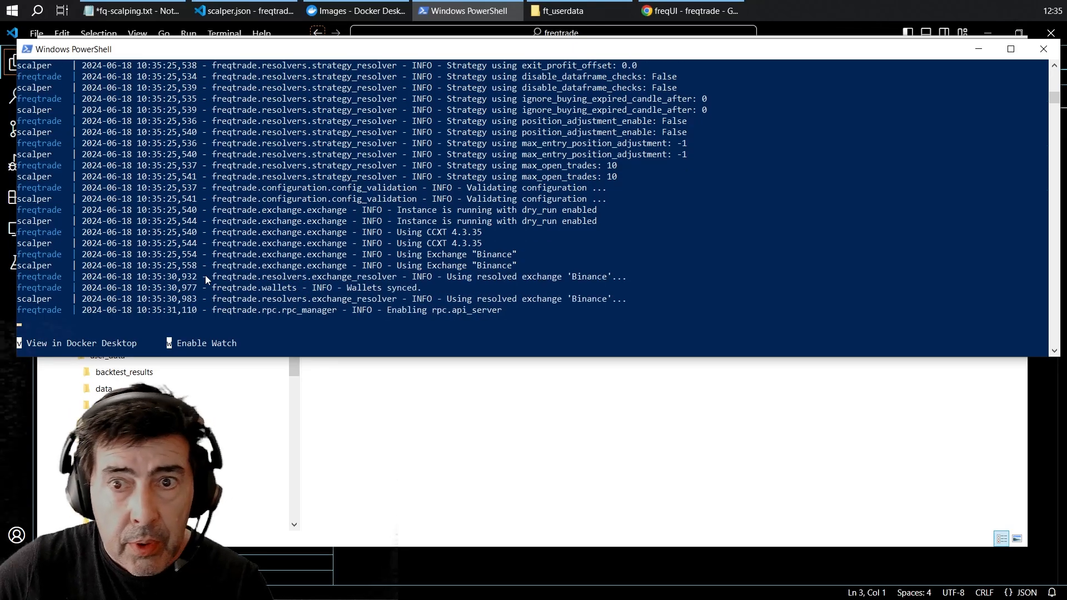
scroll(down, 3)
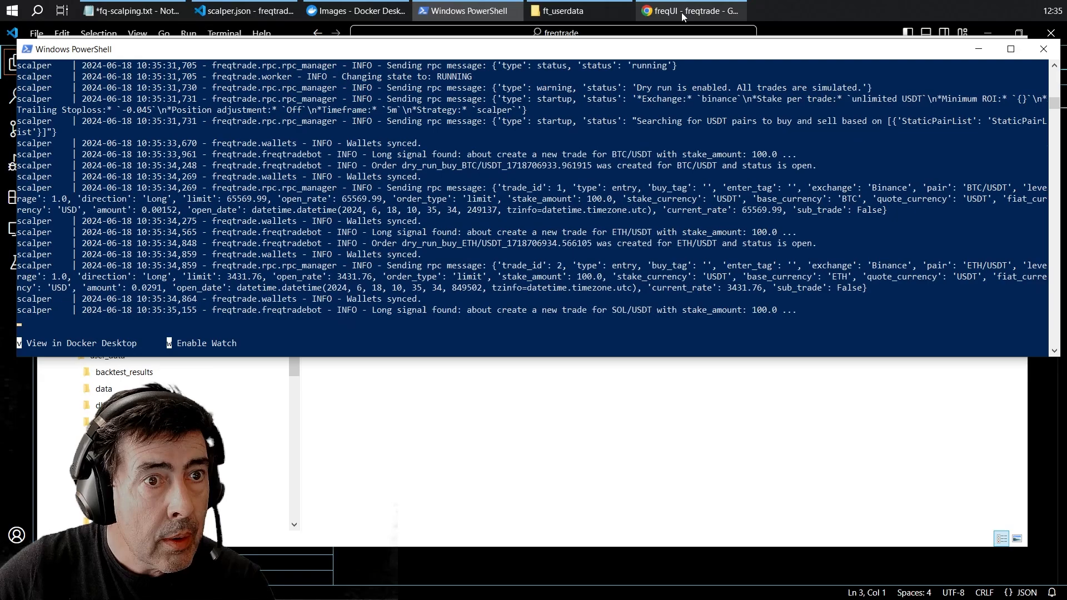
click(688, 10)
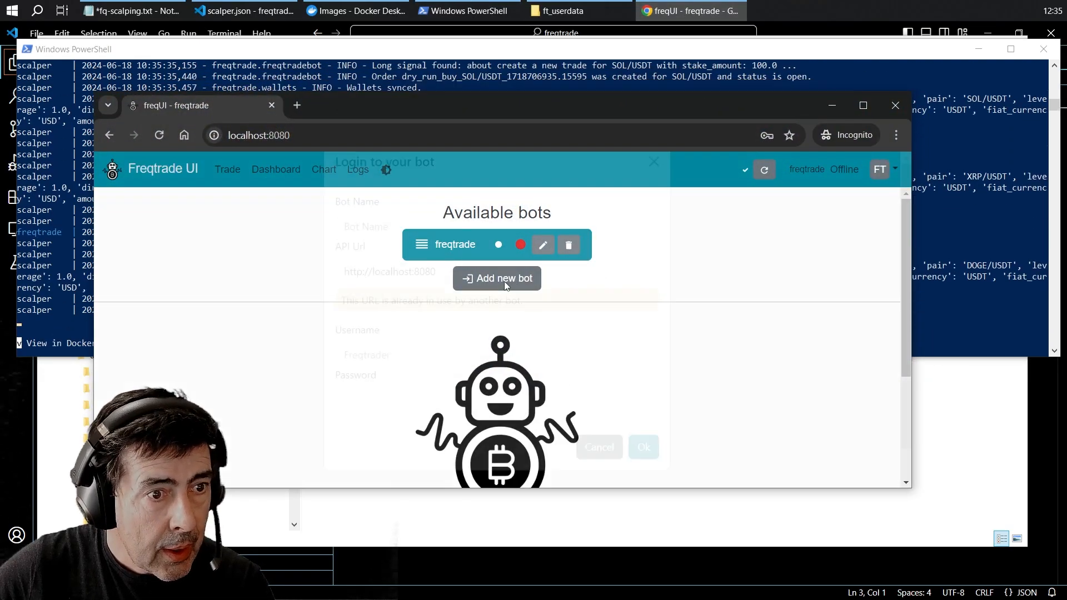
- Submit the scalper bot login with username fq and its password; the attempt fails
text(scalper)
text(1)
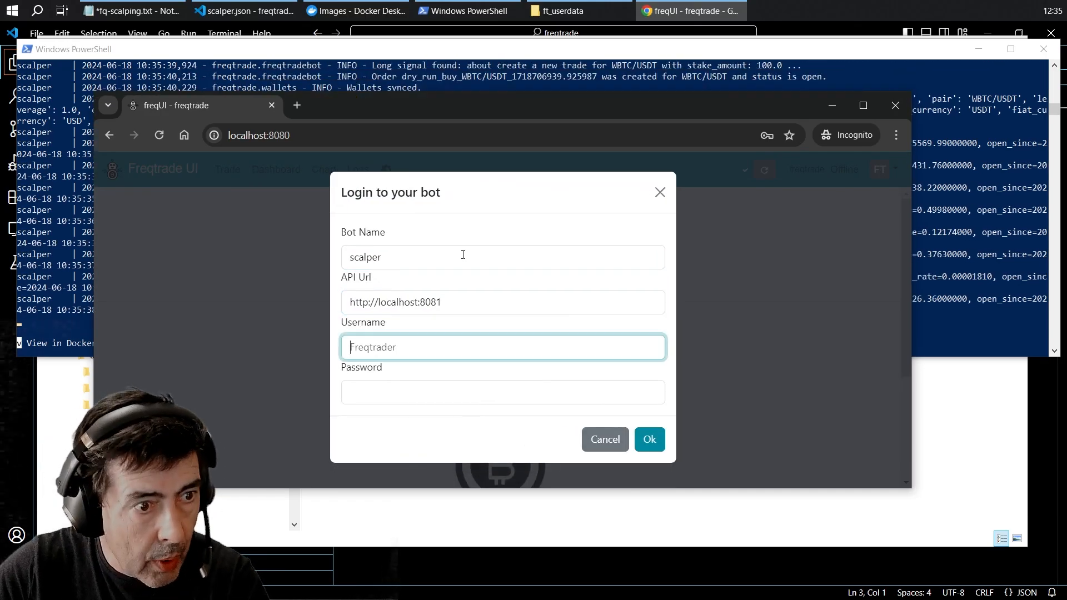
text(fq)
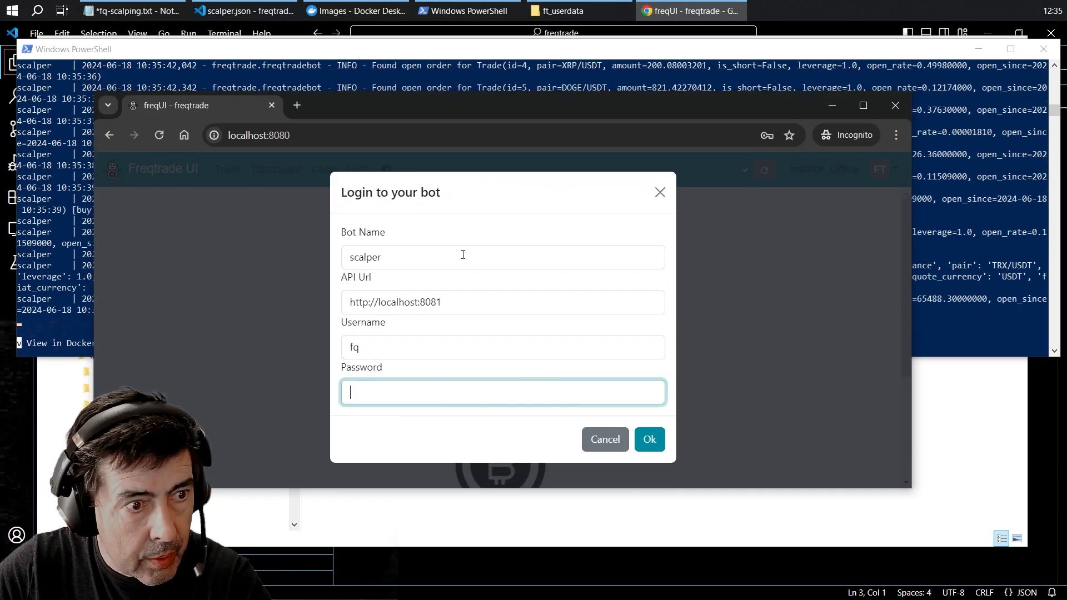
text(••)
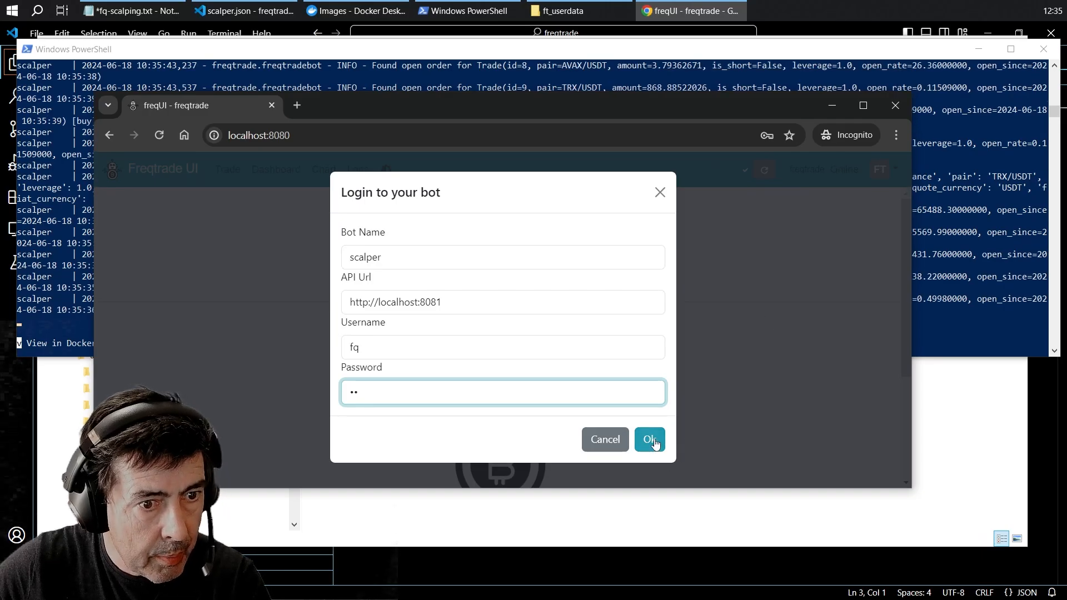
click(650, 439)
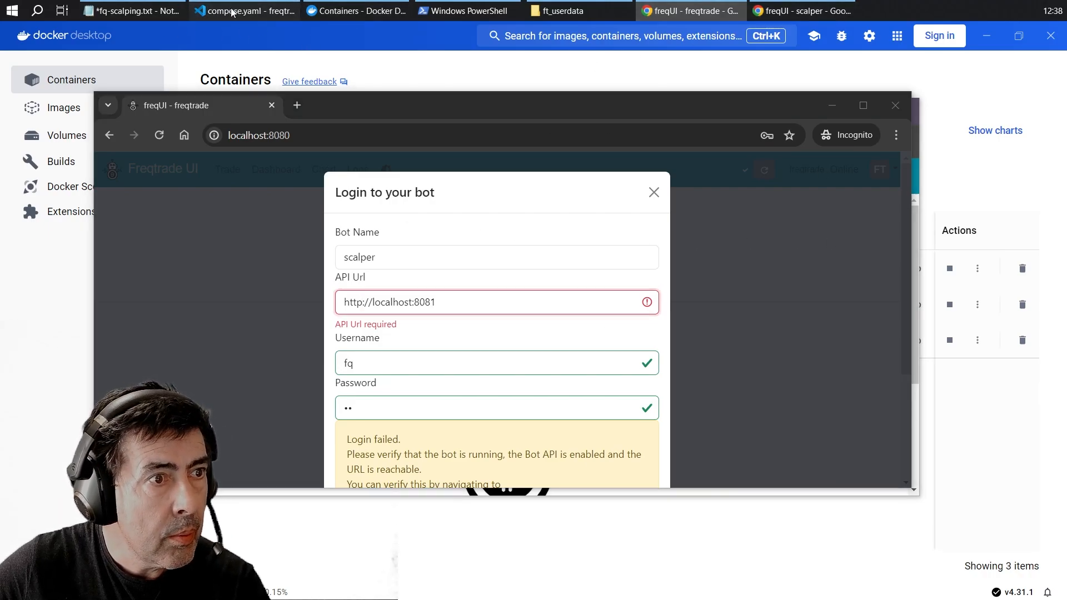
- Show config.json's api_server block with CORS origin localhost:8080 and fq credentials
click(243, 11)
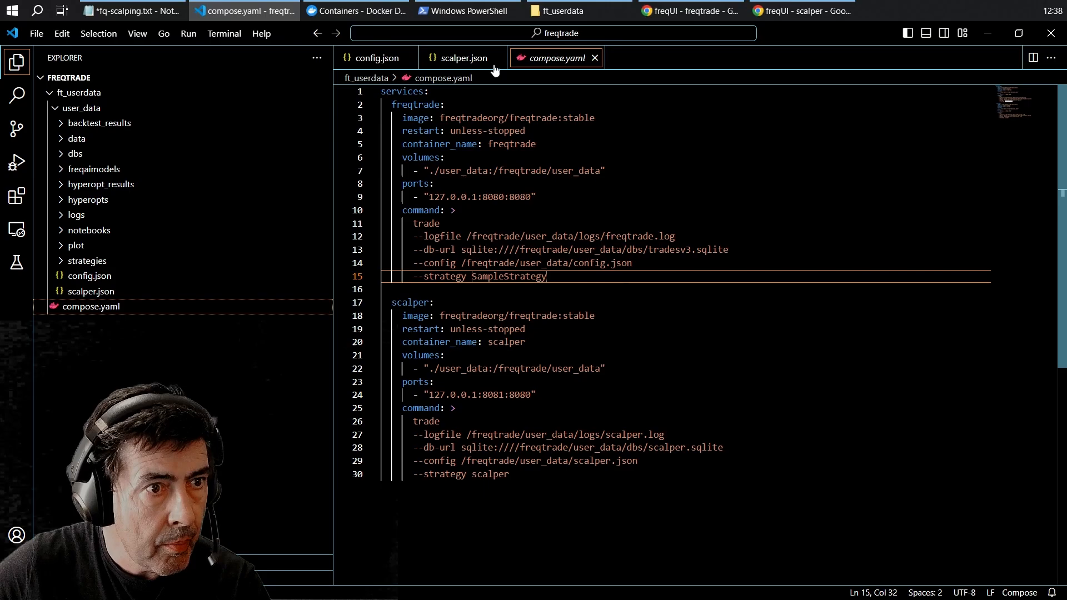
click(374, 58)
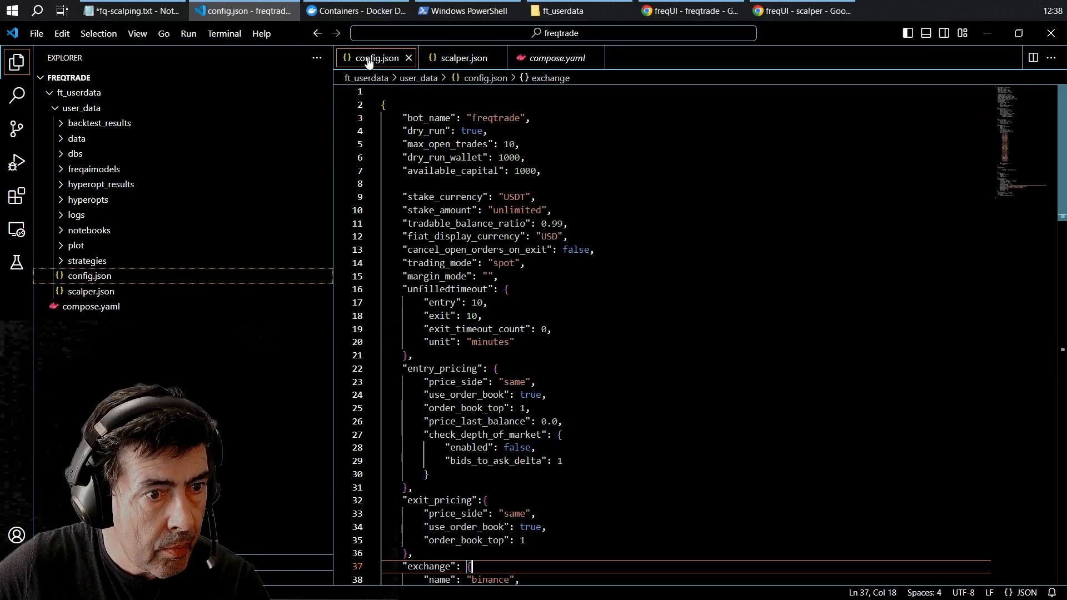
scroll(down, 3)
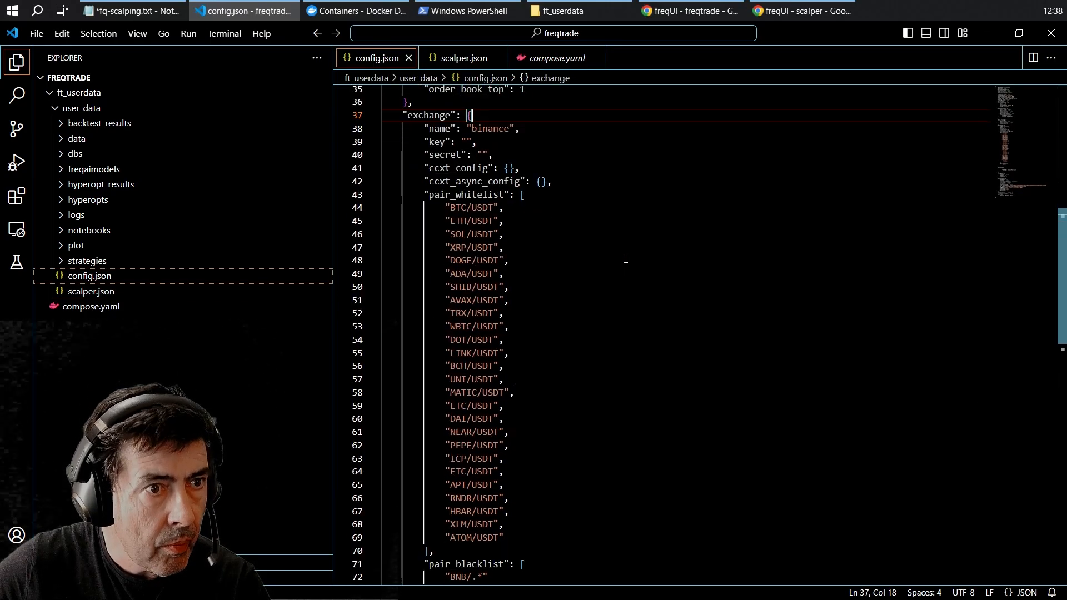
scroll(down, 3)
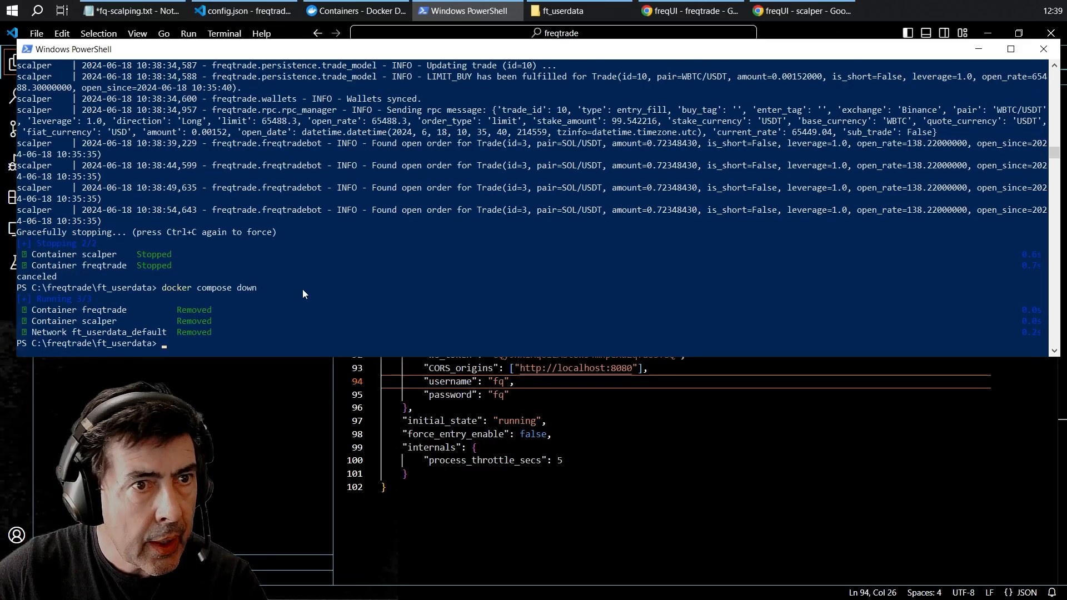
- Bring the freqtrade and scalper containers back up with docker compose up
text(docker compose up)
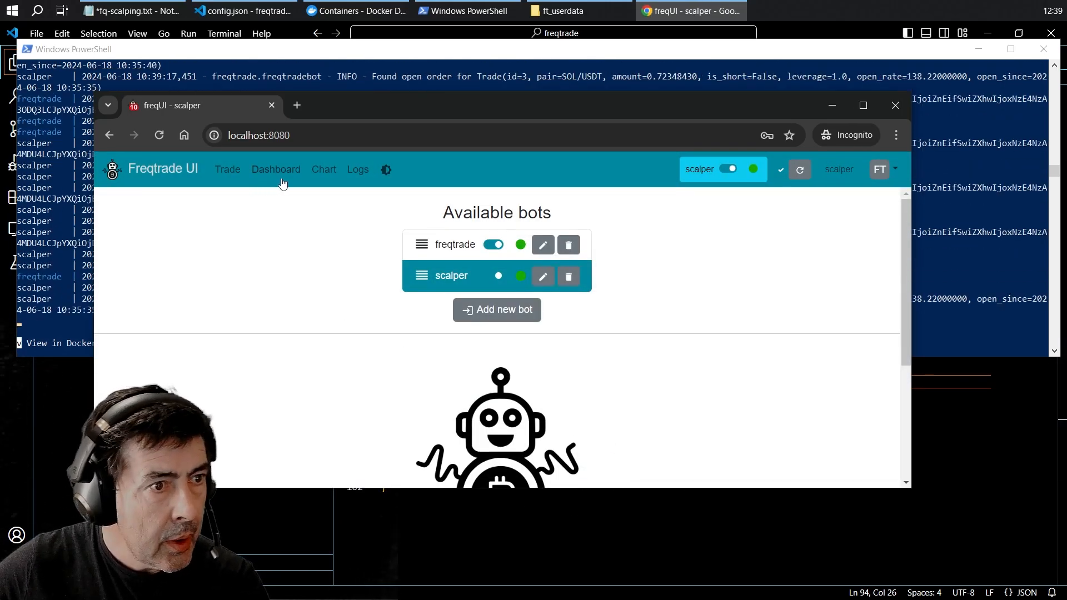
- Show the dashboard with scalper at 10/10 trades and freqtrade at 0/10
click(276, 169)
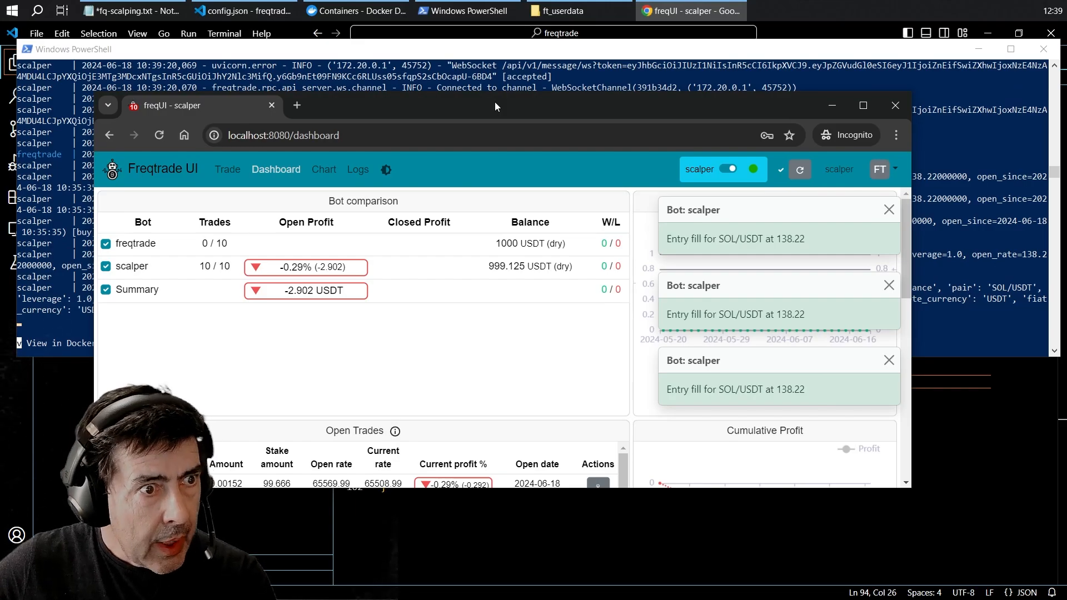
mouse_move(512, 110)
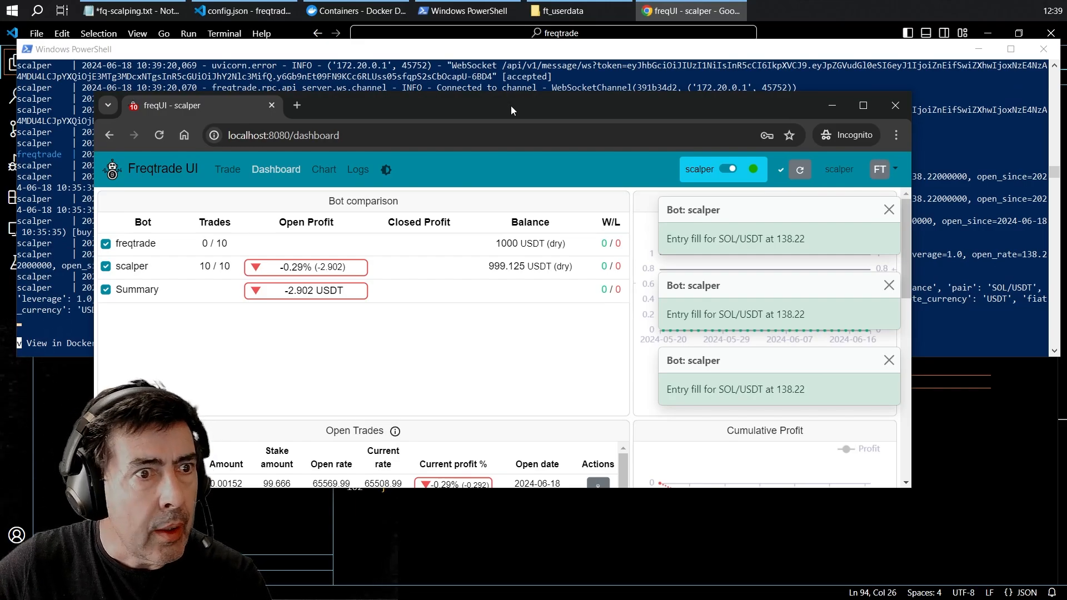